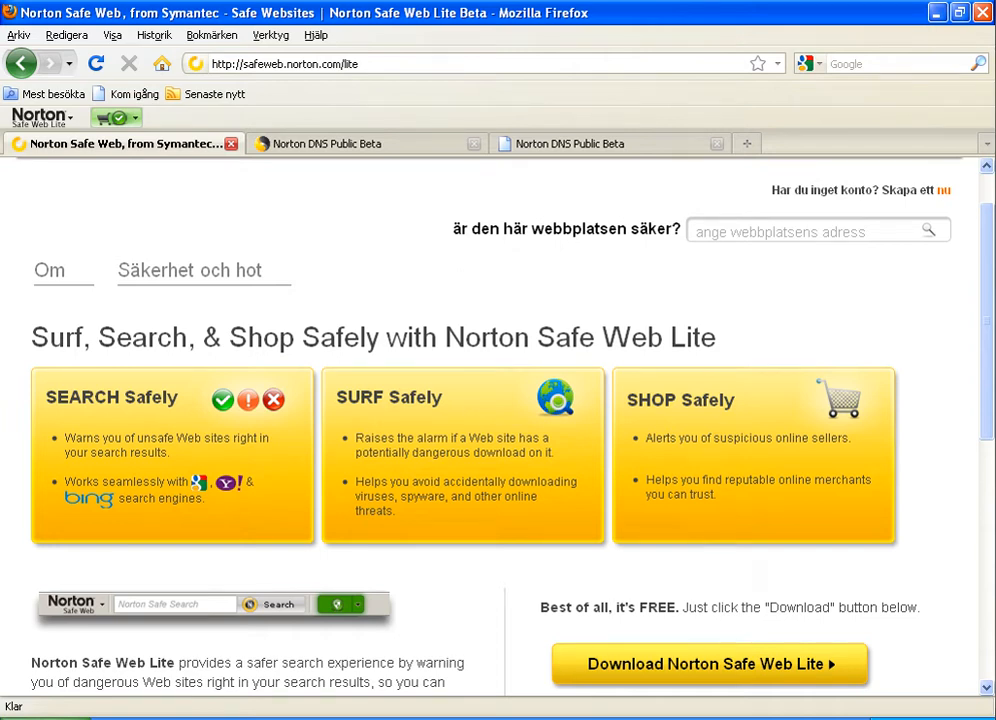
mouse_move(125, 209)
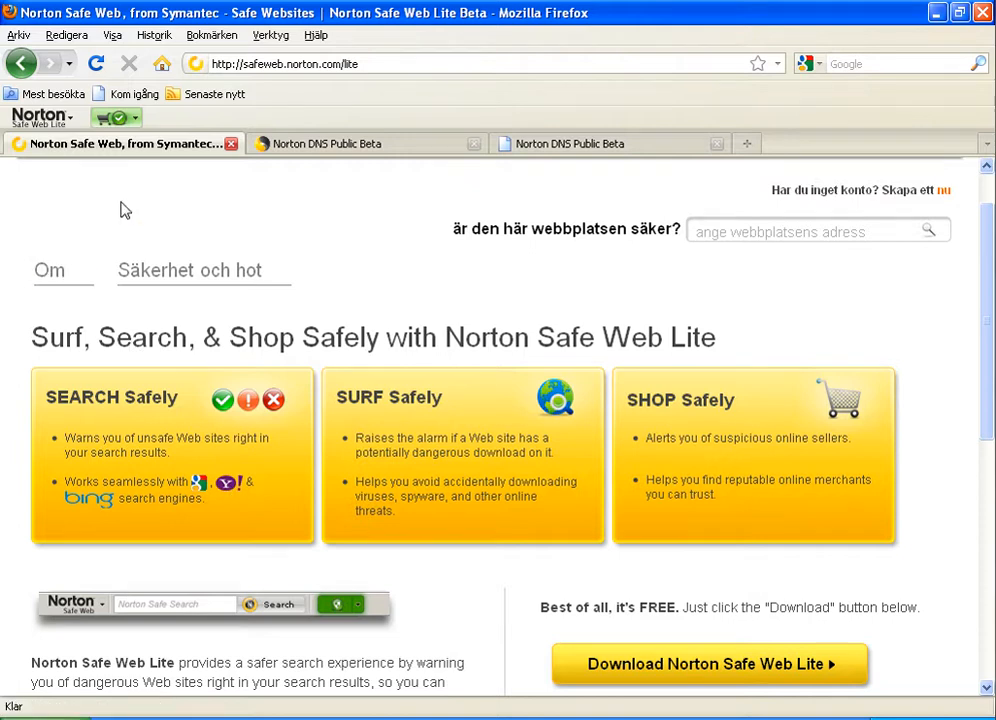
mouse_move(125, 148)
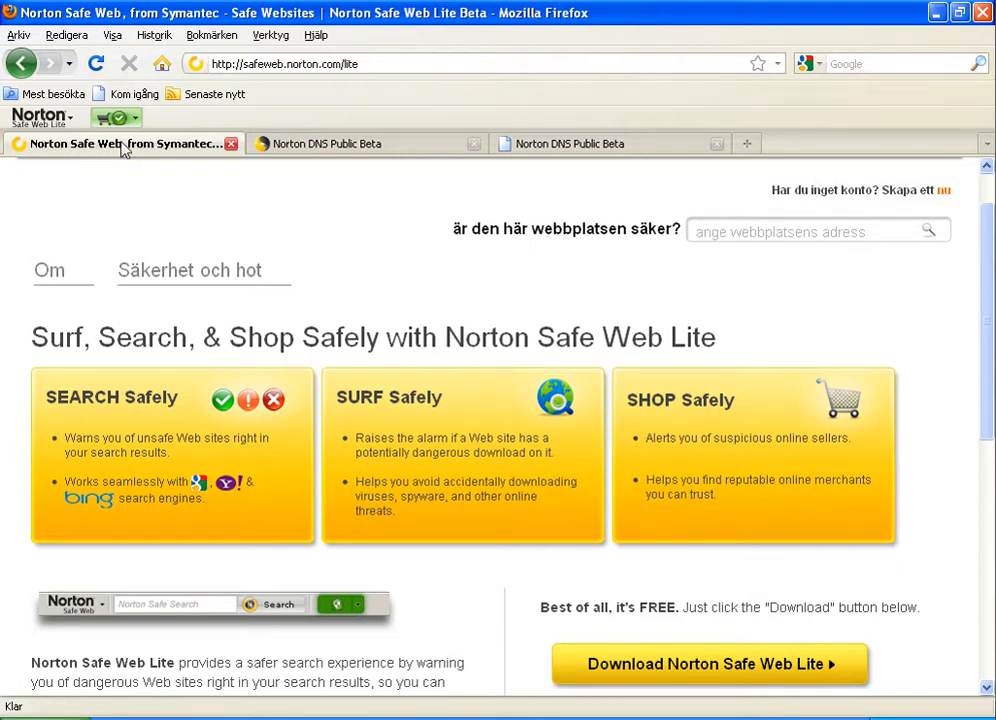
mouse_move(157, 360)
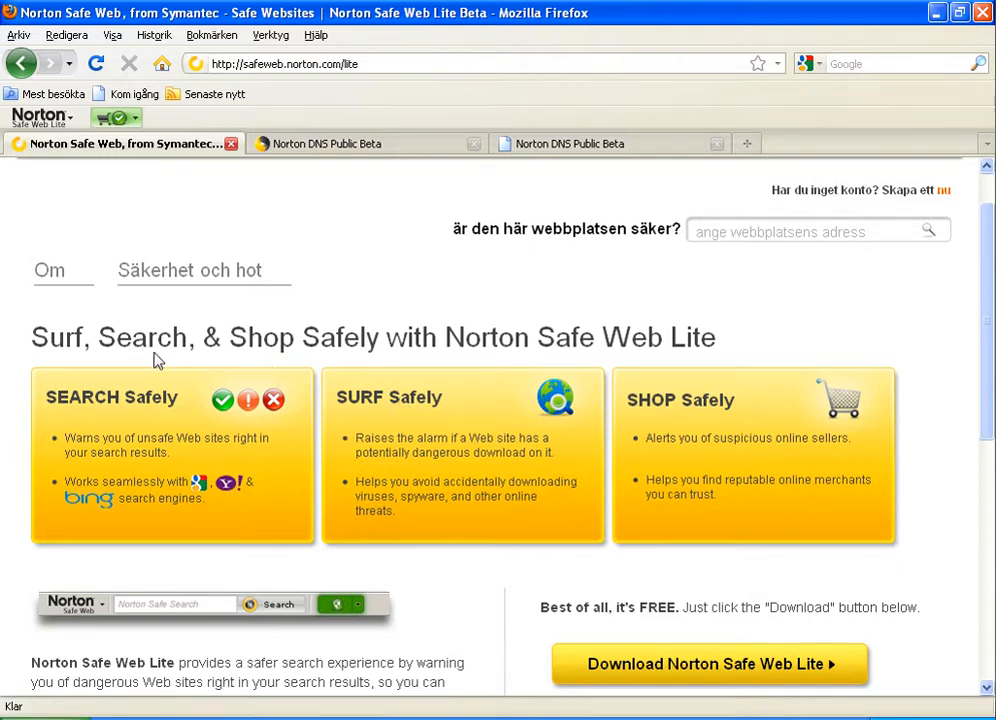
mouse_move(731, 411)
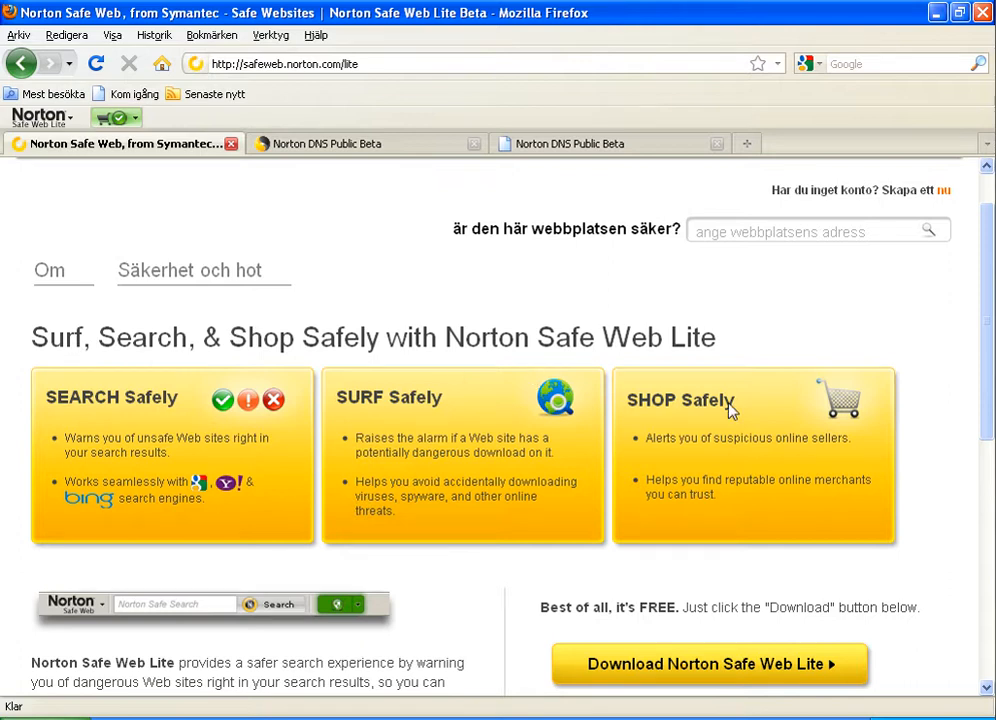
mouse_move(710, 343)
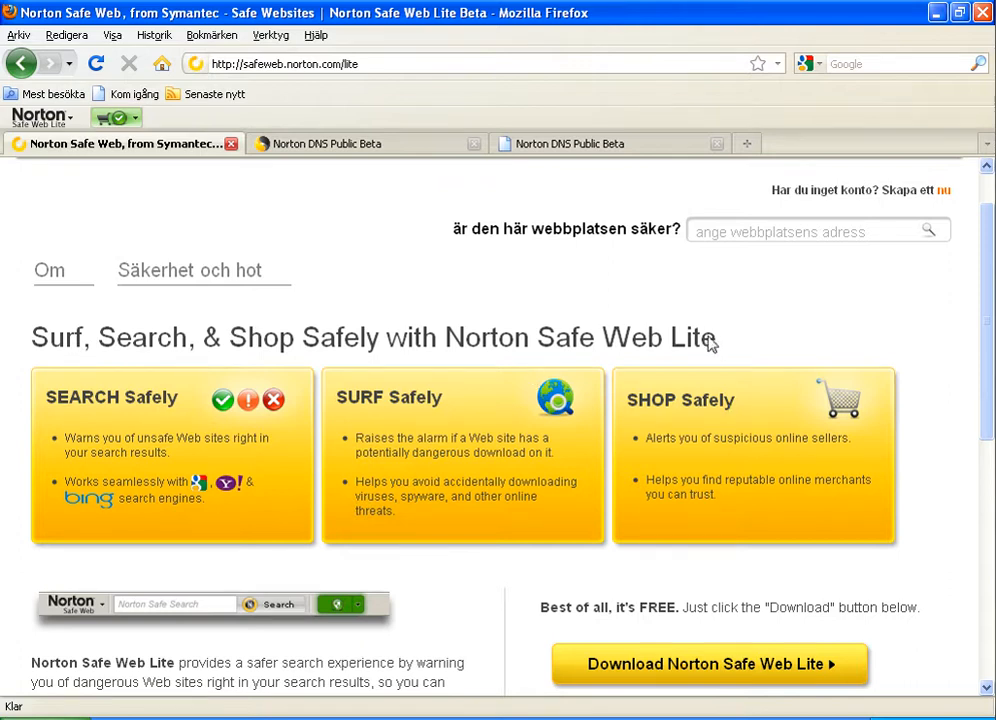
mouse_move(135, 158)
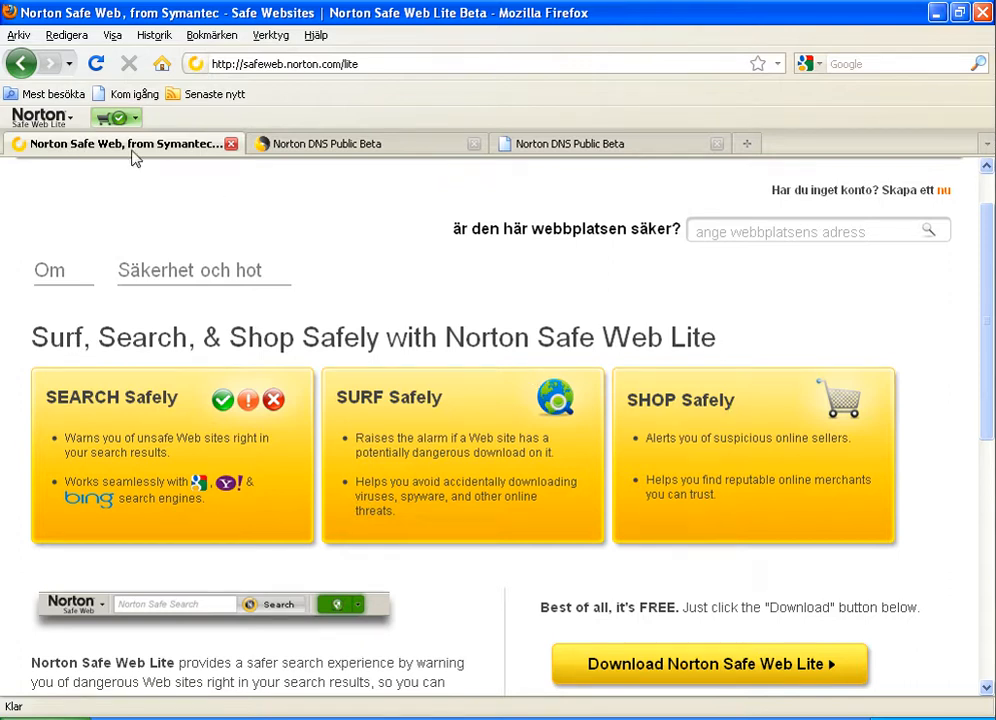
mouse_move(139, 572)
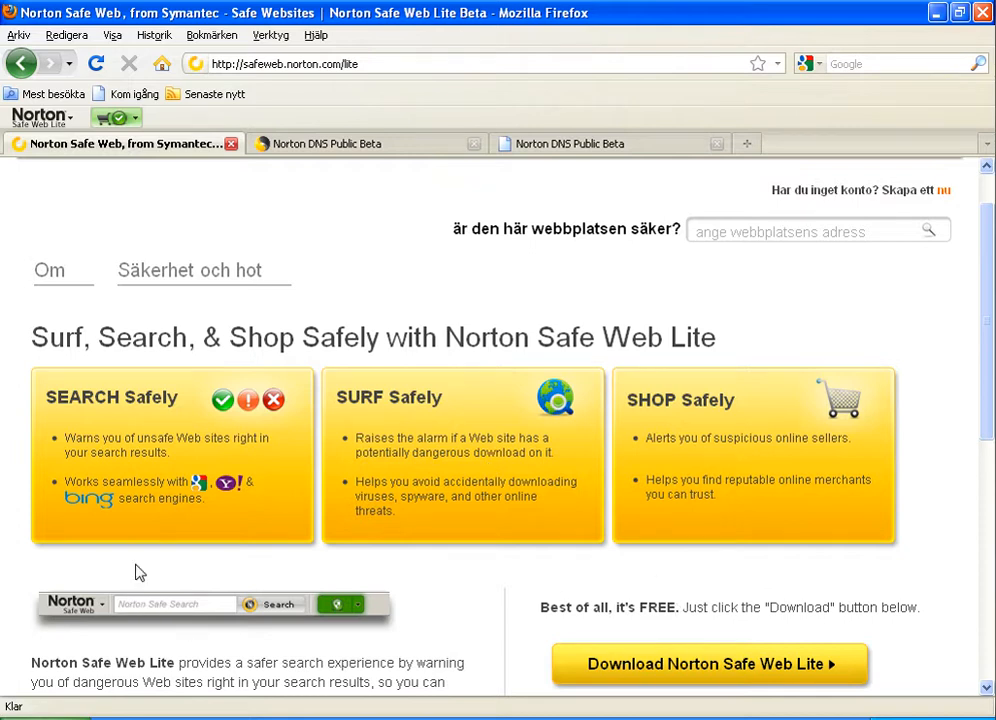
mouse_move(507, 533)
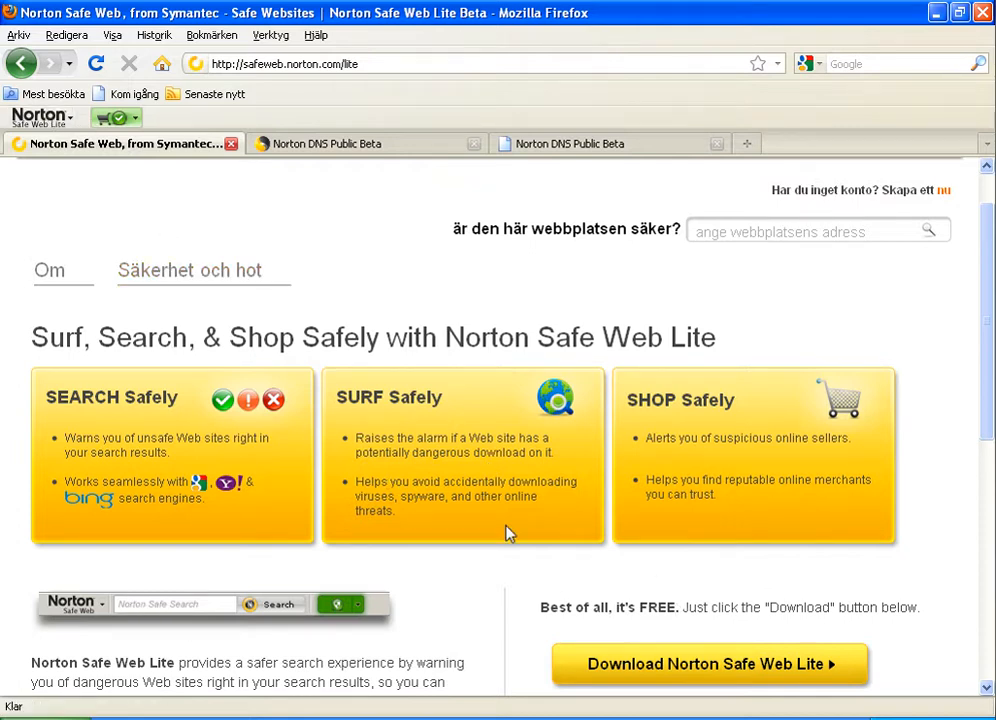
mouse_move(90, 96)
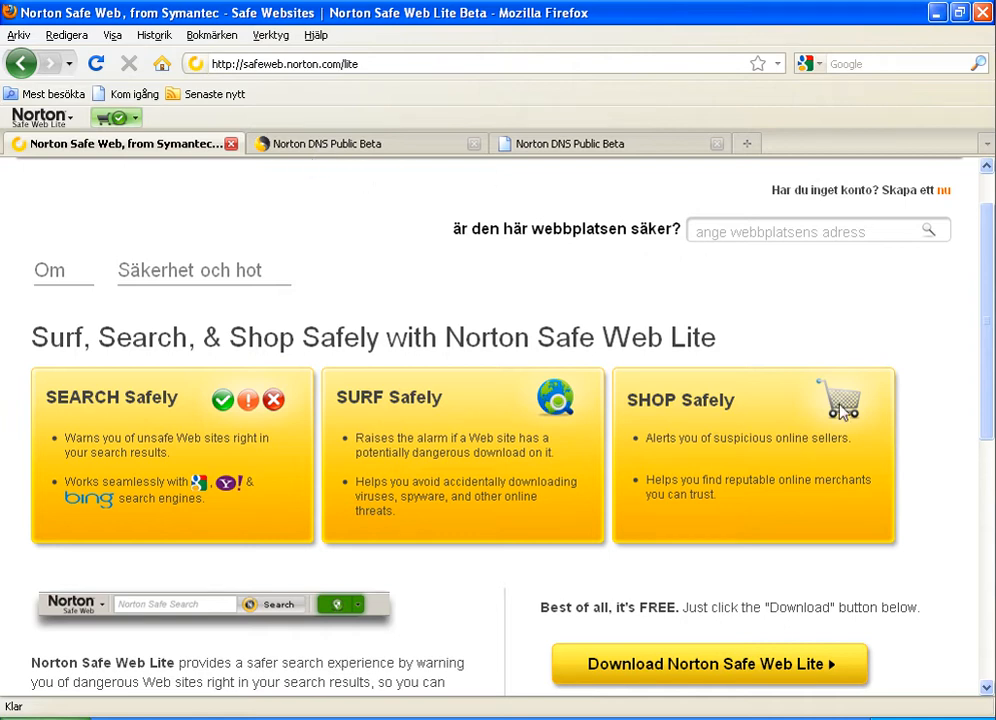
mouse_move(135, 135)
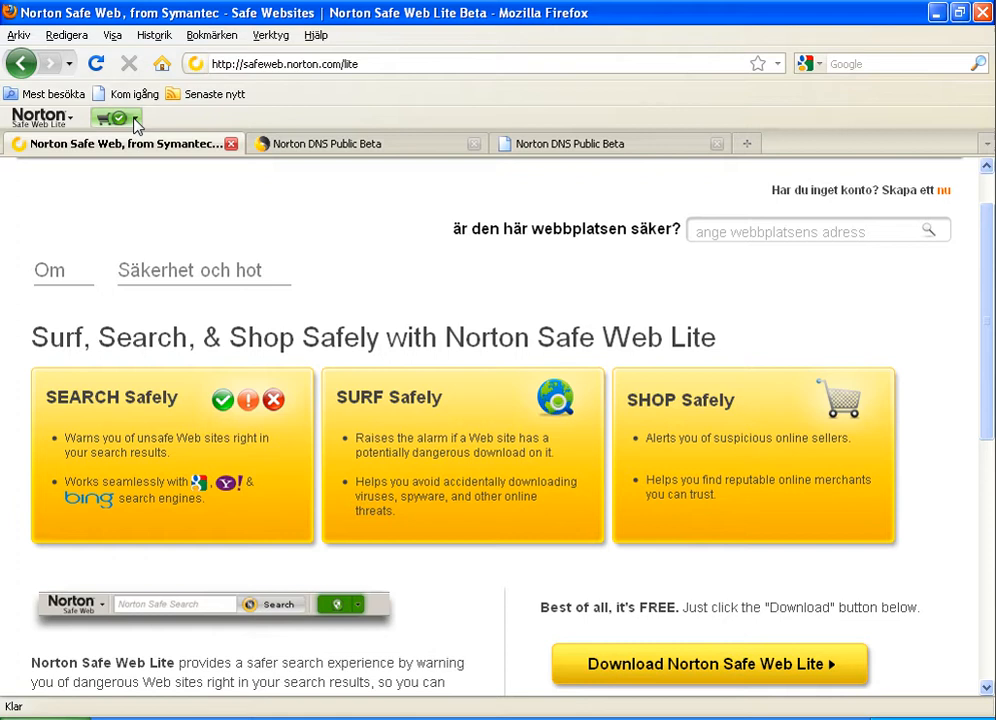
Check the site safety report, then highlight the answer on how Safe Web Lite works
click(114, 117)
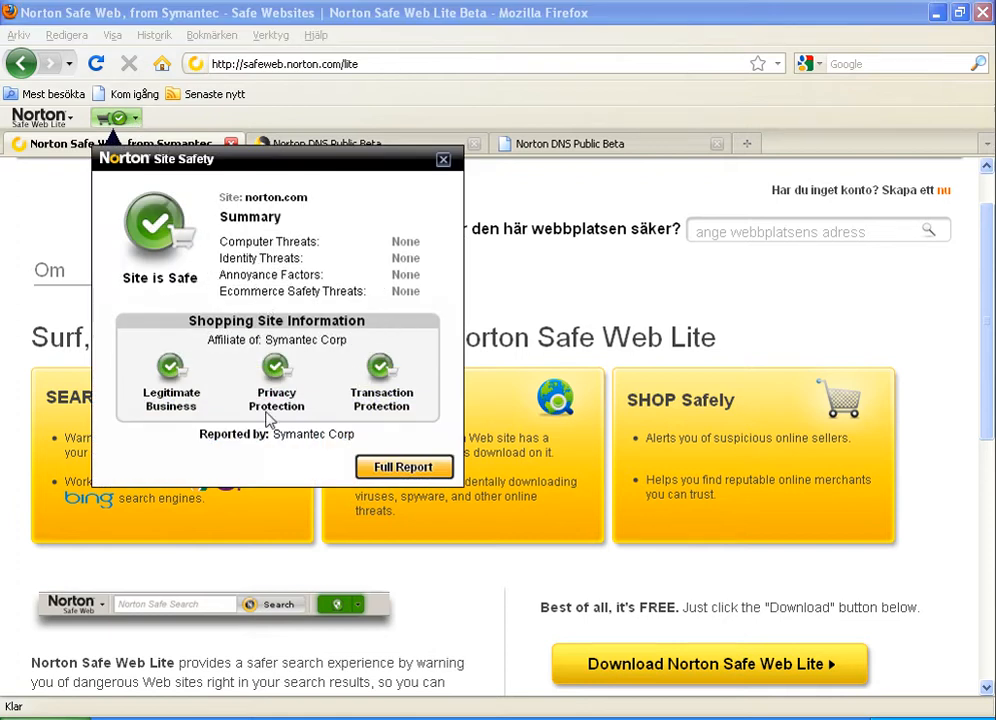
mouse_move(380, 295)
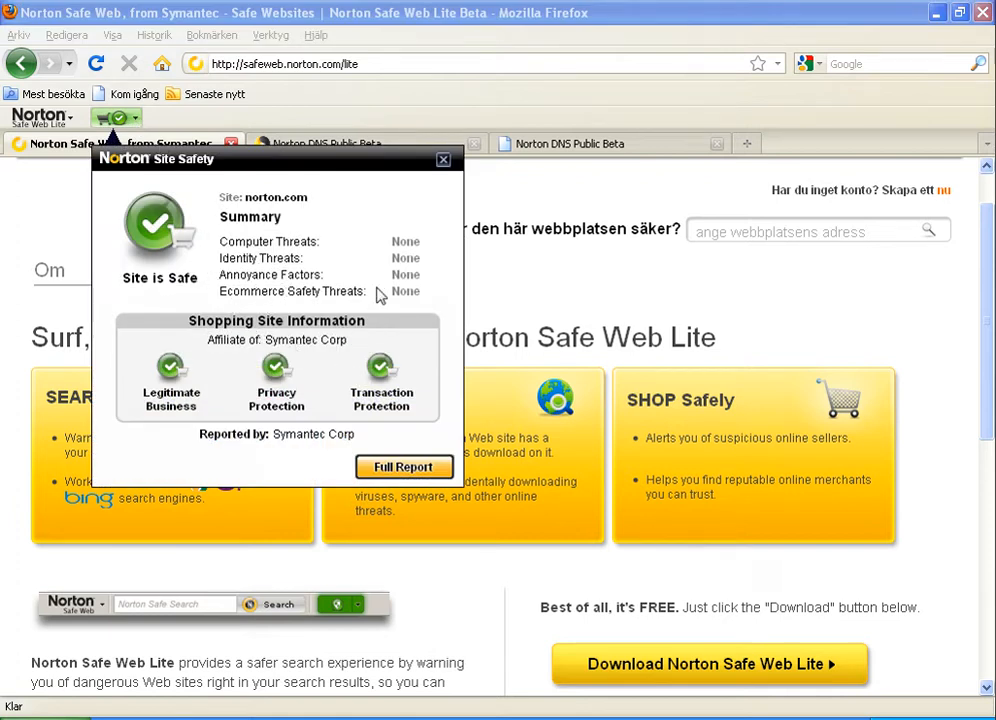
mouse_move(458, 402)
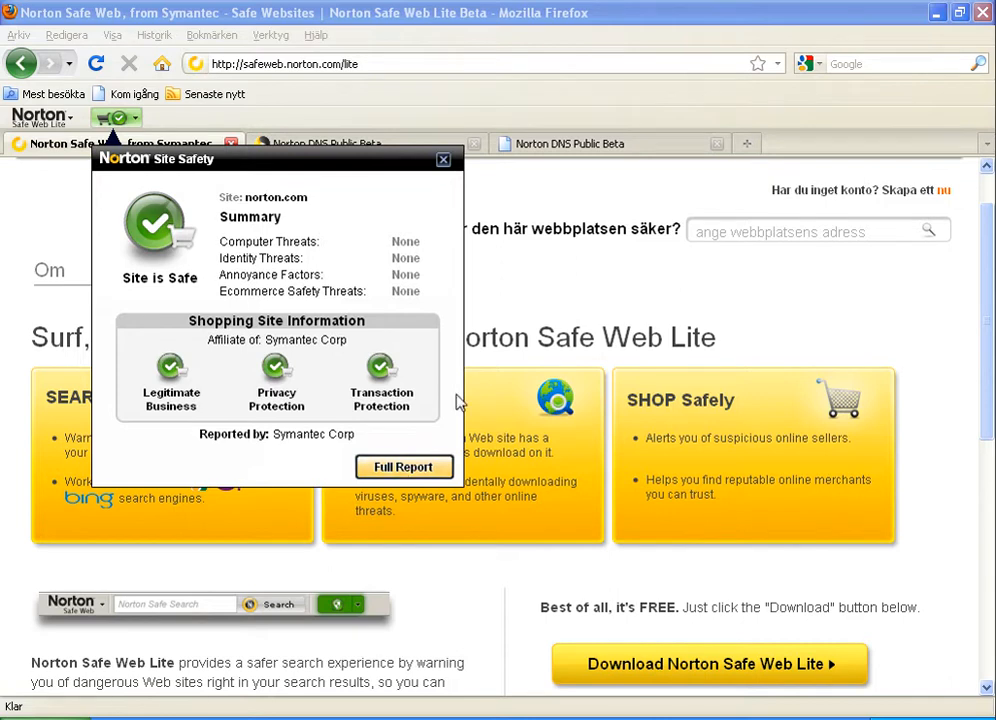
click(443, 159)
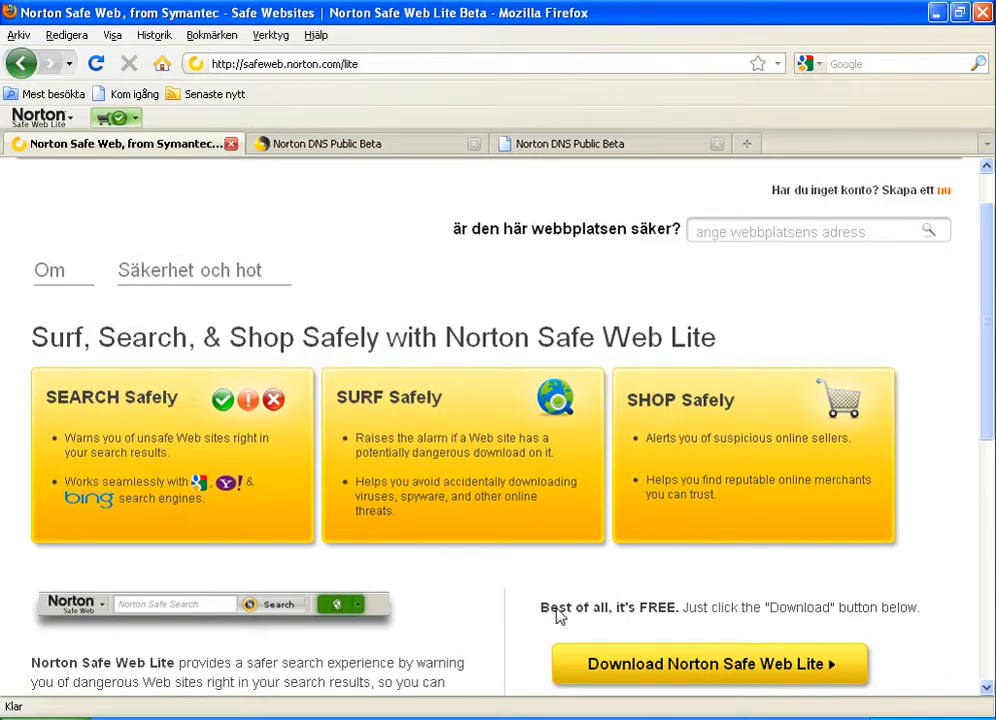
scroll(down, 3)
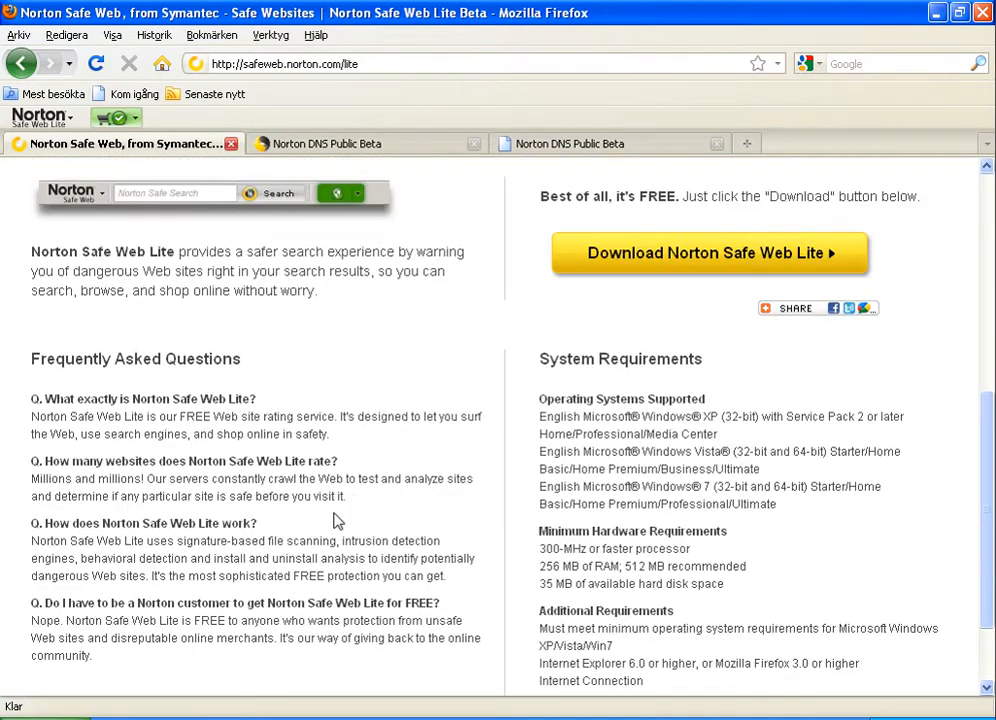
drag(30, 541, 283, 541)
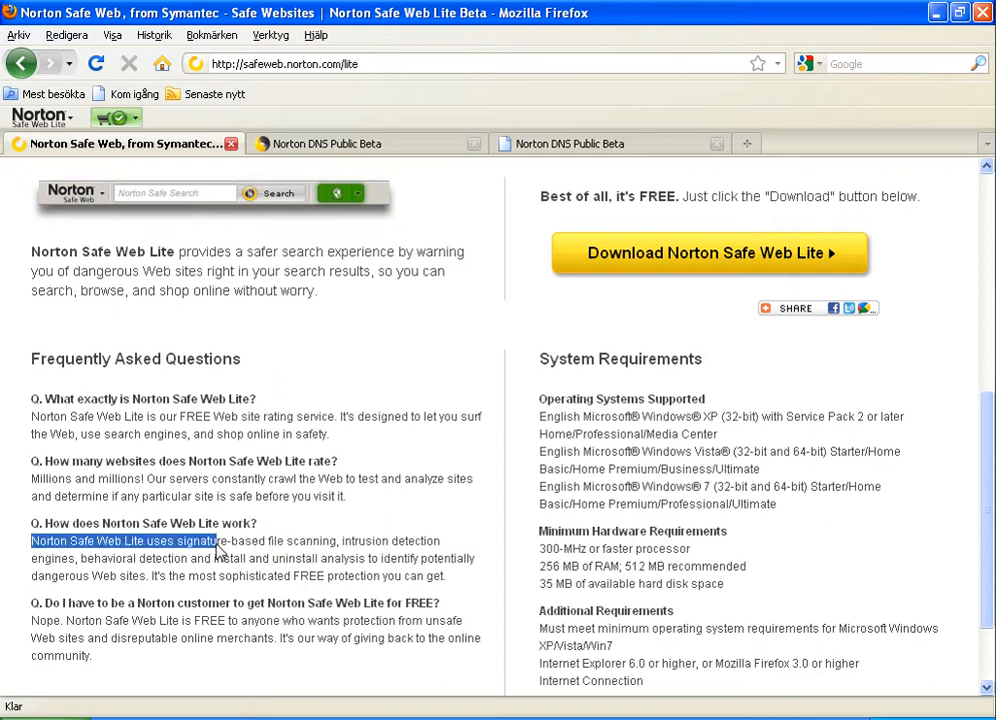
drag(220, 541, 428, 541)
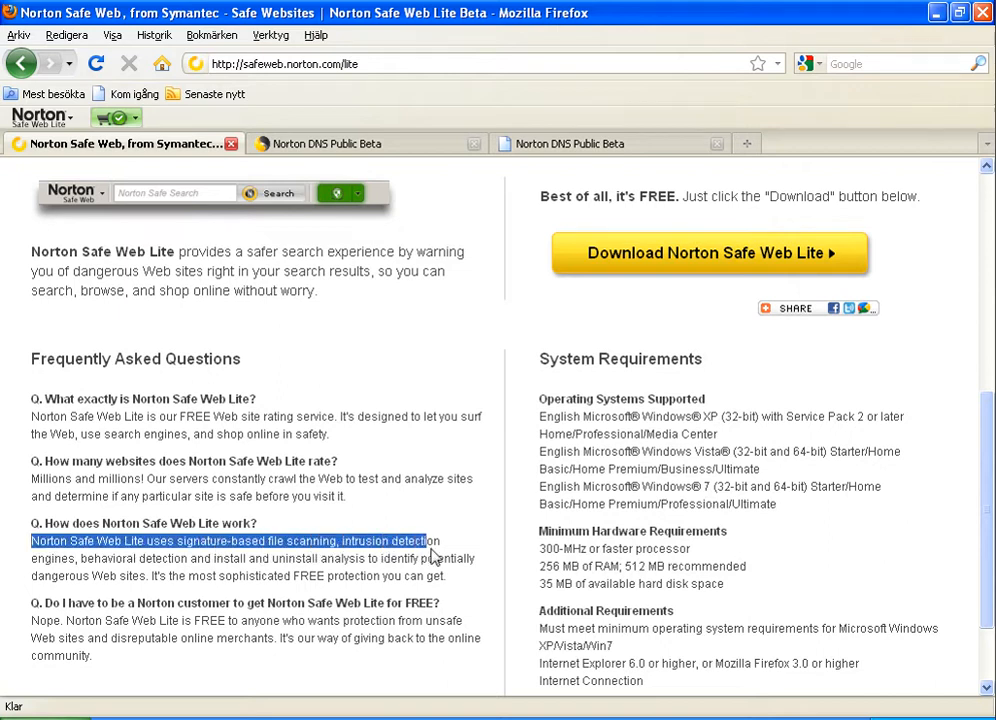
drag(429, 540, 449, 575)
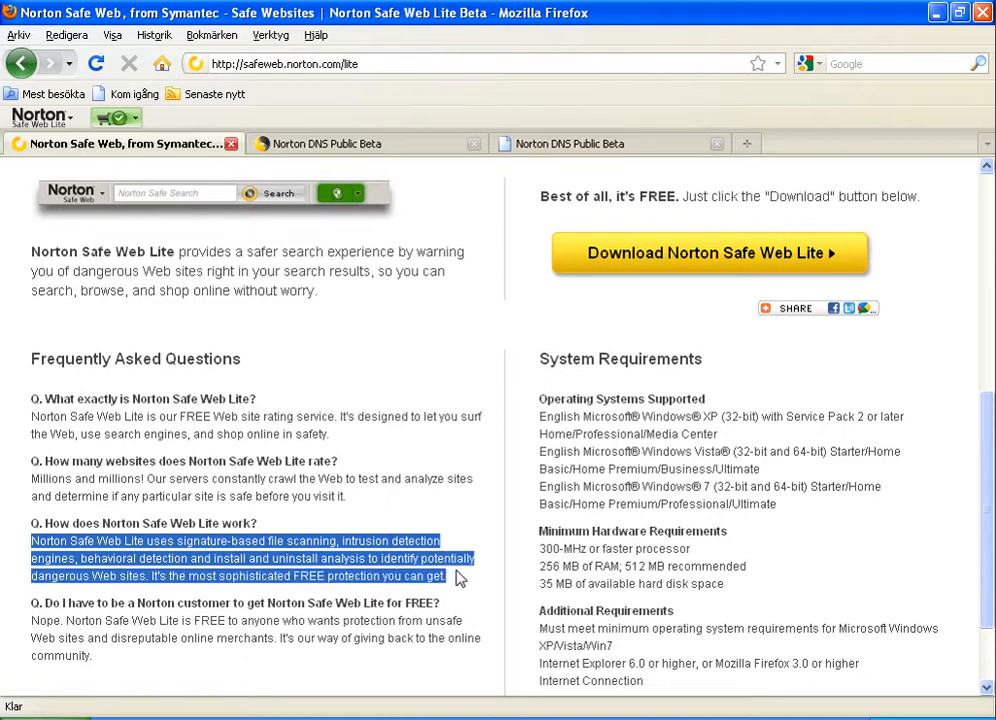
scroll(up, 3)
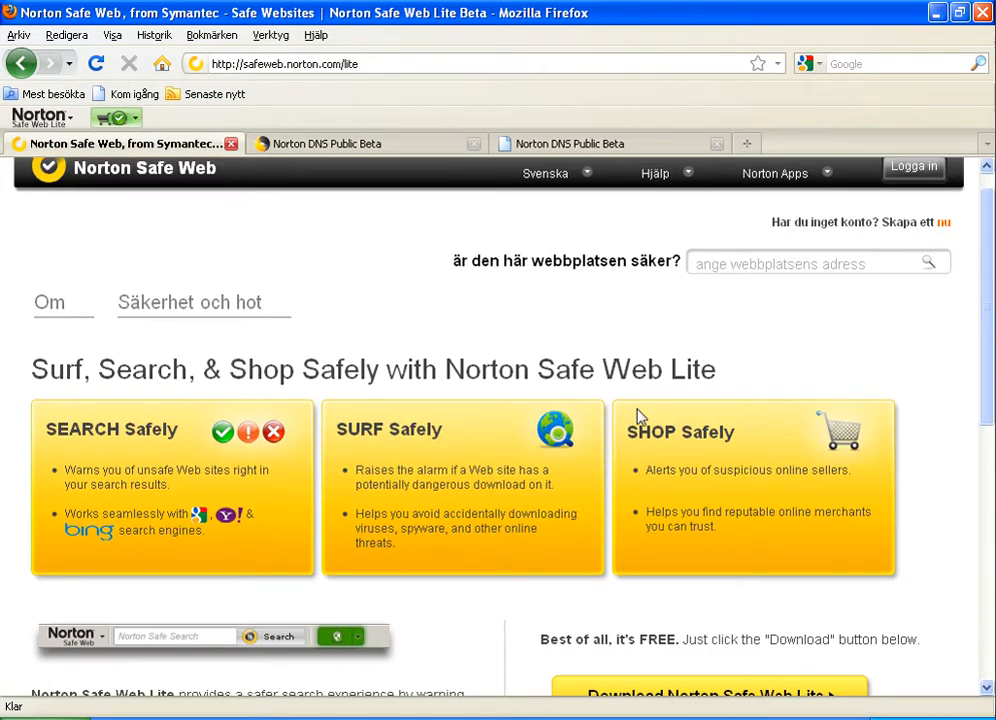
mouse_move(315, 143)
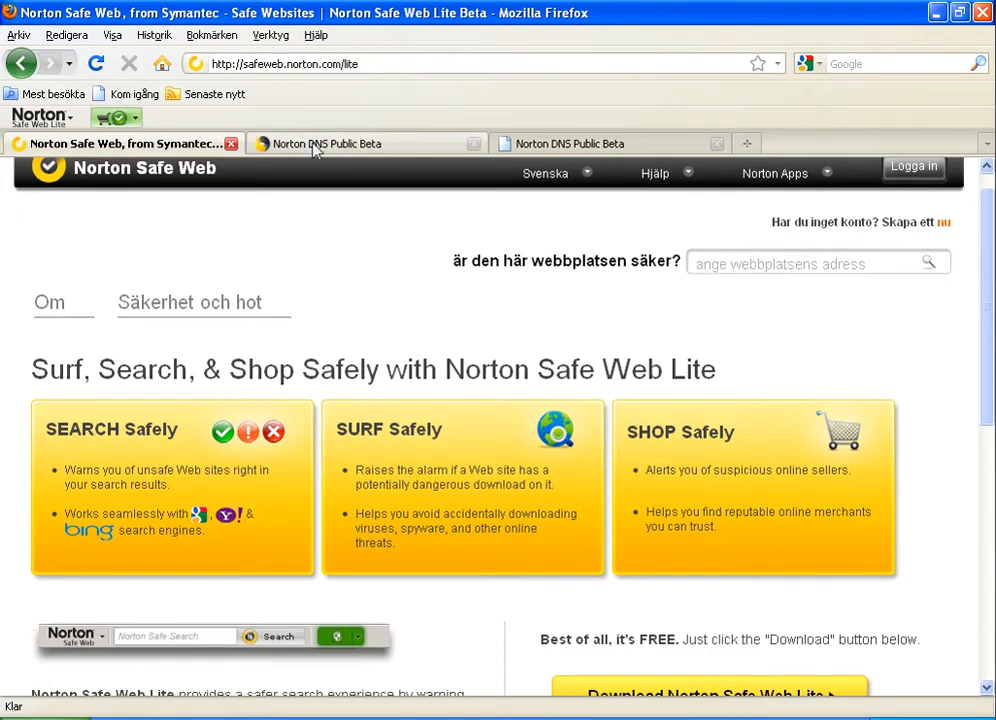
Visit the Norton DNS Public Beta page, return to Norton Safe Web, and dismiss the system popup
click(340, 143)
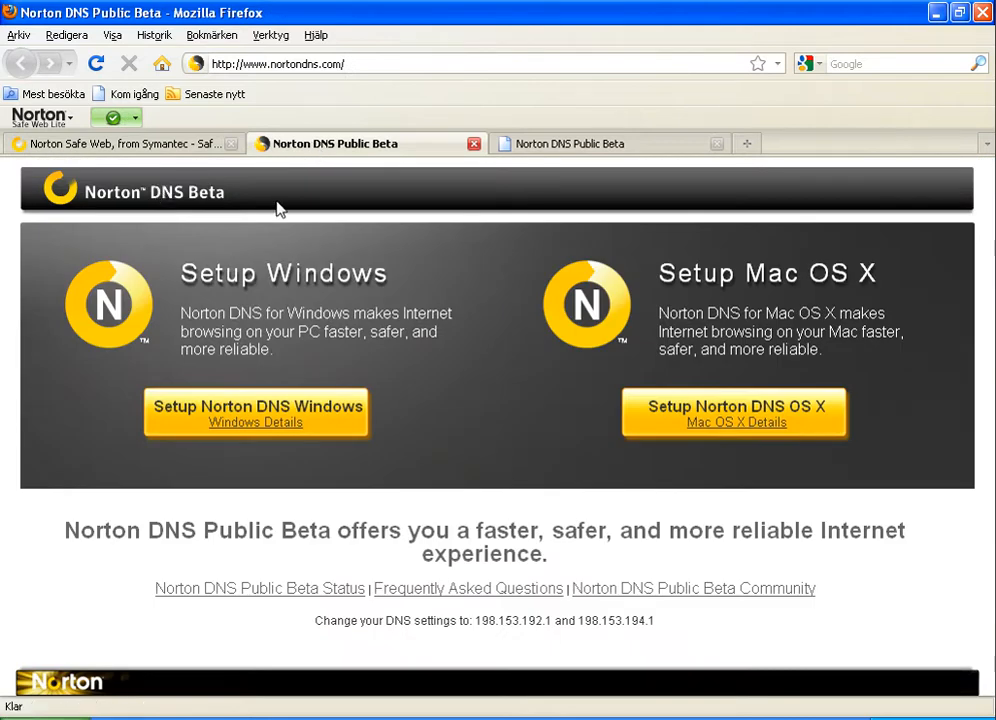
mouse_move(277, 199)
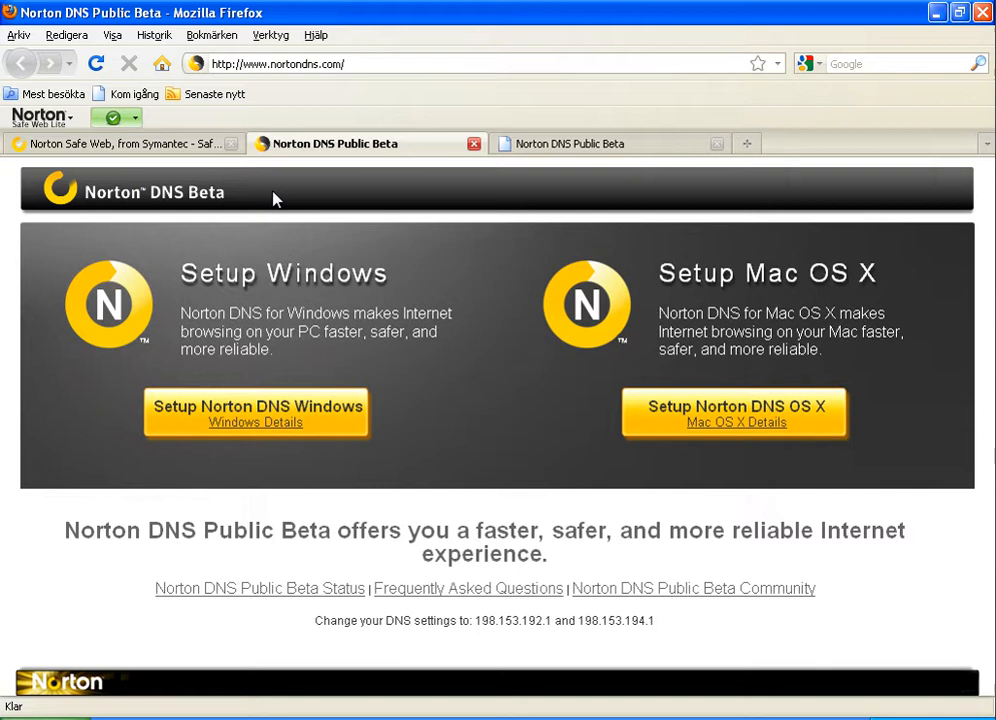
mouse_move(315, 155)
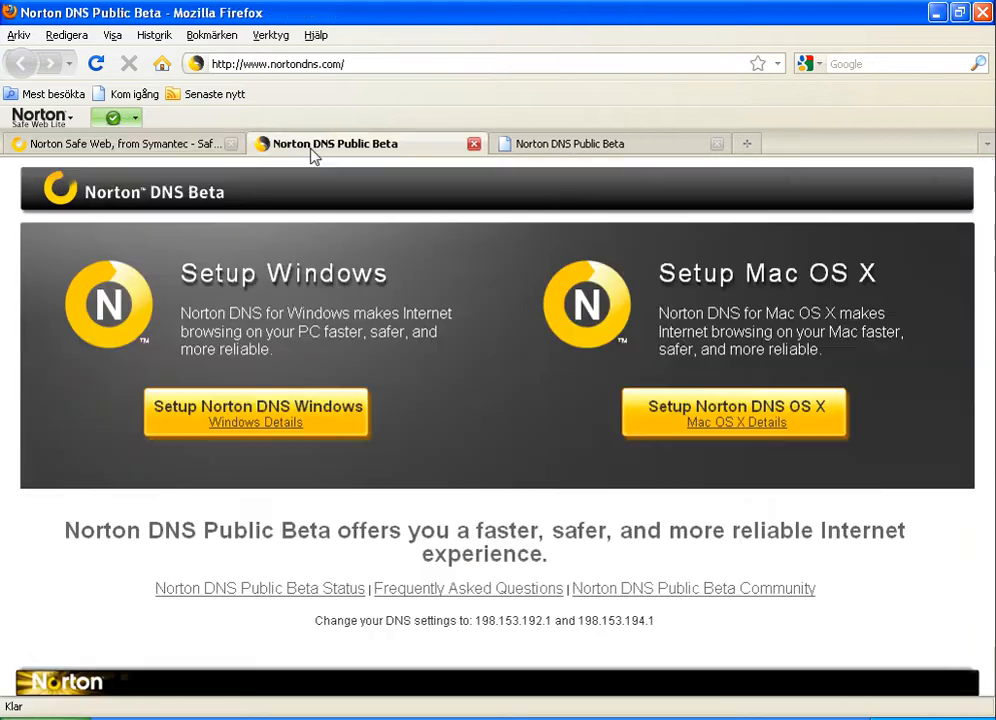
click(120, 143)
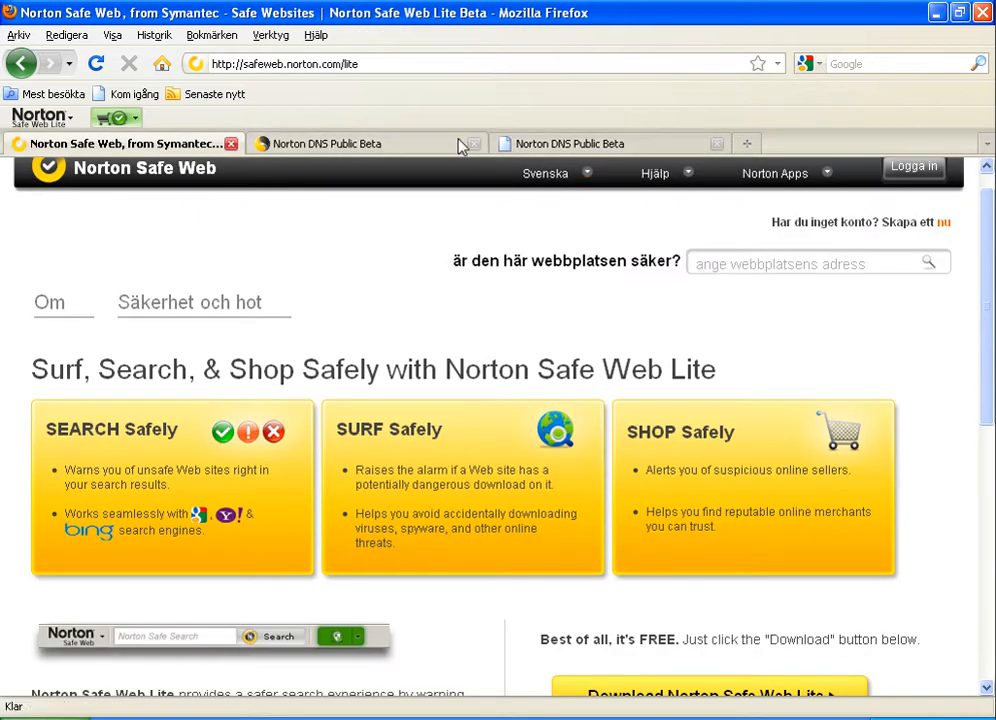
mouse_move(195, 170)
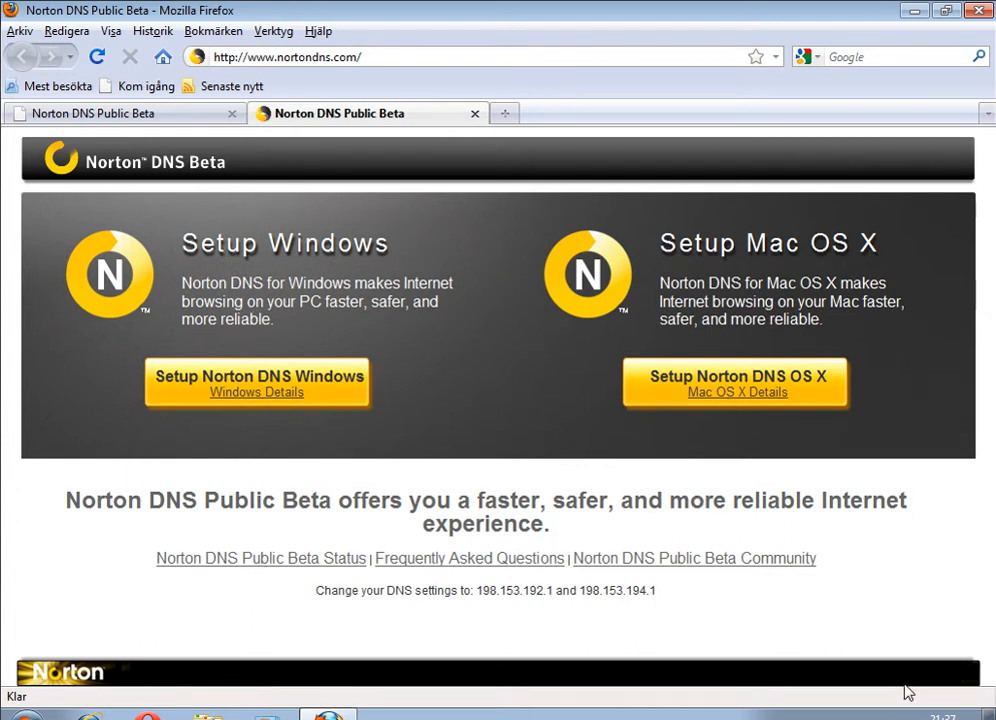
mouse_move(205, 383)
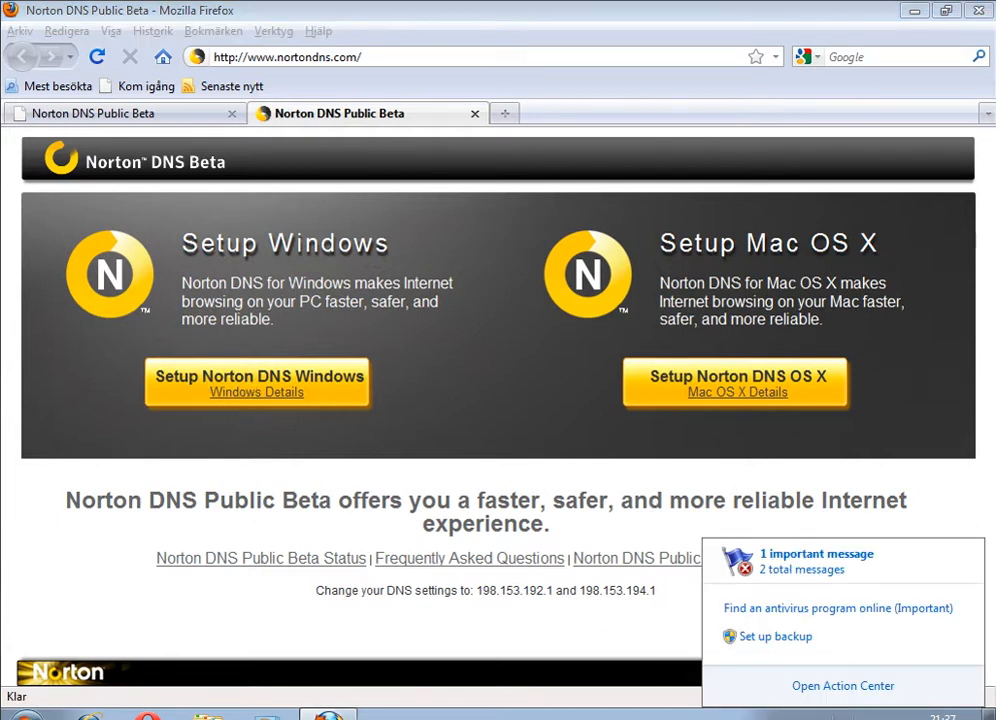
click(587, 410)
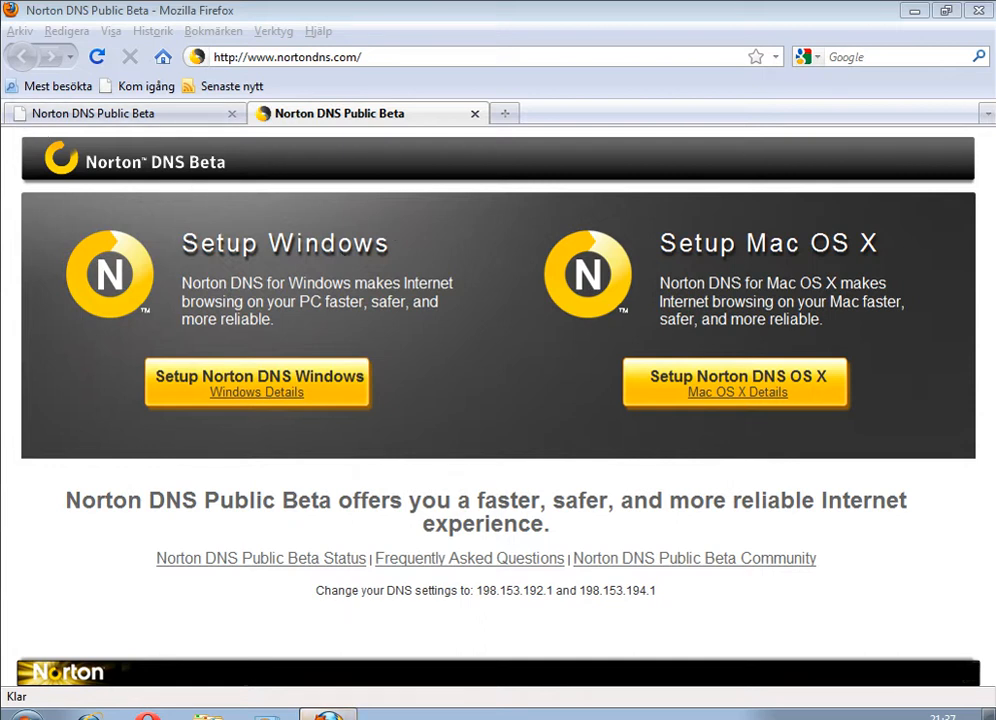
mouse_move(163, 206)
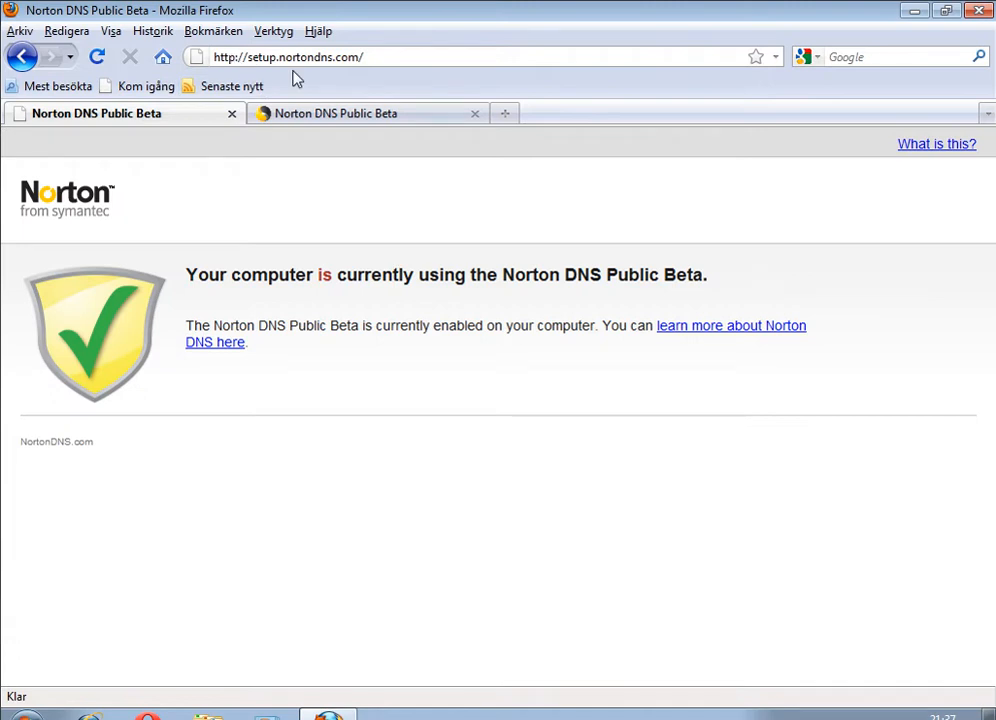
mouse_move(639, 591)
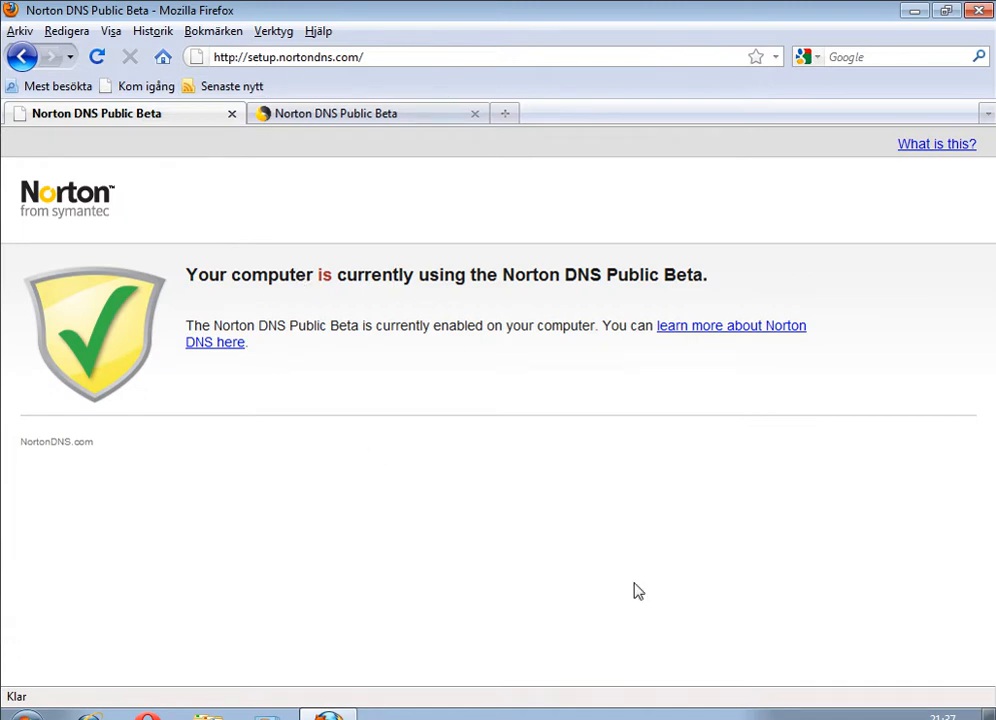
mouse_move(240, 295)
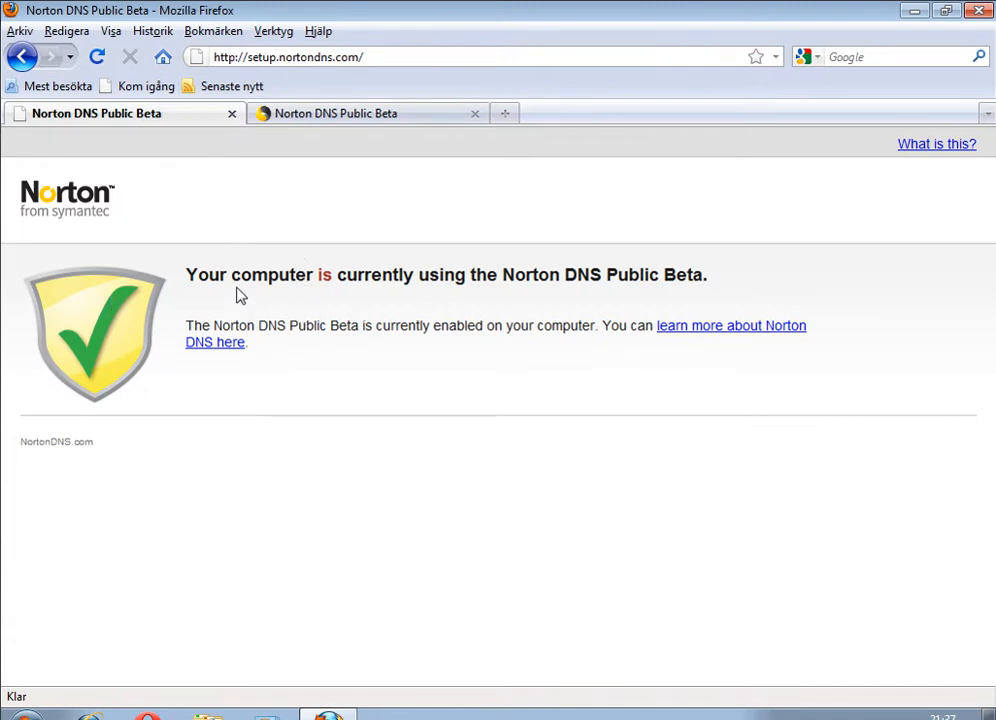
mouse_move(410, 715)
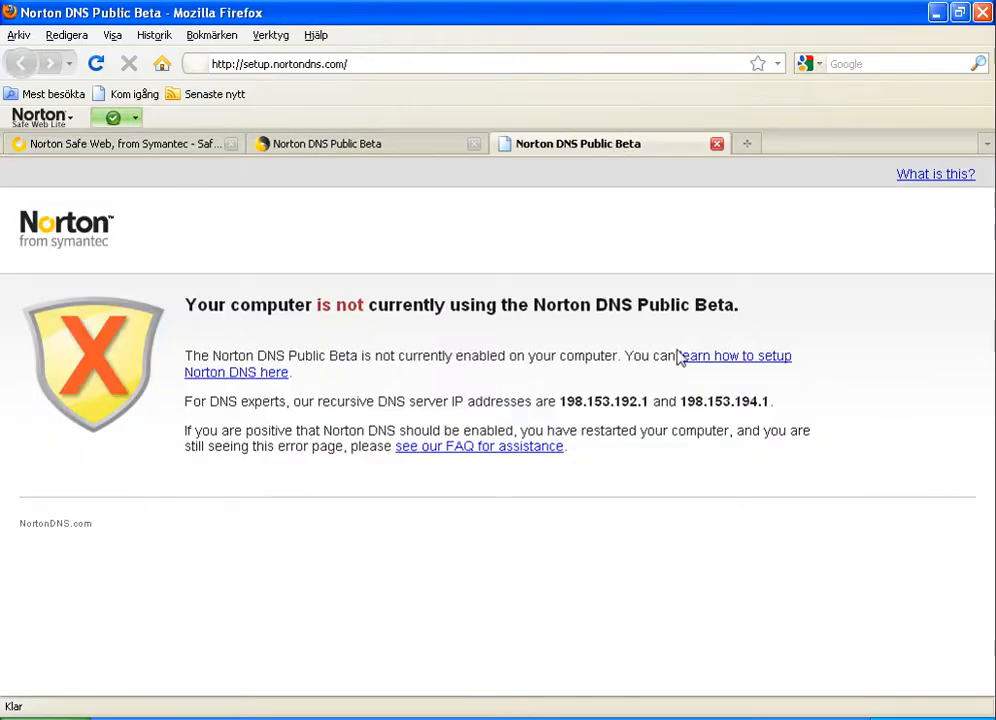
mouse_move(110, 170)
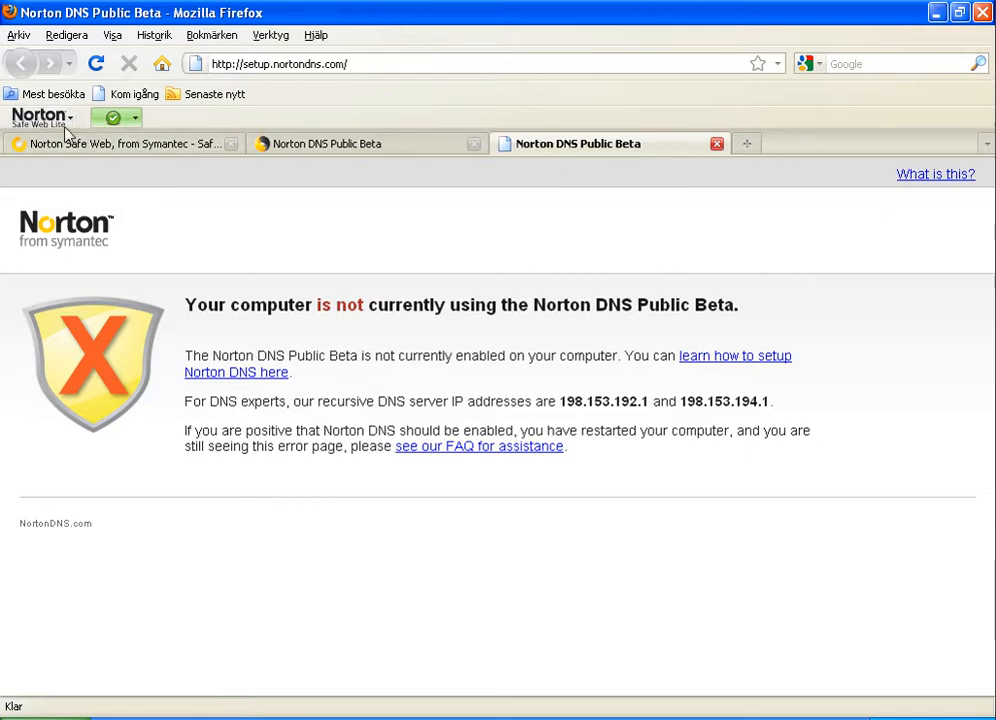
mouse_move(615, 207)
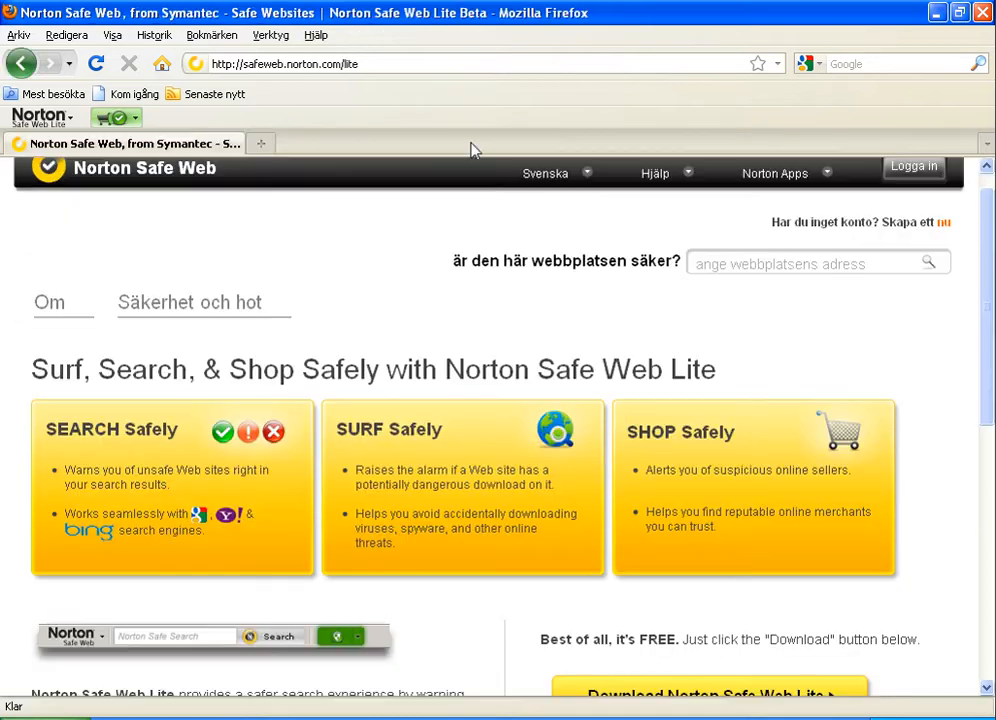
mouse_move(313, 308)
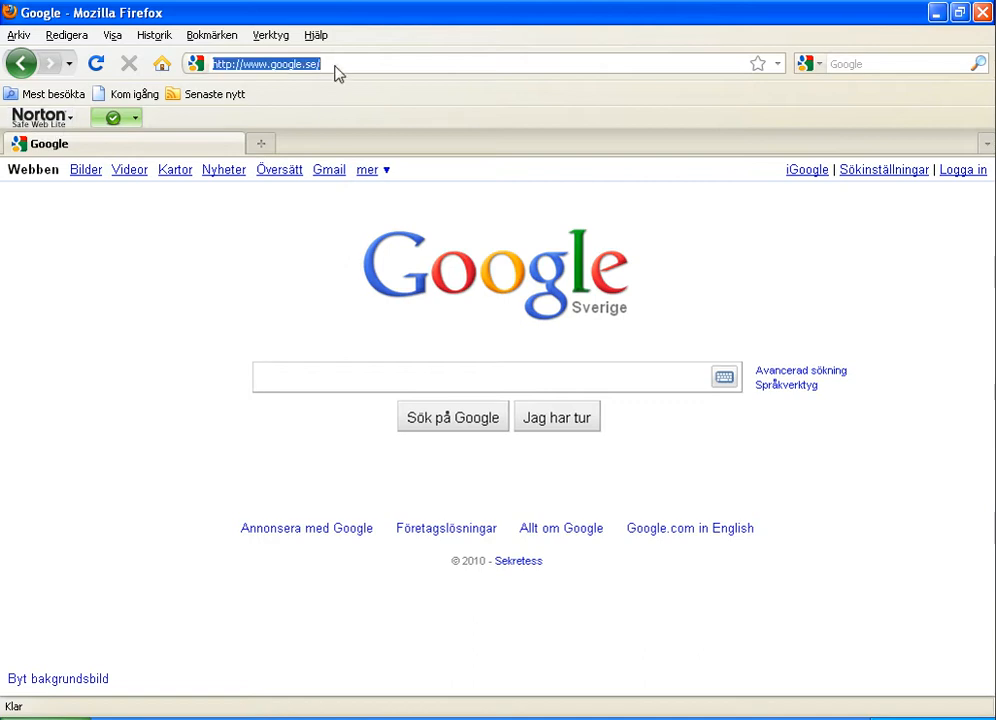
text(www.desktopsecuritysoft2010.com/security.exe)
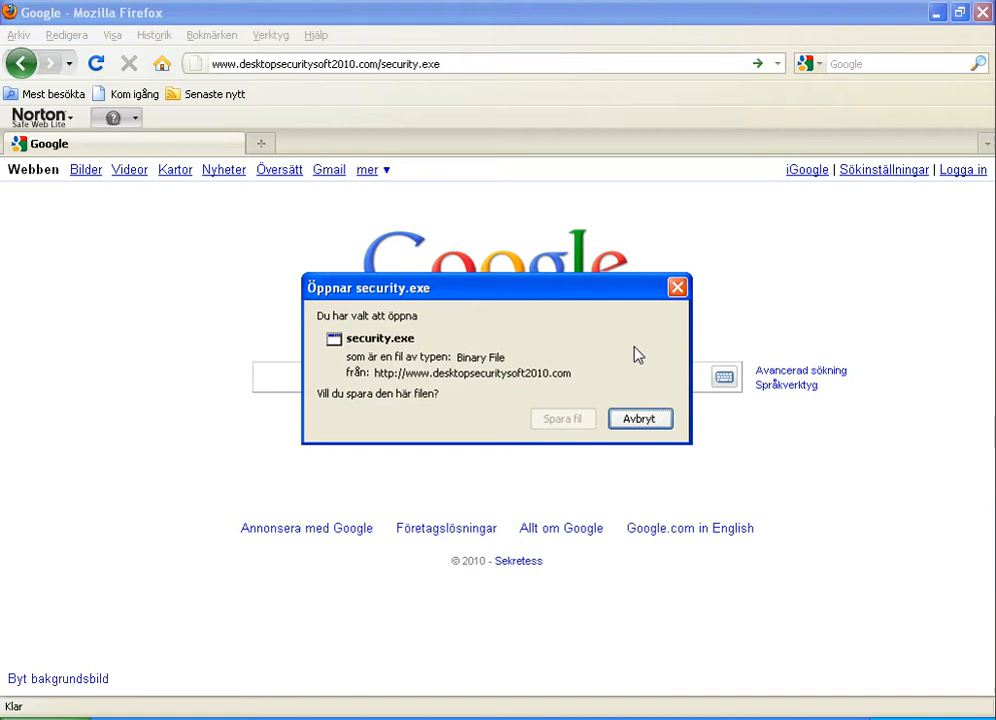
click(113, 118)
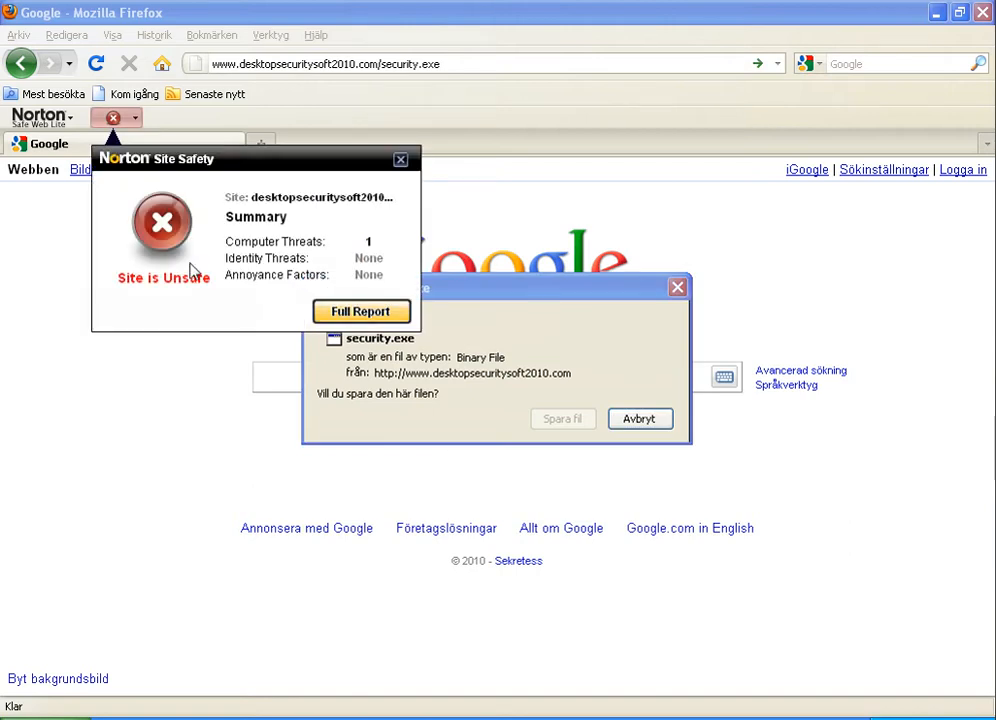
mouse_move(167, 208)
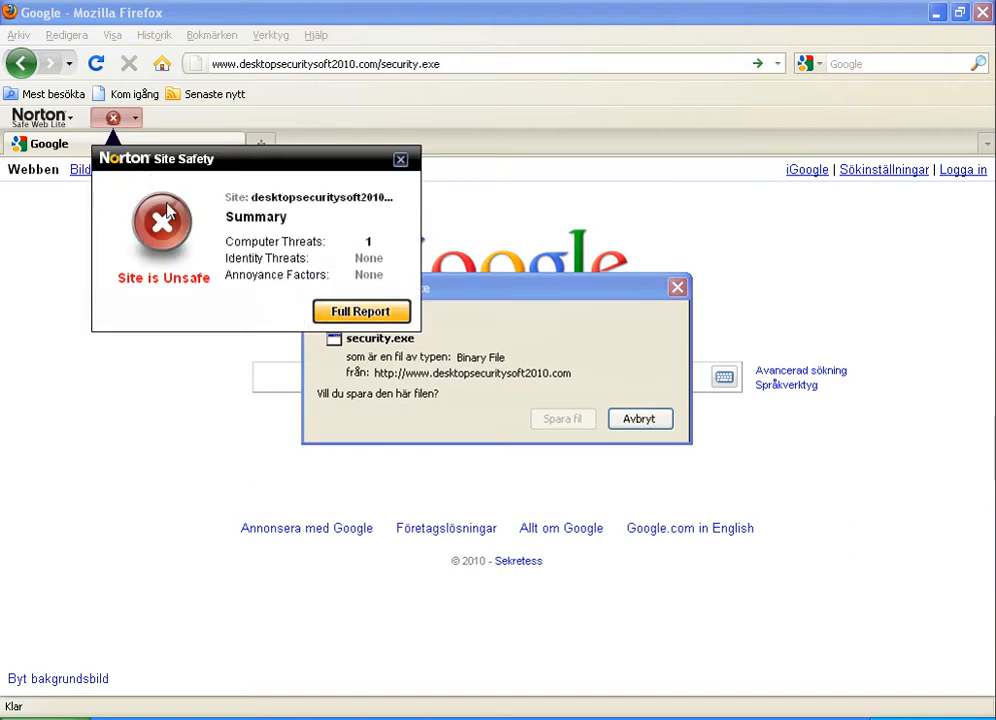
mouse_move(127, 285)
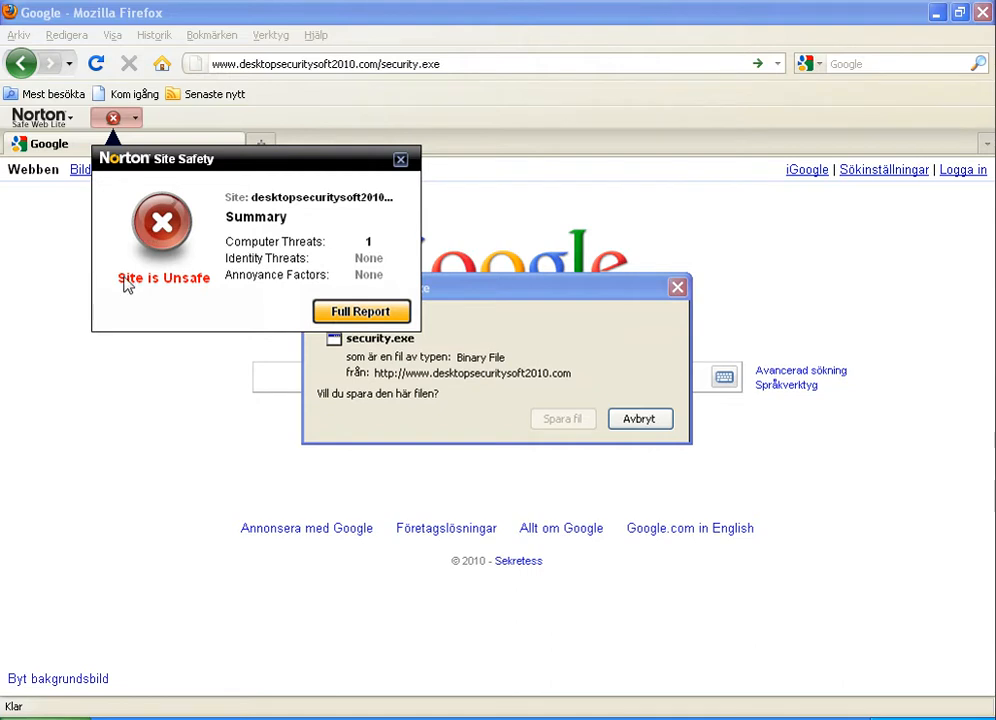
mouse_move(222, 299)
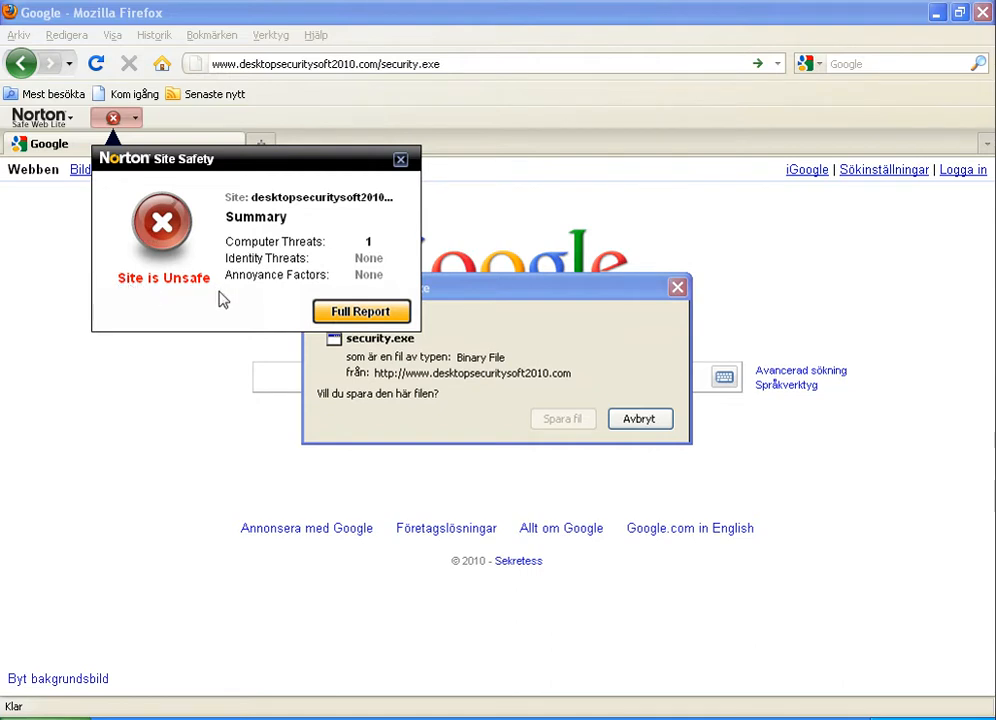
mouse_move(543, 337)
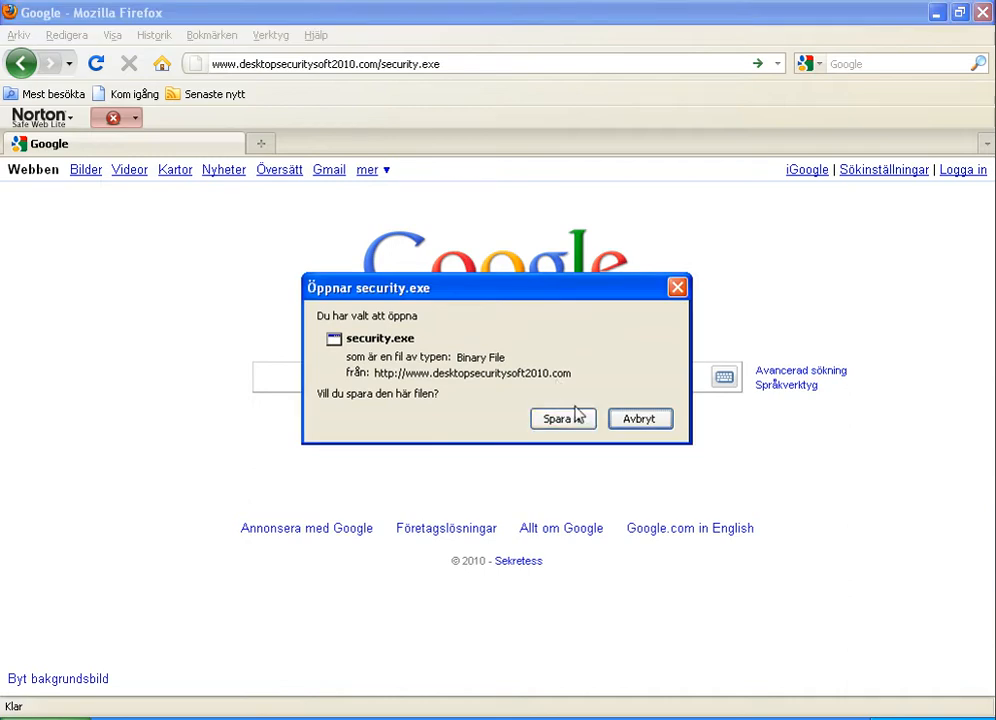
Save the 2.6 MB security.exe, read Norton's full report, and close the downloads list
click(556, 418)
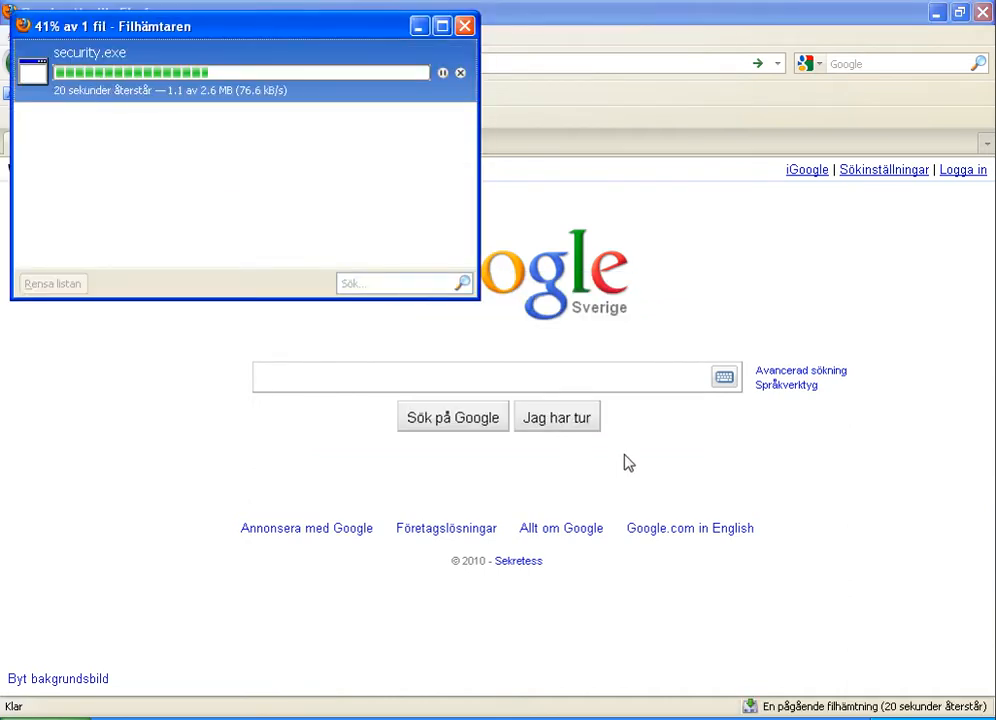
mouse_move(297, 376)
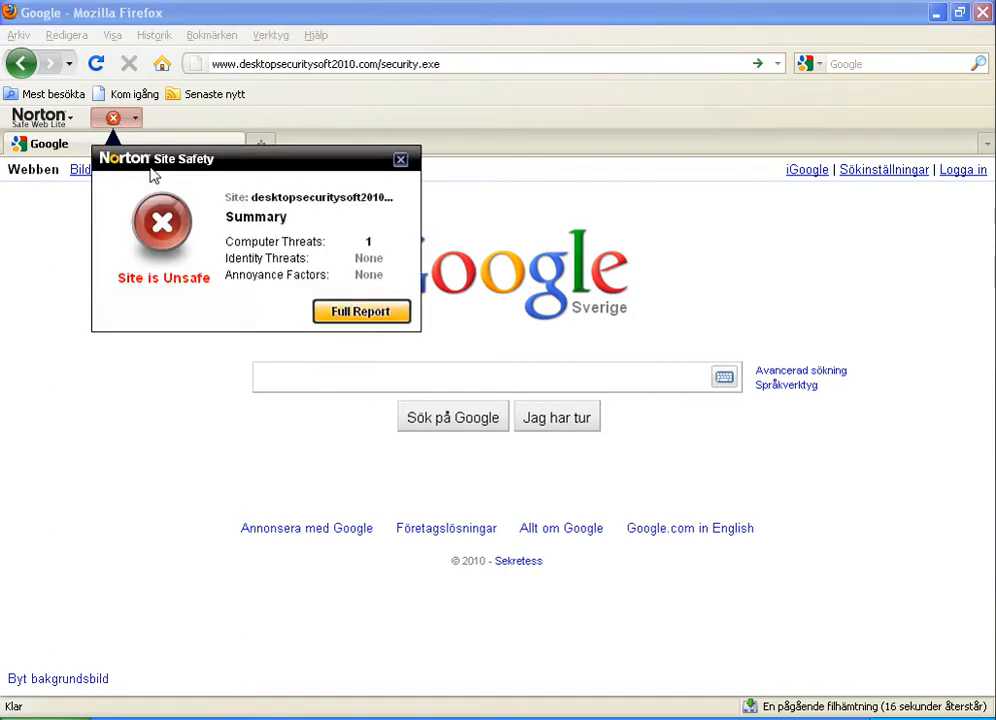
click(361, 311)
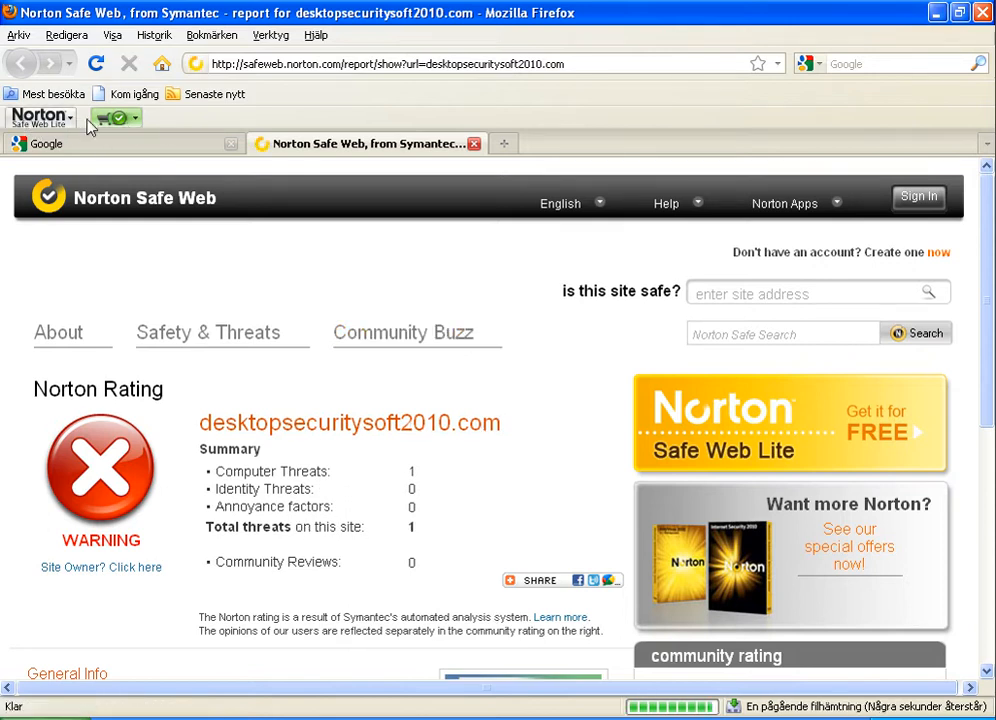
scroll(down, 3)
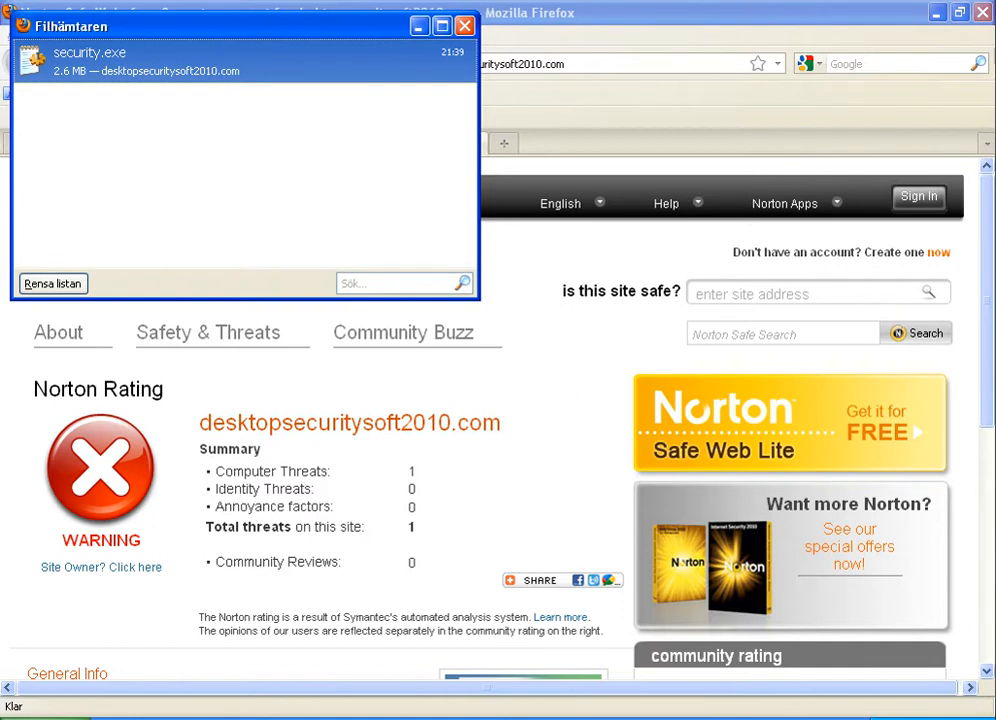
click(464, 25)
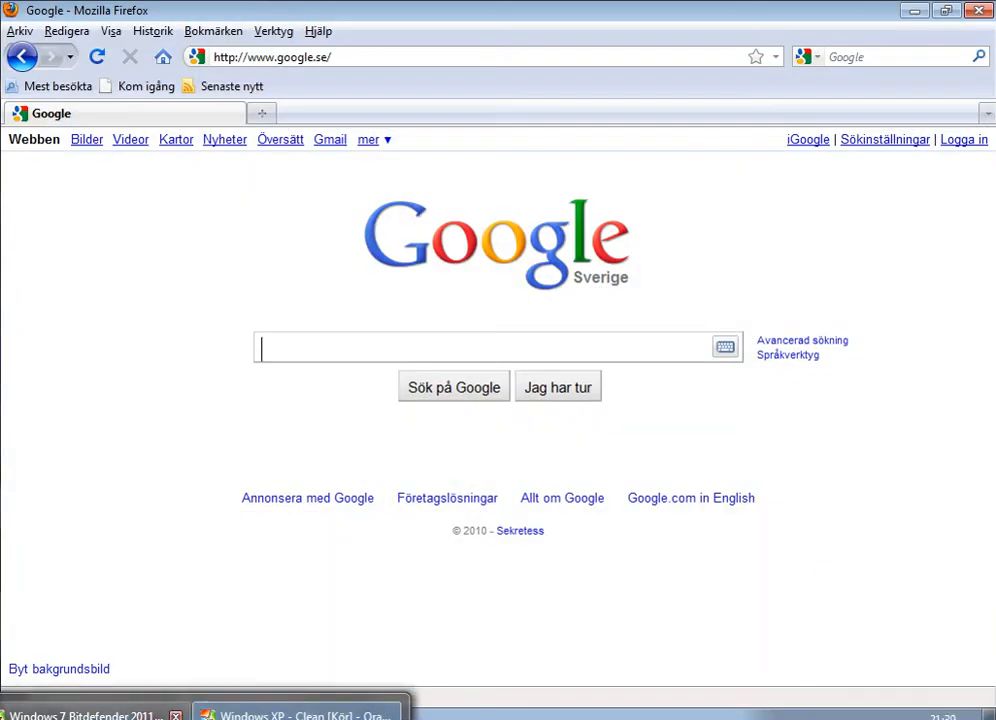
mouse_move(445, 227)
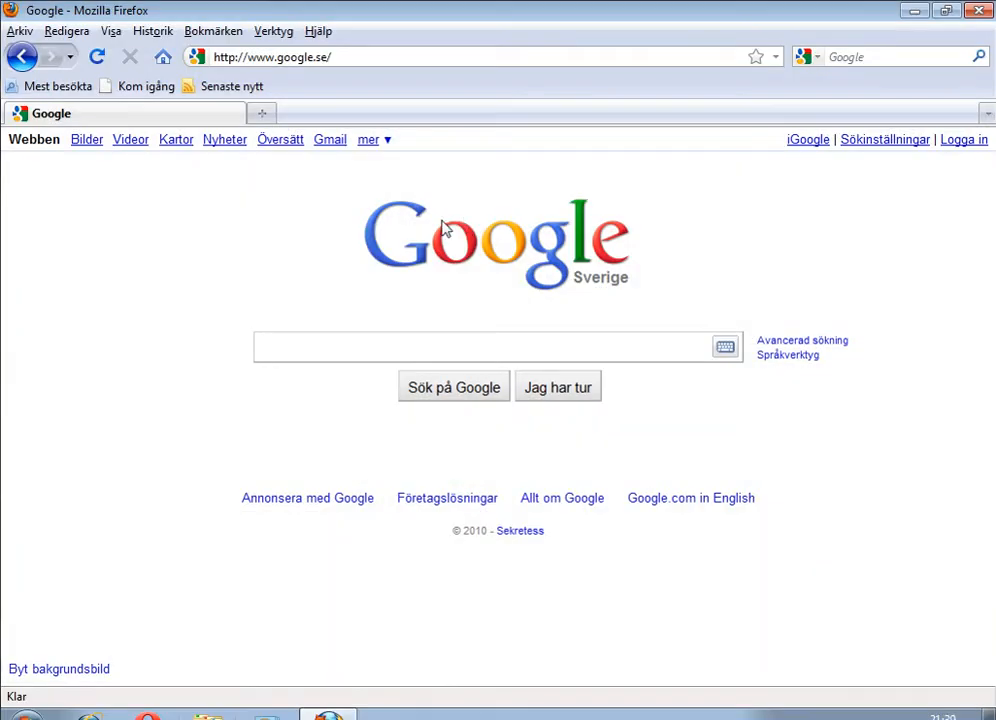
click(270, 57)
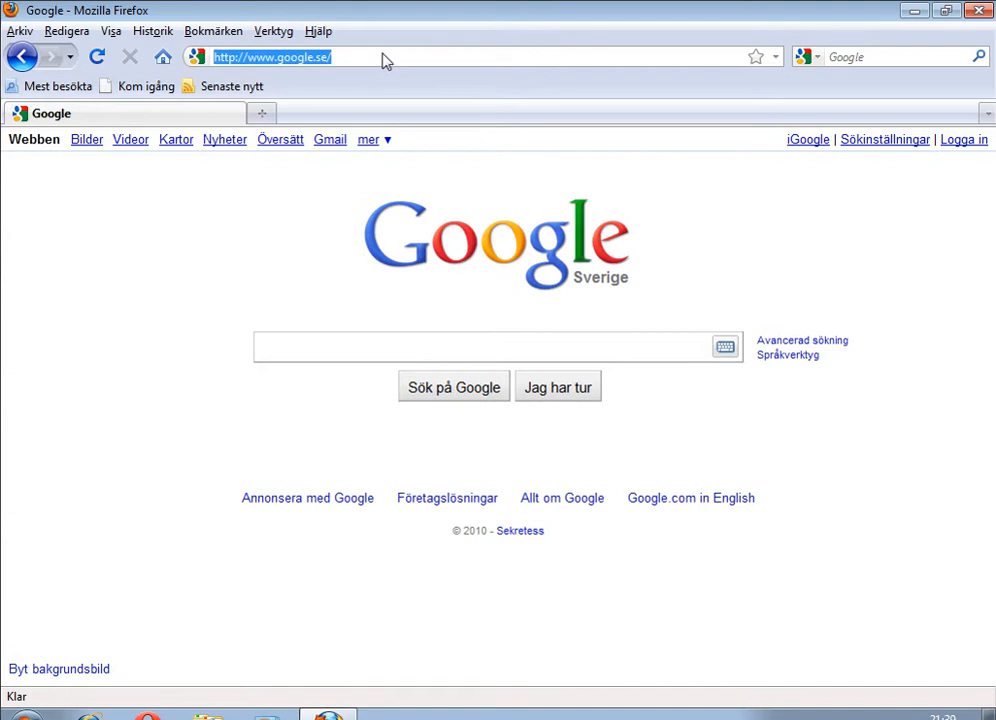
text(www.desktopsecuritysoft2010.com/security.exe)
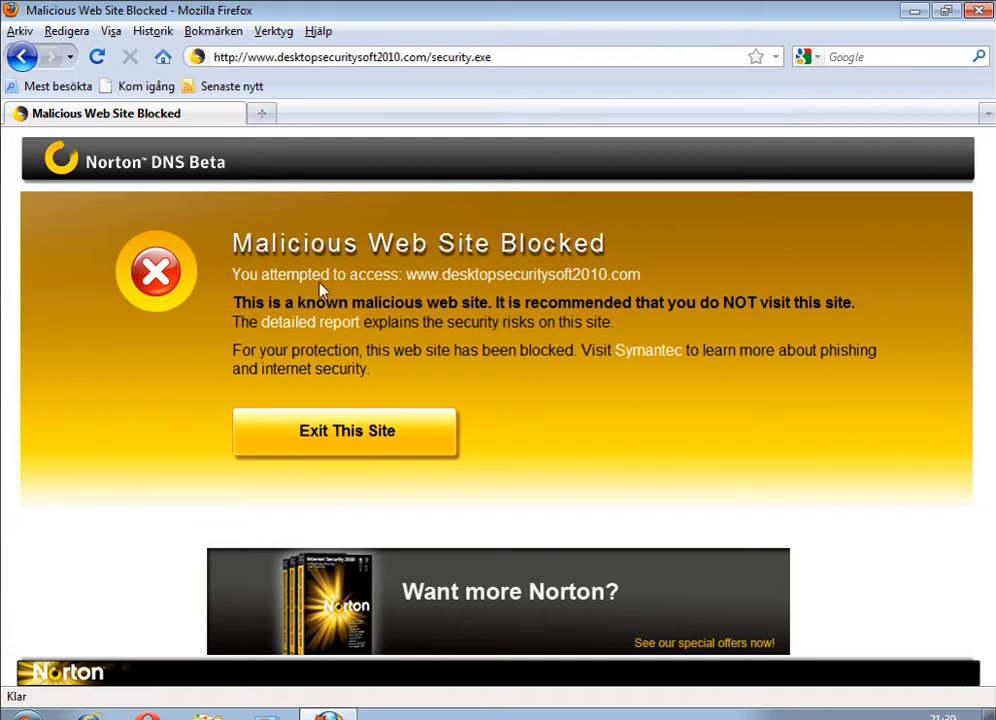
mouse_move(648, 350)
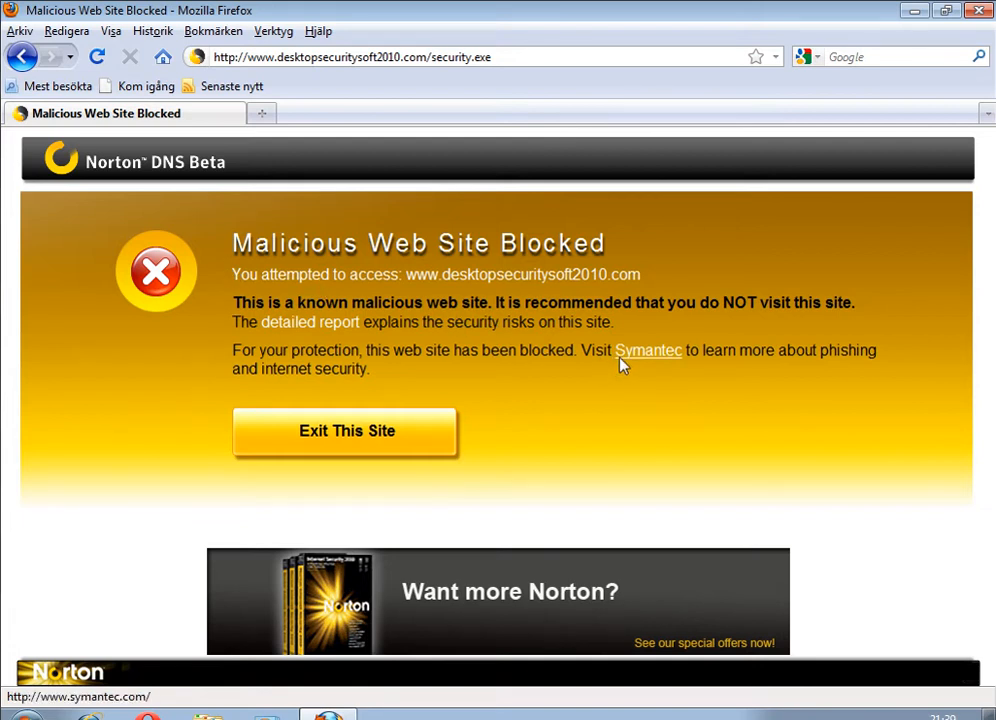
mouse_move(614, 430)
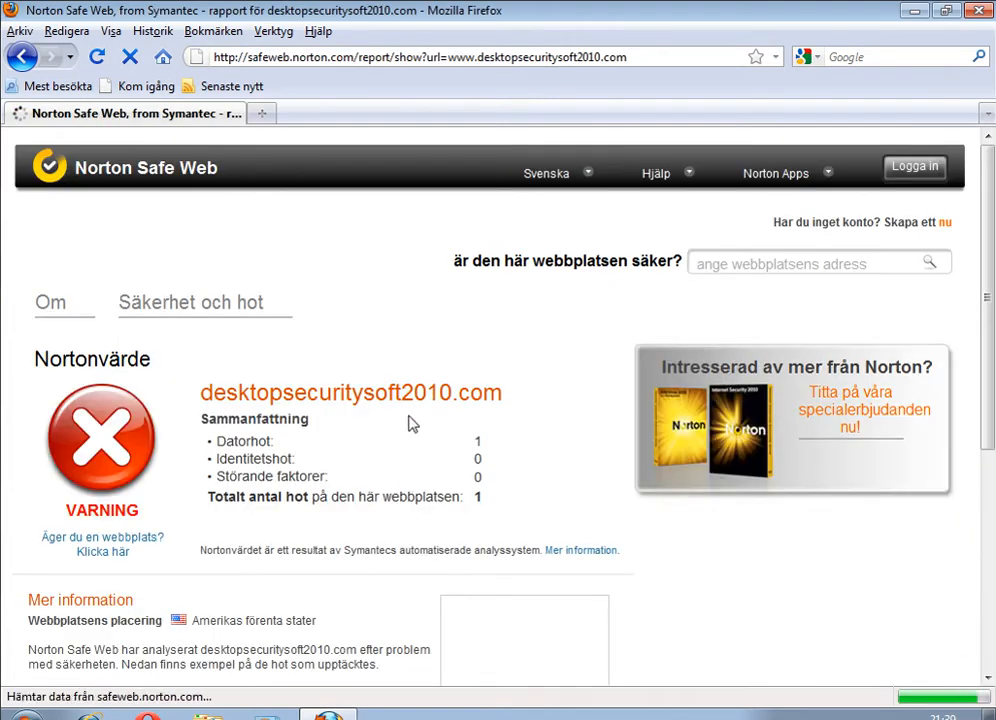
Scroll through the Norton Safe Web report listing Trojan.FakeAV!gen32
scroll(down, 3)
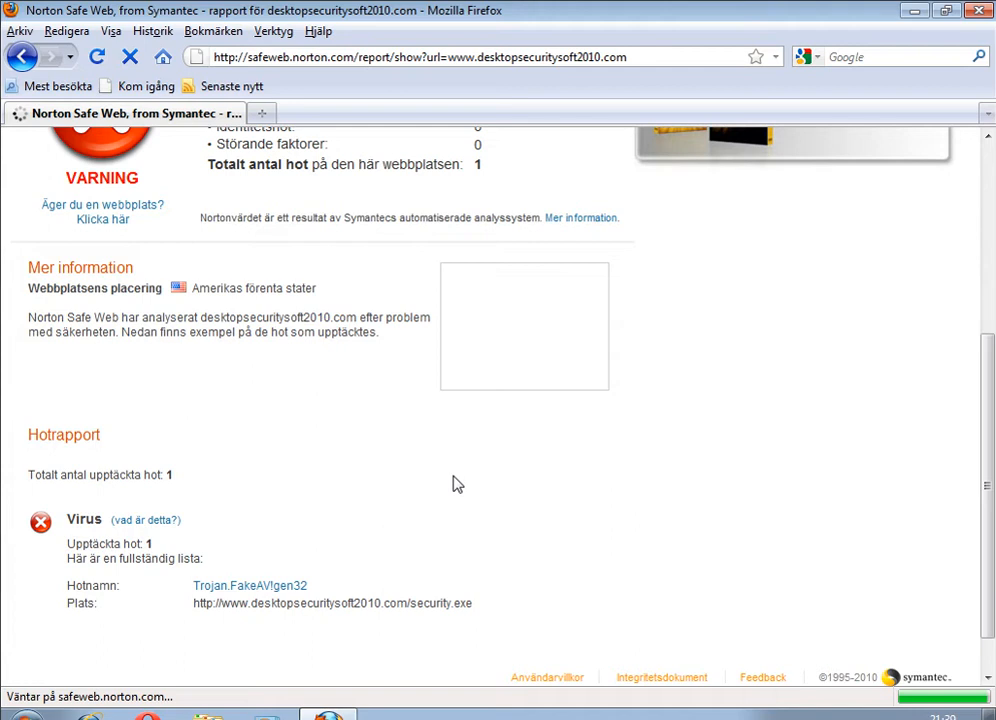
scroll(up, 3)
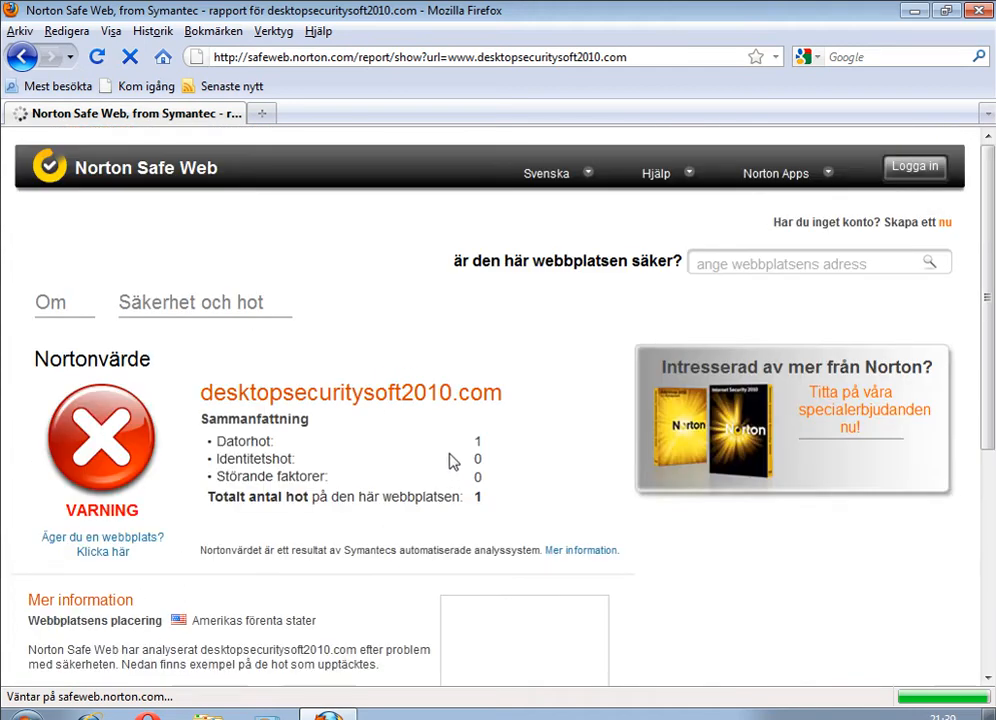
mouse_move(283, 186)
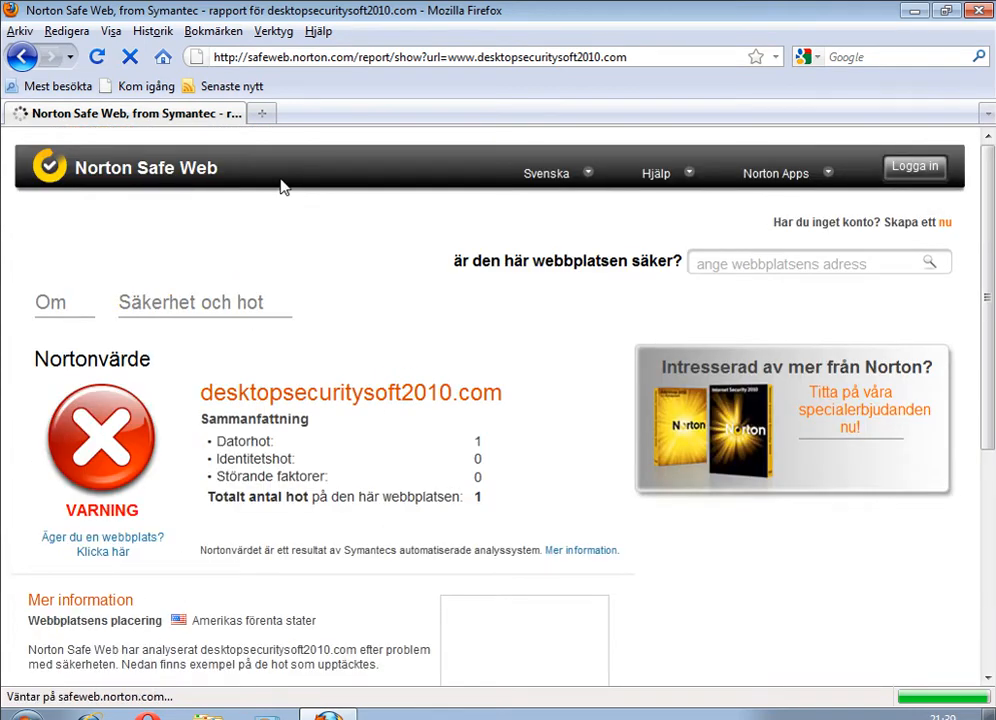
mouse_move(328, 708)
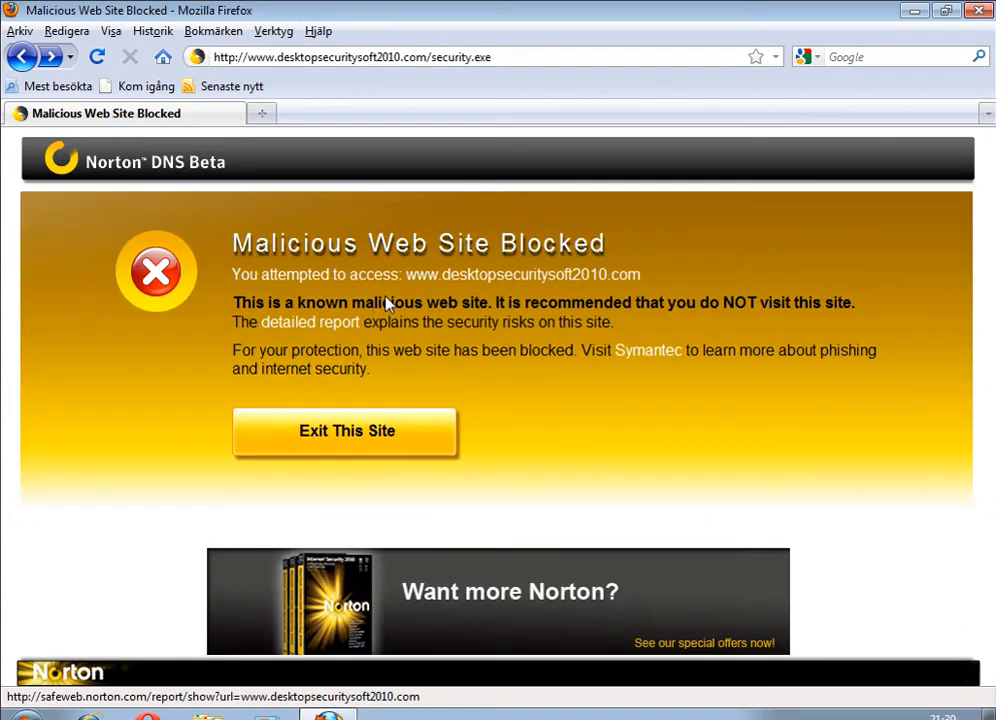
mouse_move(688, 318)
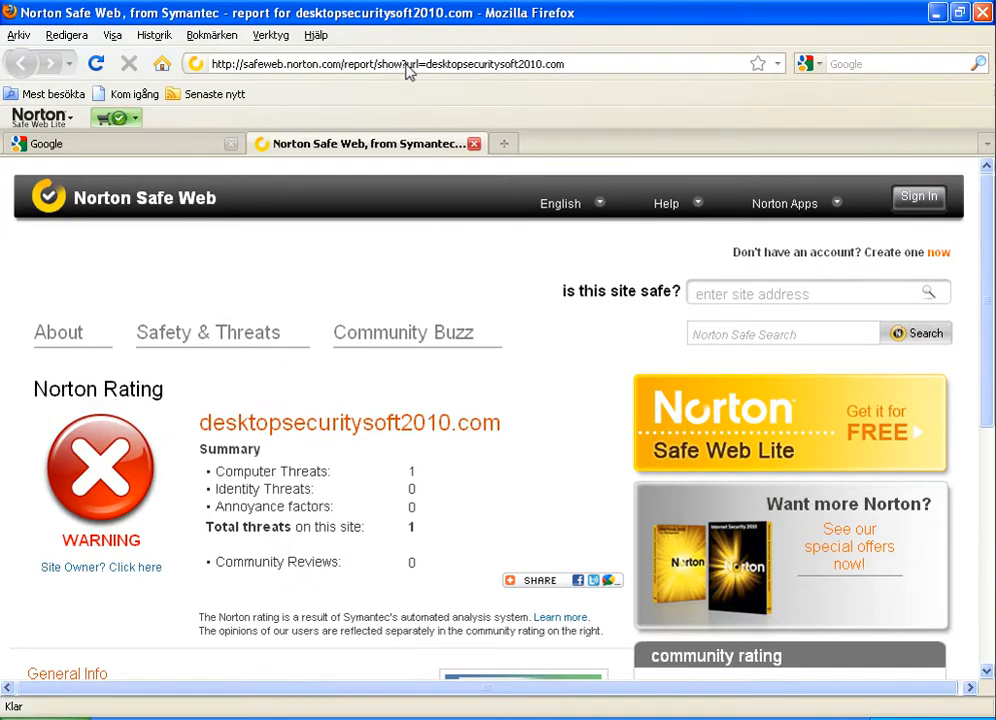
Paste the facebook.drbfalk.com DSC0014084920.JPG.scr address into the address bar
right_click(400, 63)
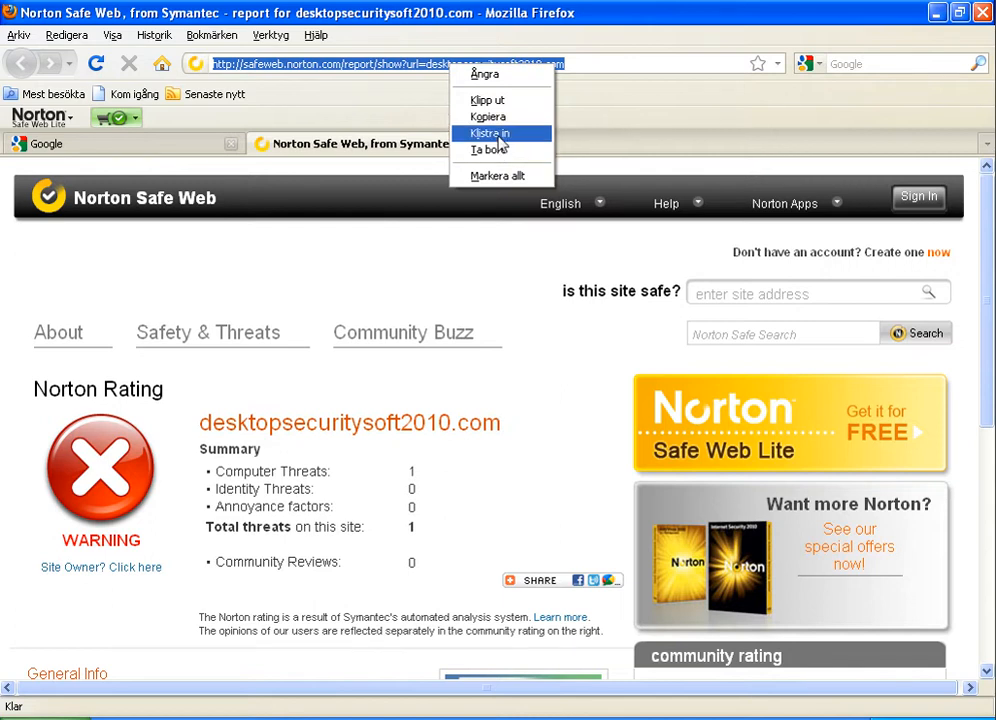
click(489, 133)
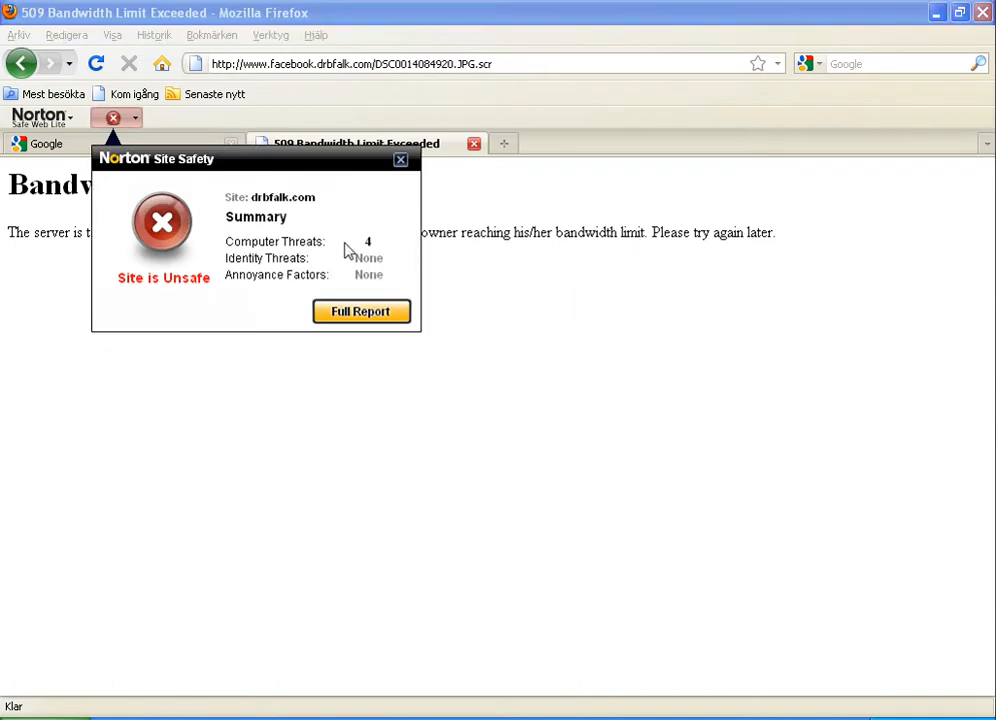
mouse_move(637, 252)
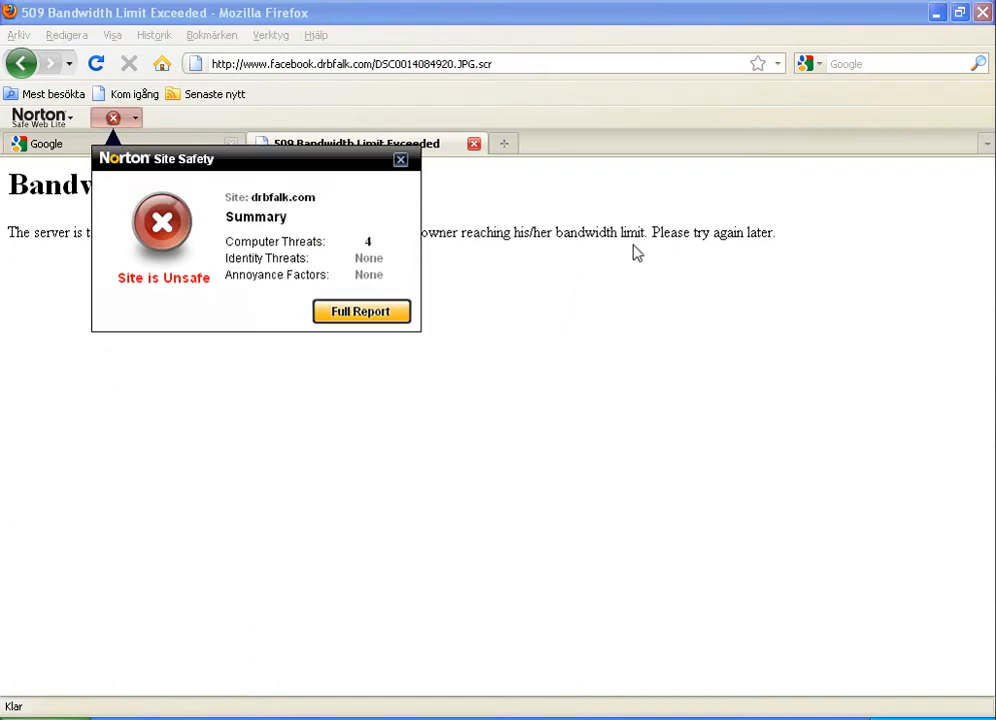
mouse_move(617, 385)
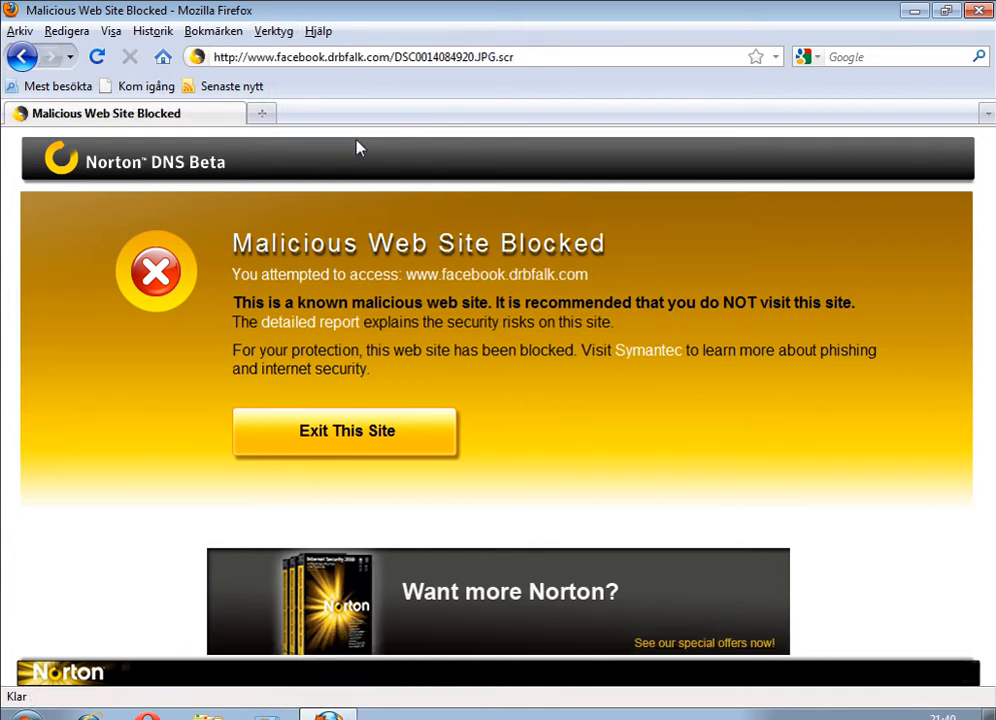
mouse_move(570, 434)
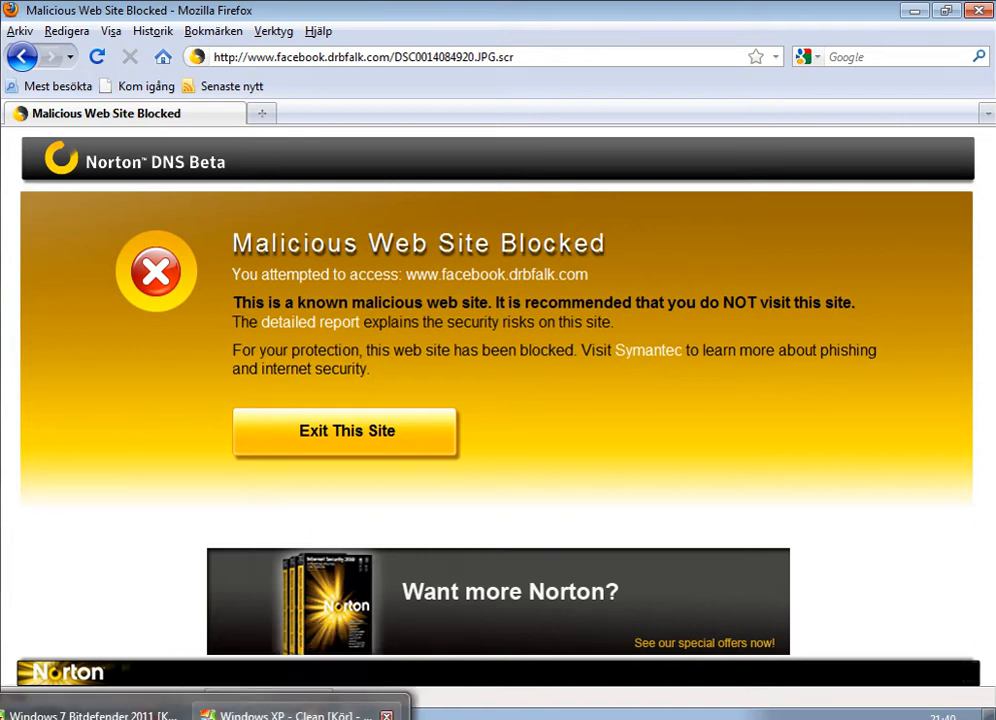
Clear the address, load the file-exchange-hub.co.cc URL, and save AnimalSexVideos101.exe
right_click(350, 63)
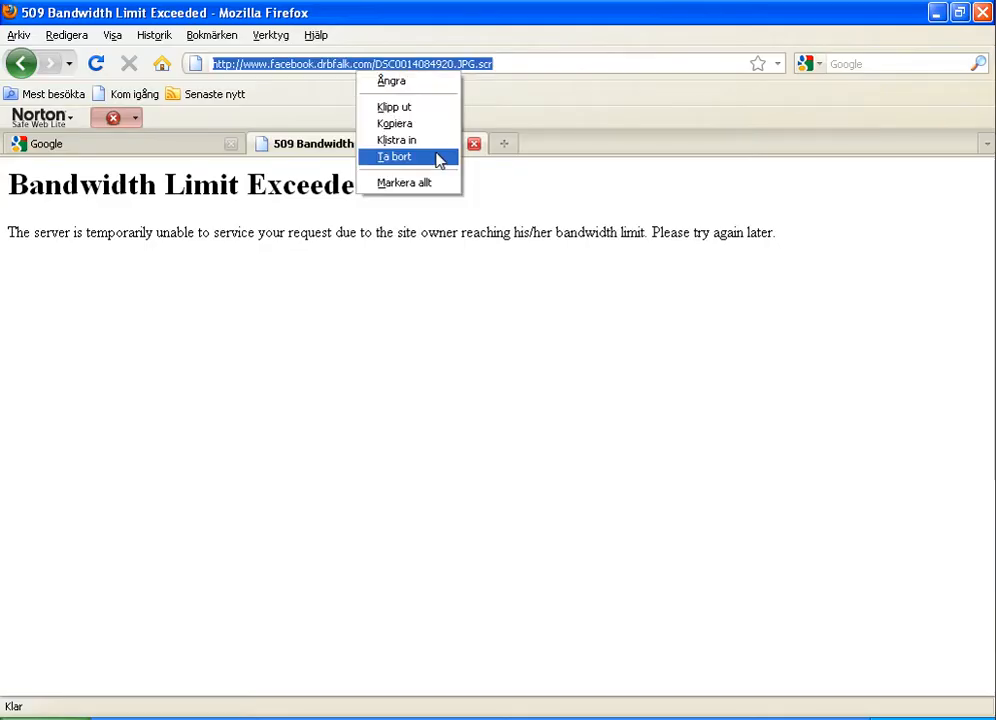
click(393, 157)
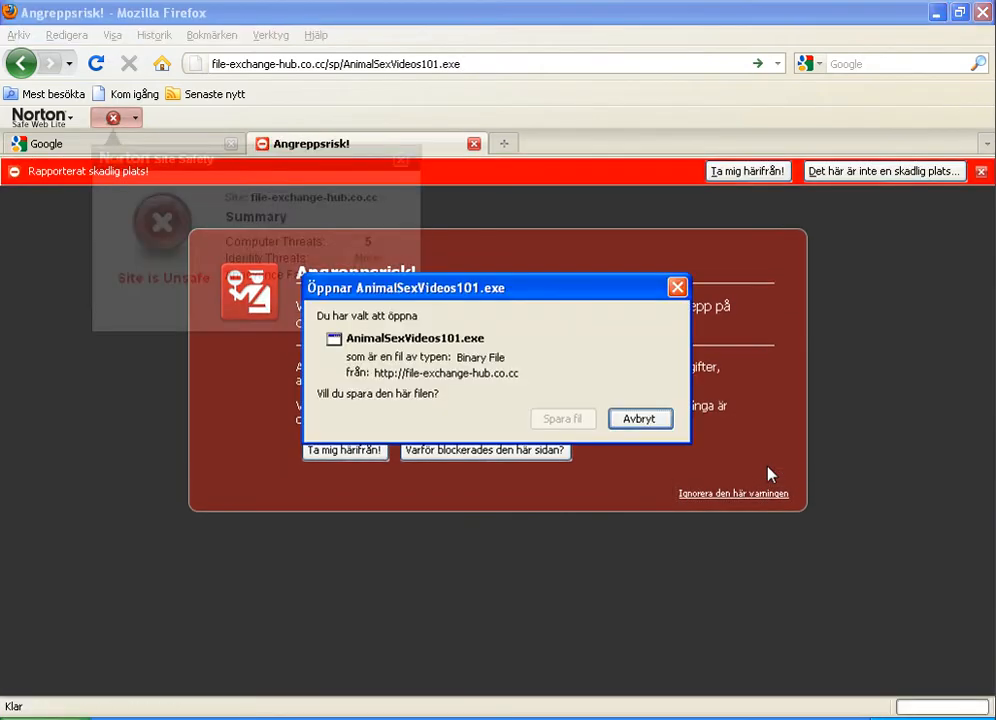
mouse_move(563, 418)
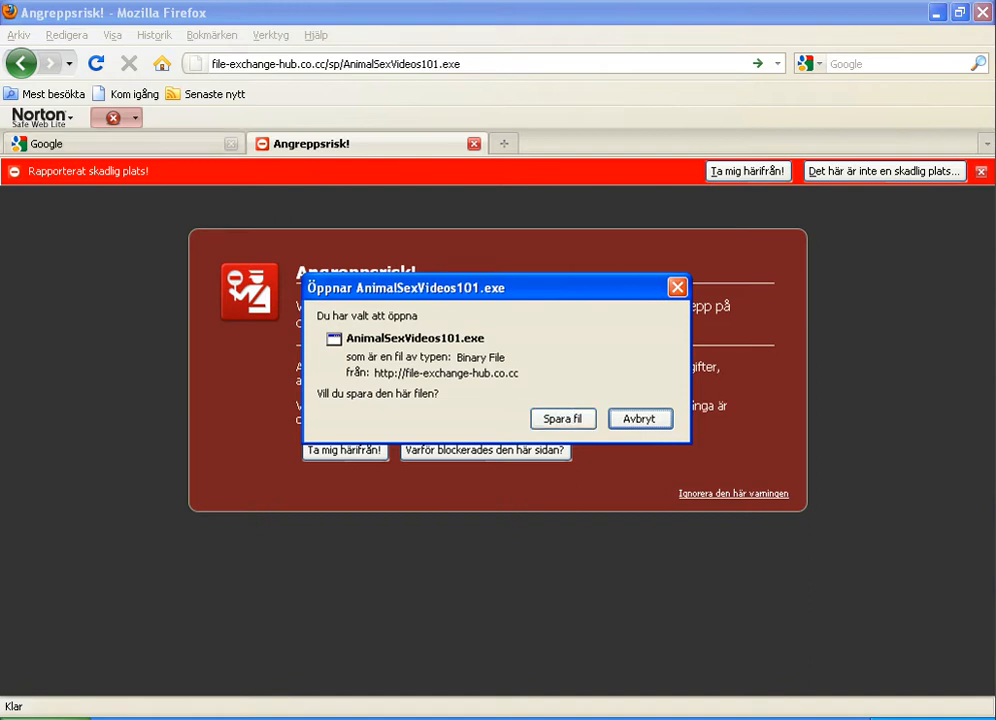
mouse_move(87, 135)
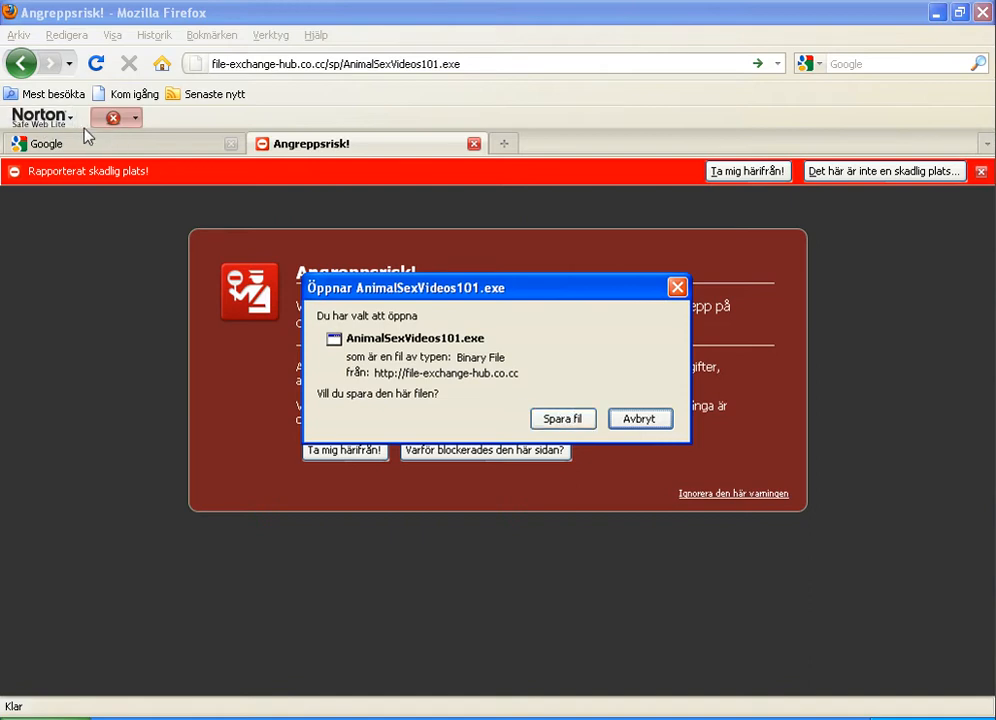
click(562, 418)
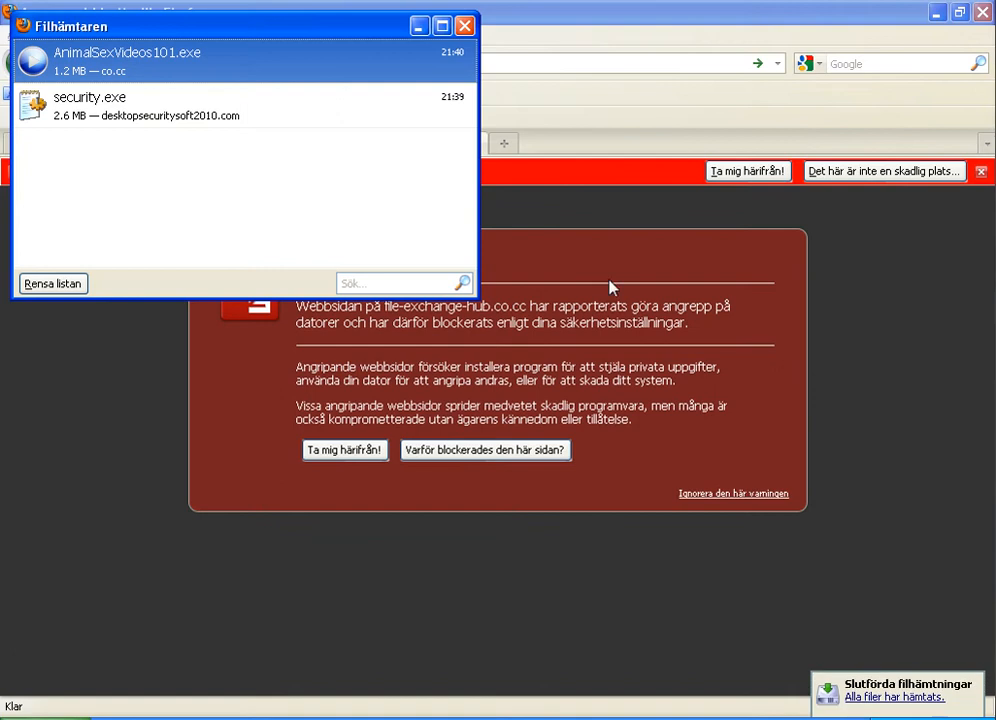
mouse_move(389, 187)
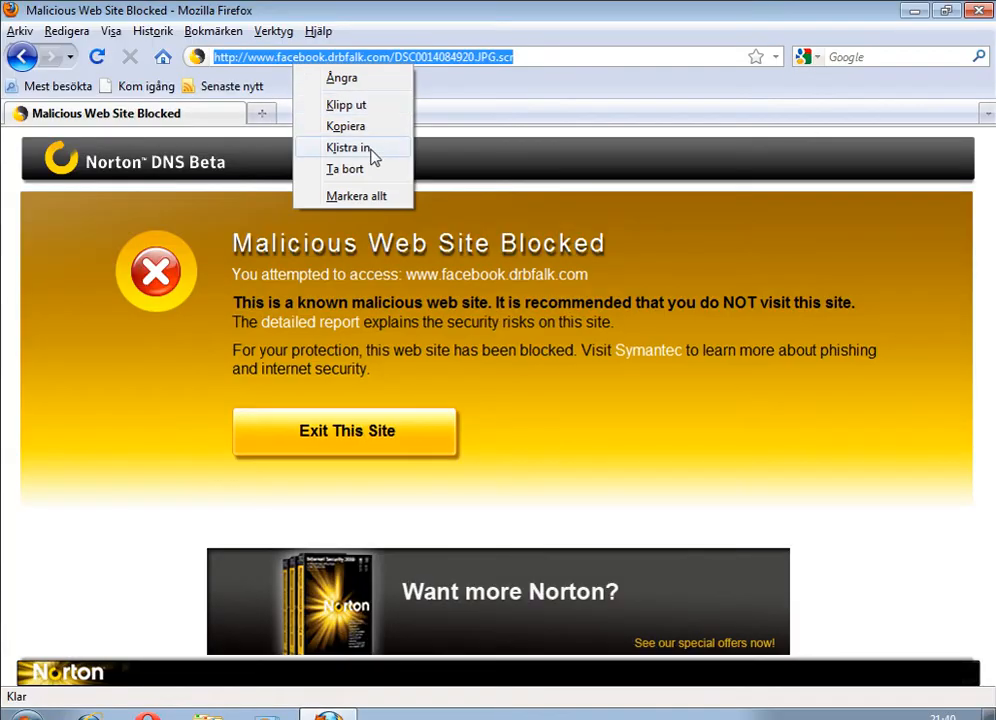
Paste the file-exchange-hub.co.cc download address and ignore the attack-site warning
click(347, 147)
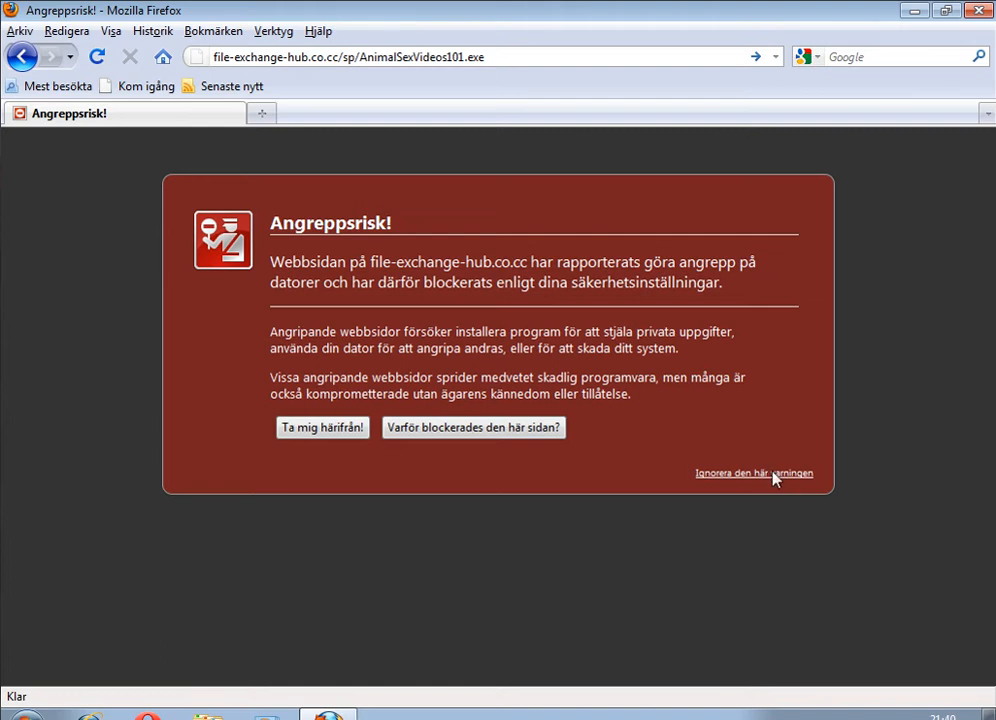
click(753, 473)
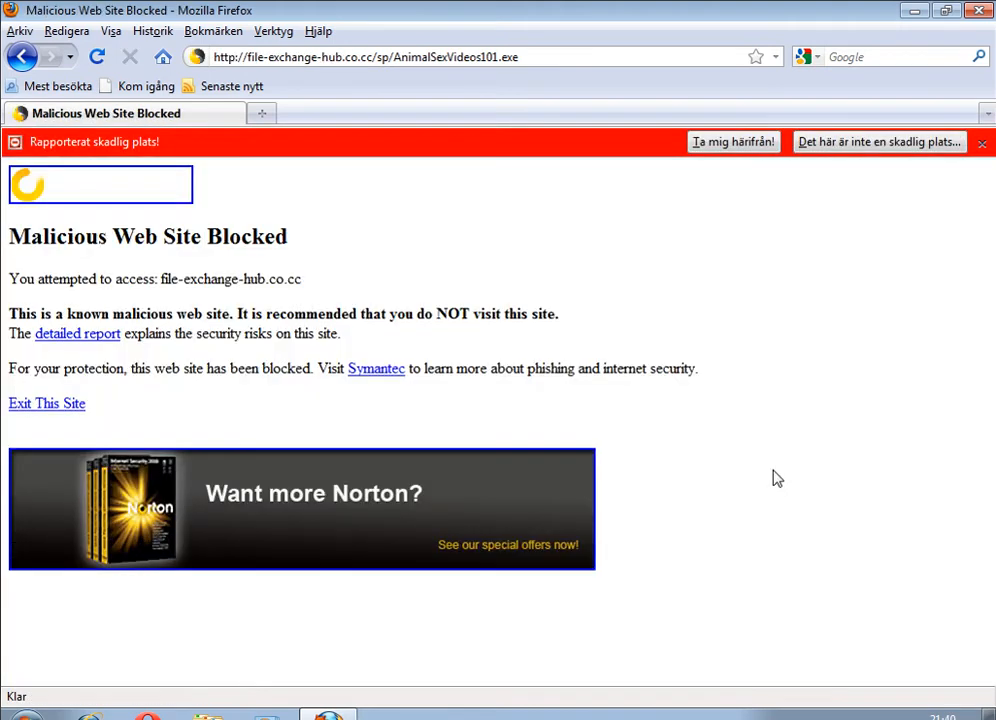
mouse_move(283, 344)
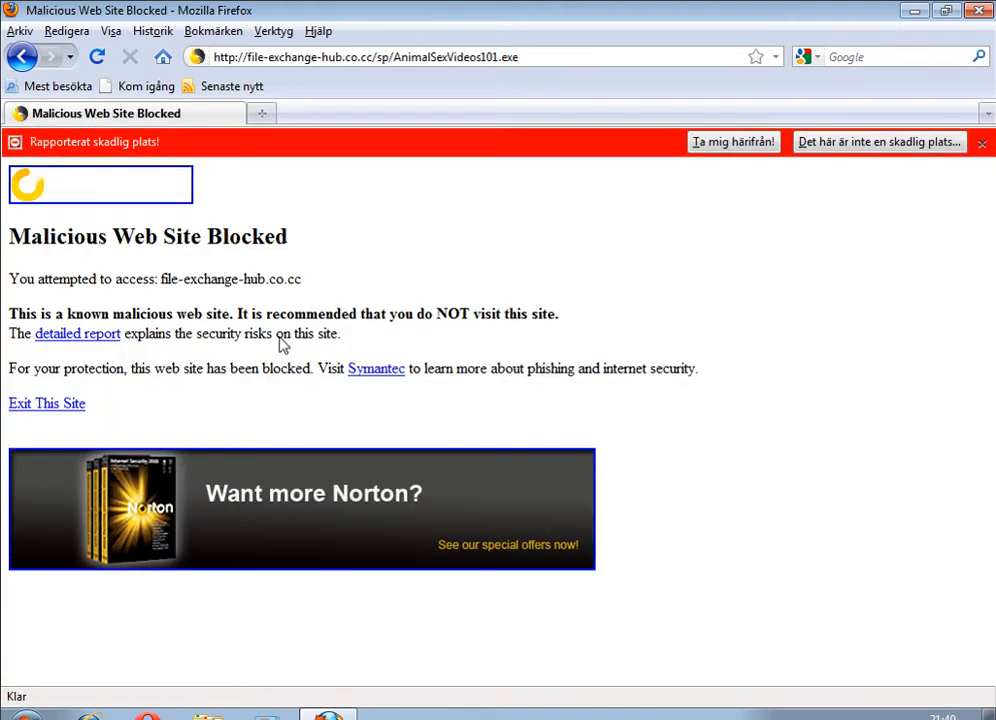
mouse_move(231, 211)
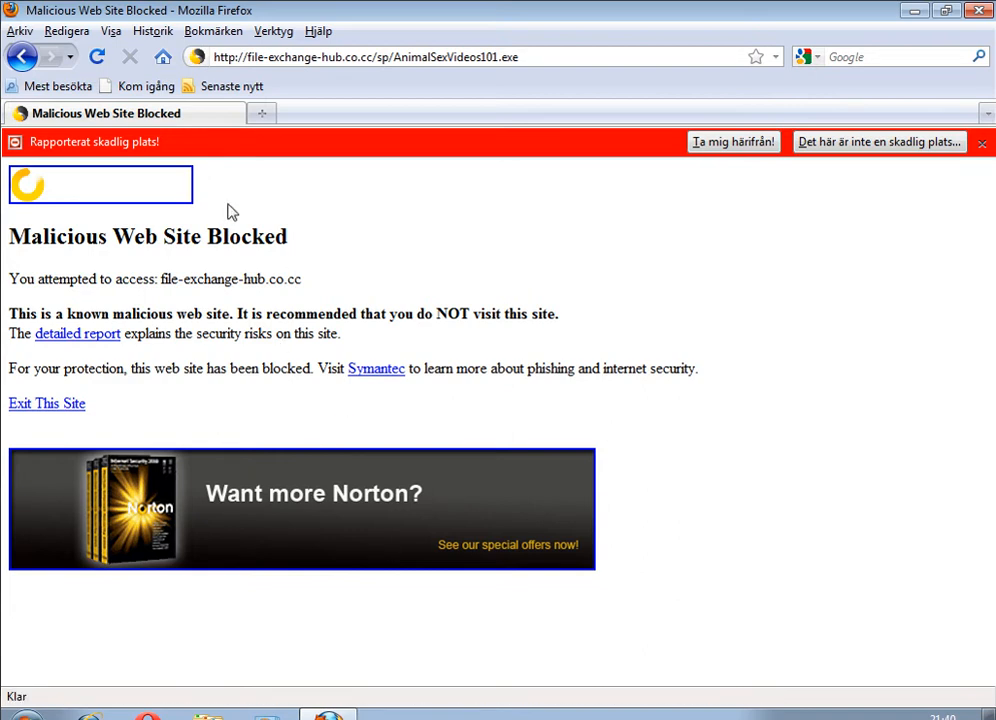
mouse_move(303, 364)
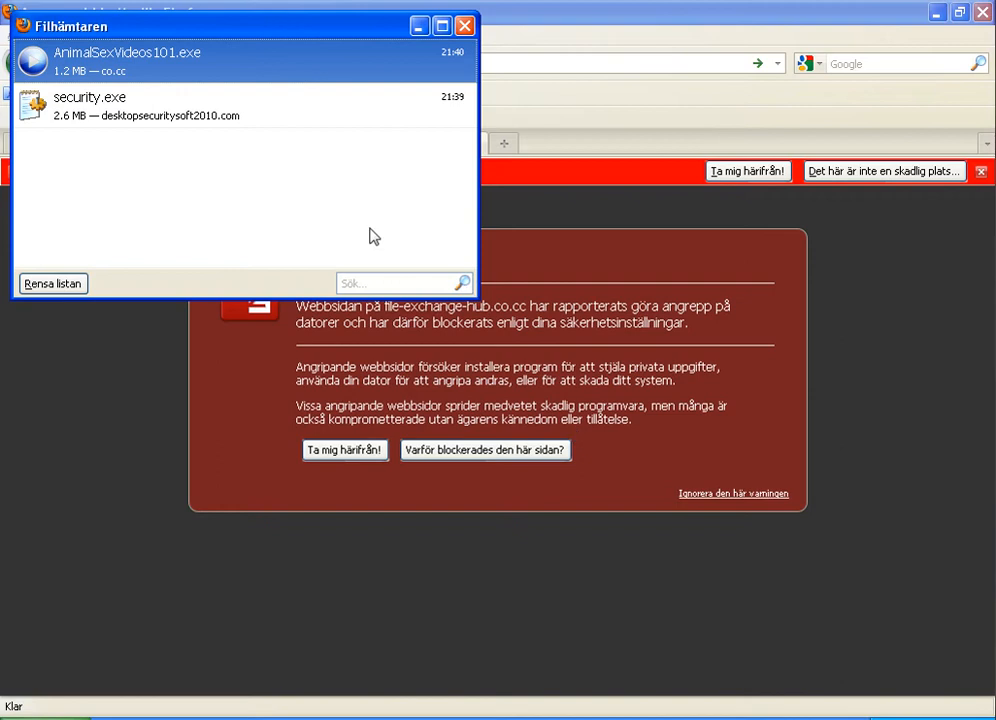
Close the Filhämtaren downloads list
click(463, 25)
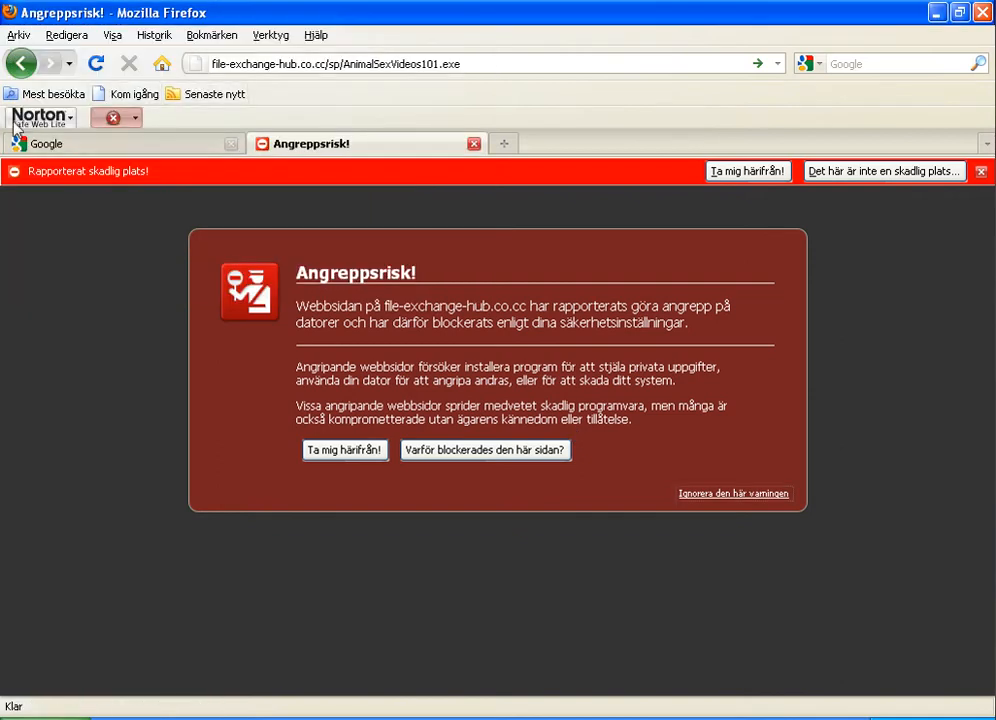
mouse_move(40, 130)
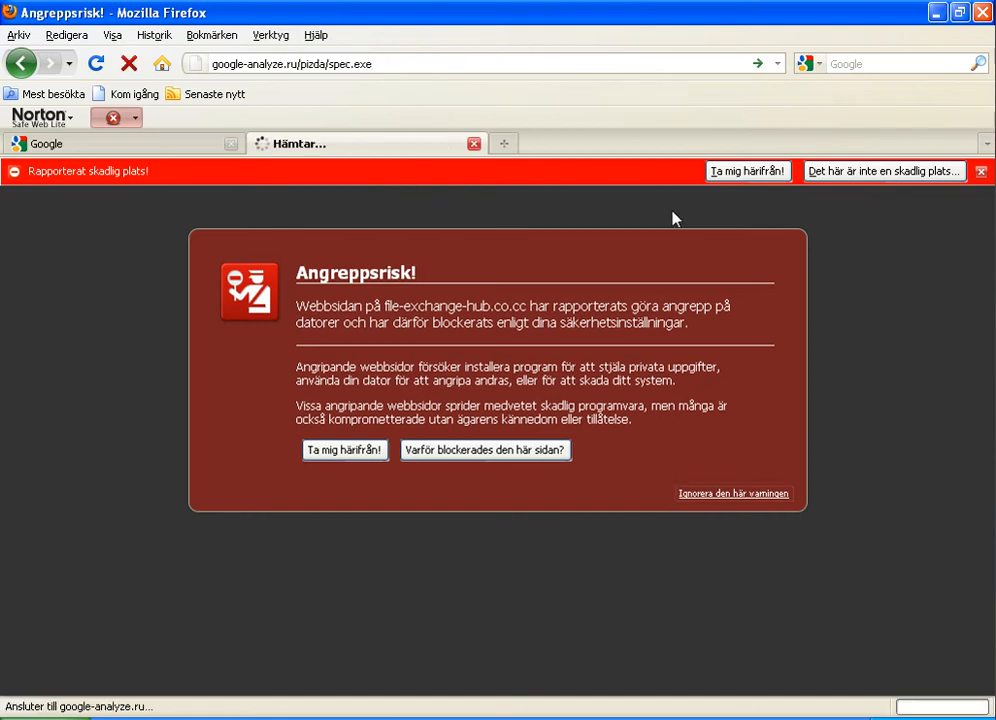
mouse_move(668, 222)
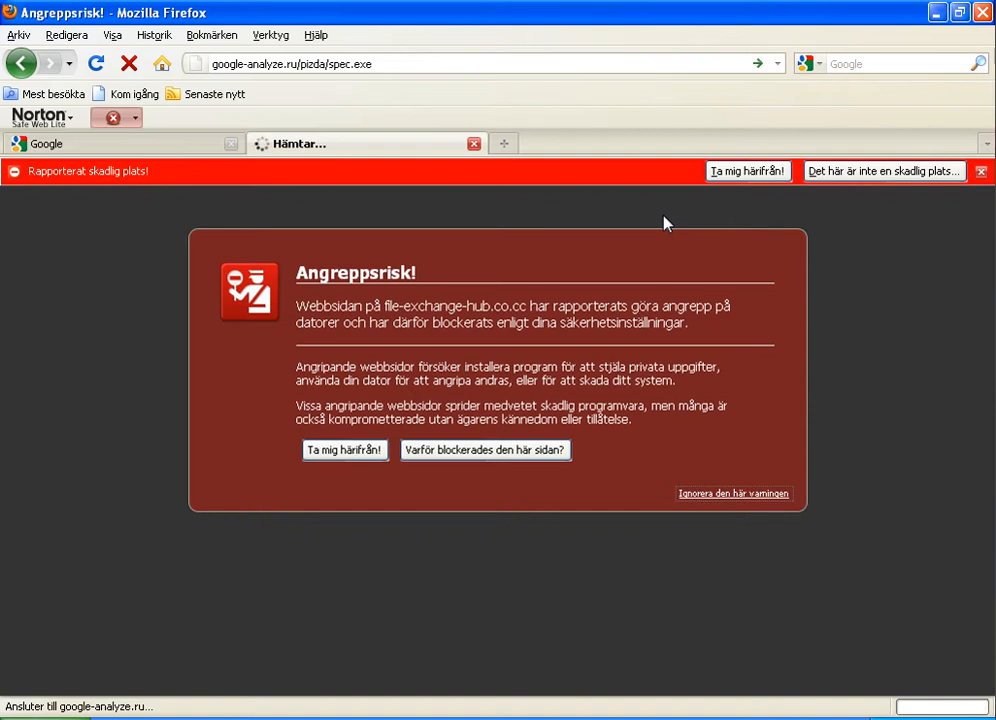
mouse_move(692, 567)
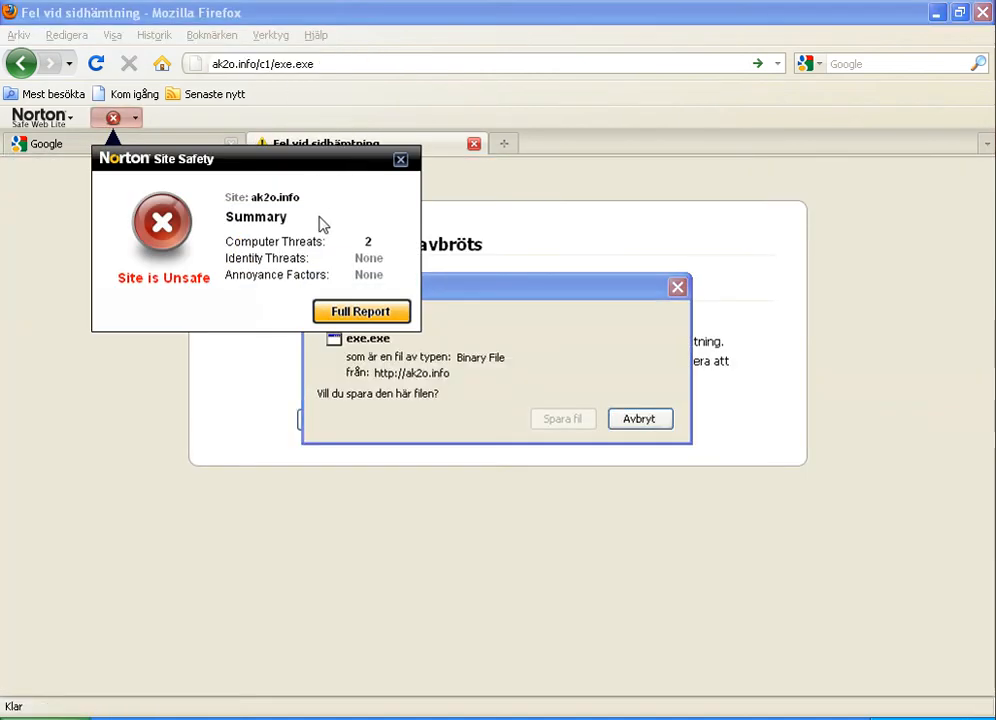
mouse_move(332, 250)
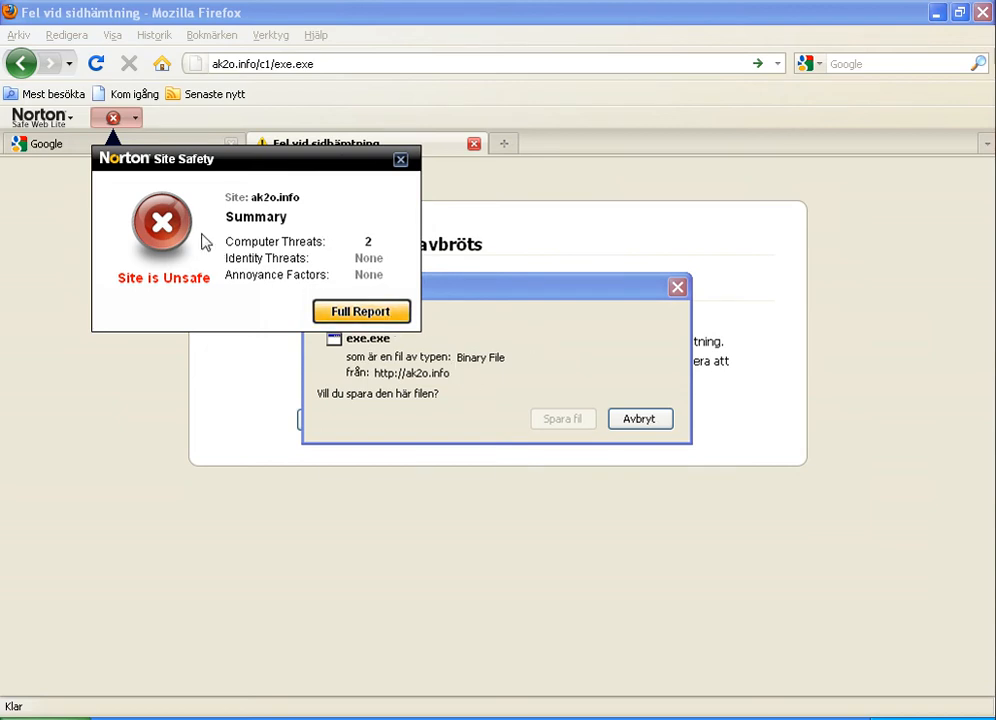
mouse_move(156, 306)
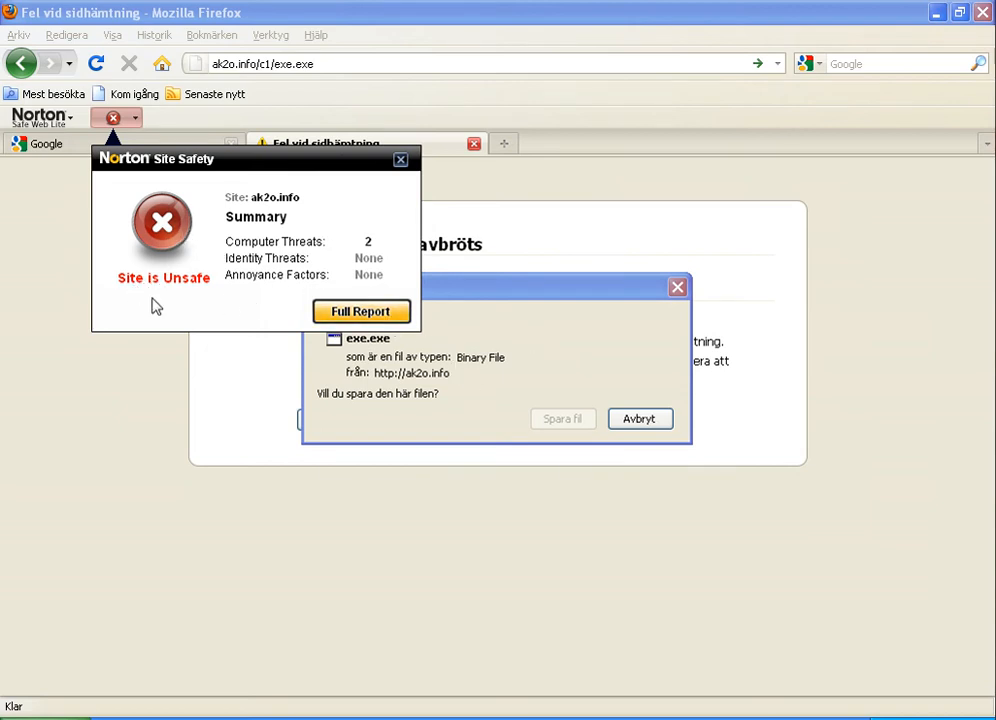
mouse_move(580, 353)
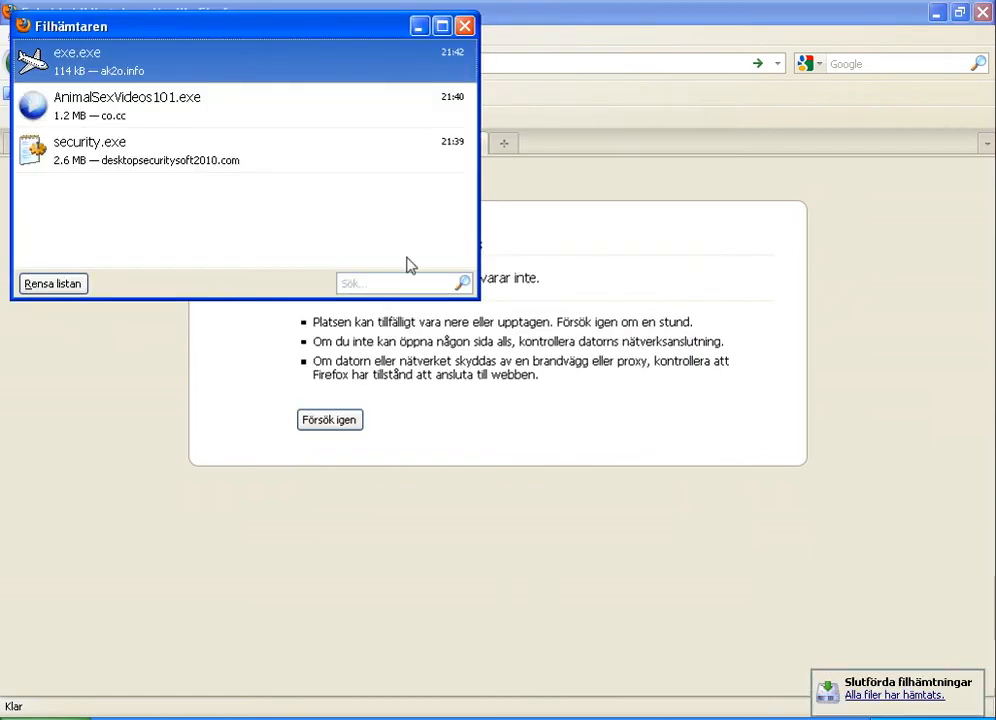
mouse_move(516, 112)
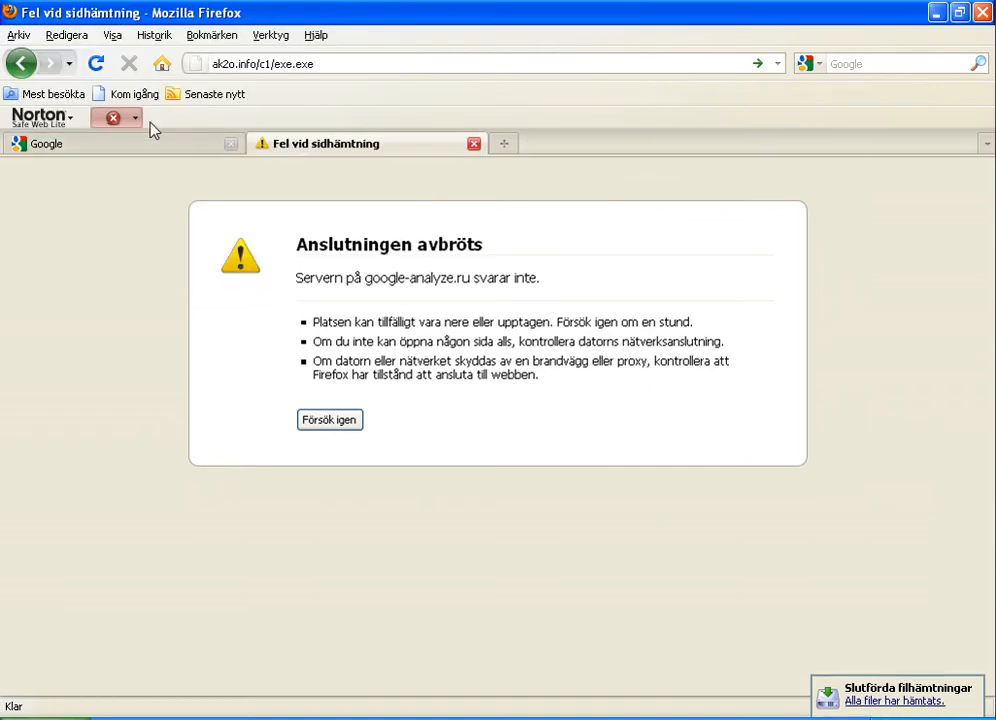
Open Norton's full ak2o.info safety report showing 2 computer threats and scroll through it
click(113, 117)
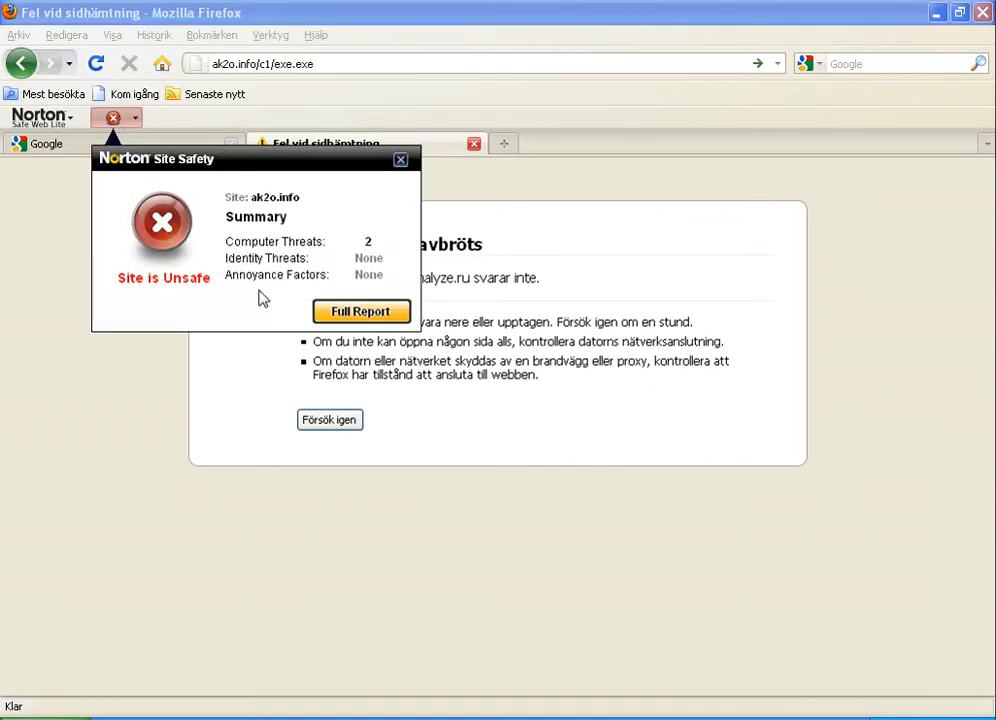
click(361, 311)
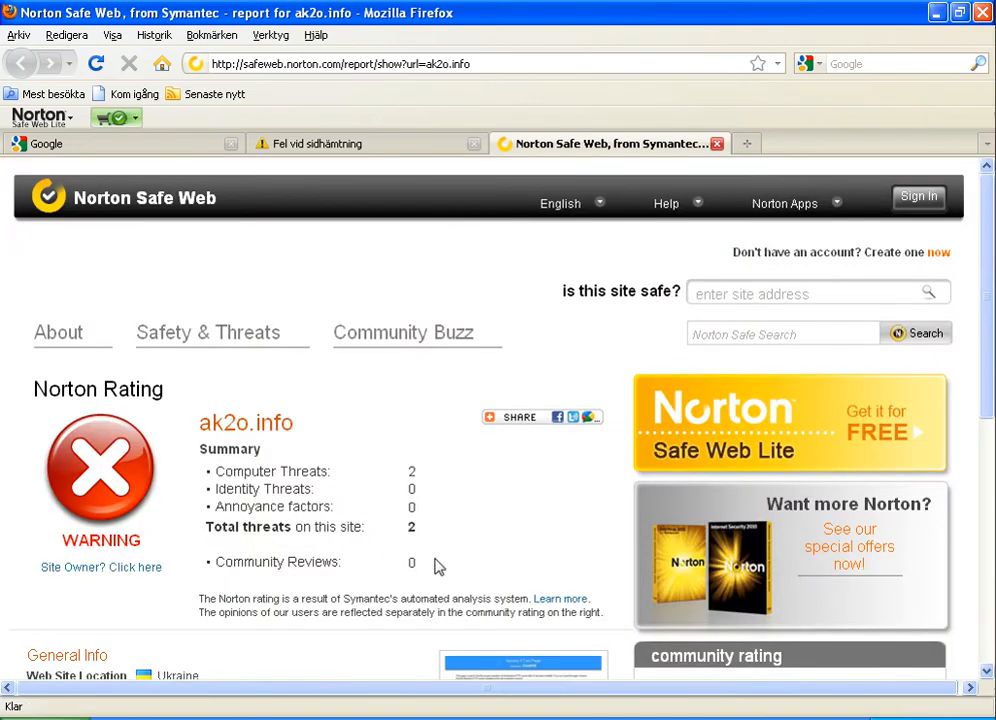
scroll(down, 3)
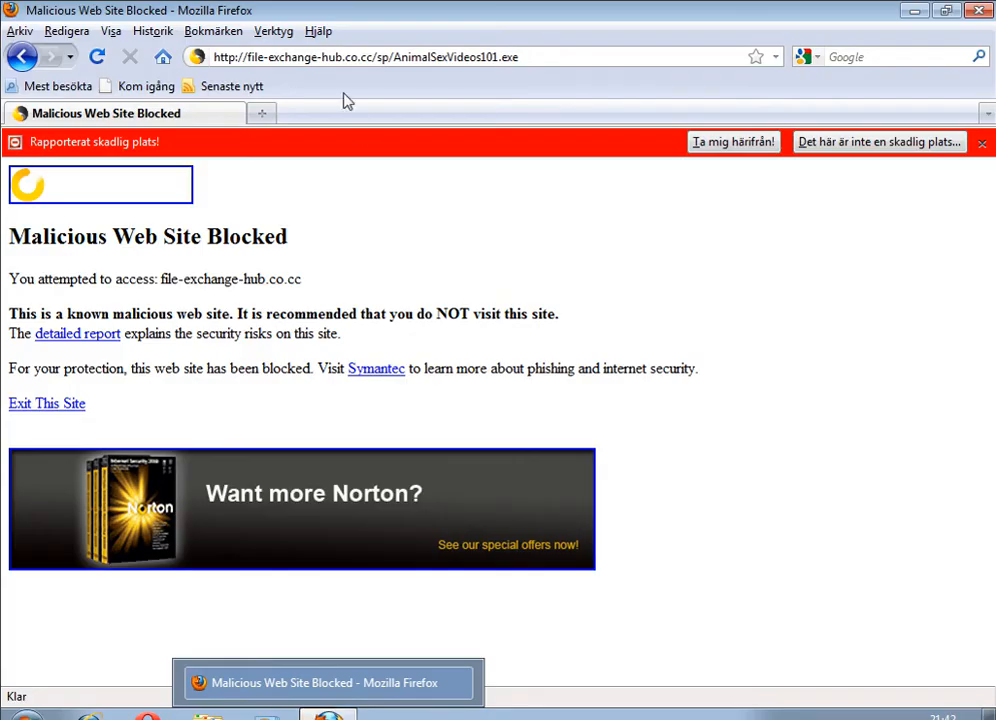
Request ak2o.info/c1/exe.exe and get Norton DNS's Malicious Web Site Blocked page
click(733, 141)
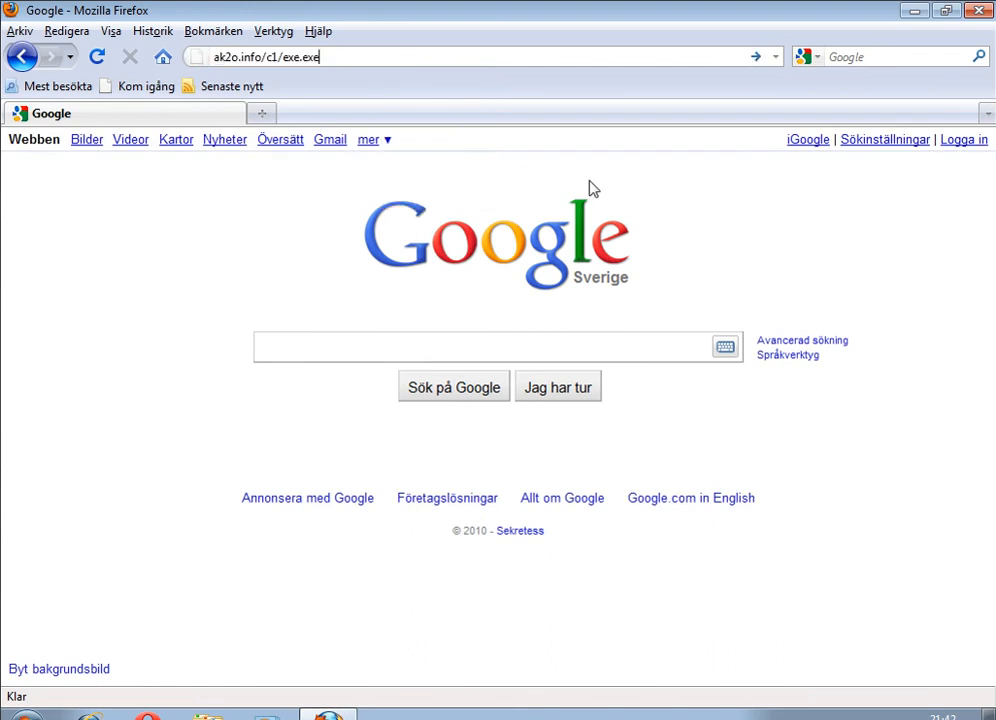
key(Return)
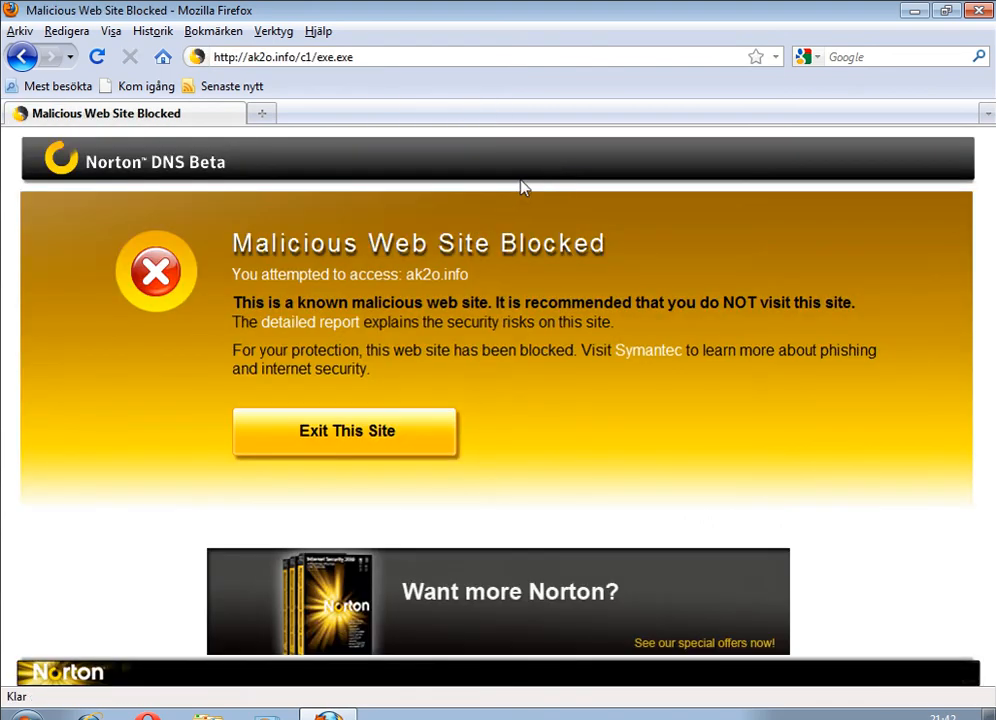
mouse_move(411, 207)
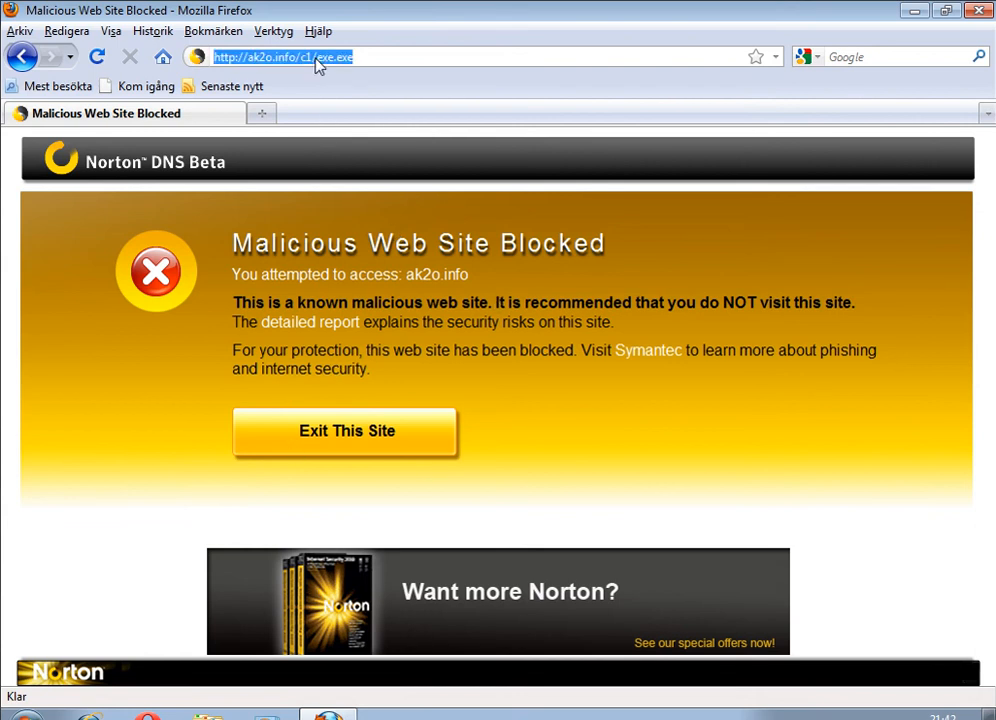
text(www.)
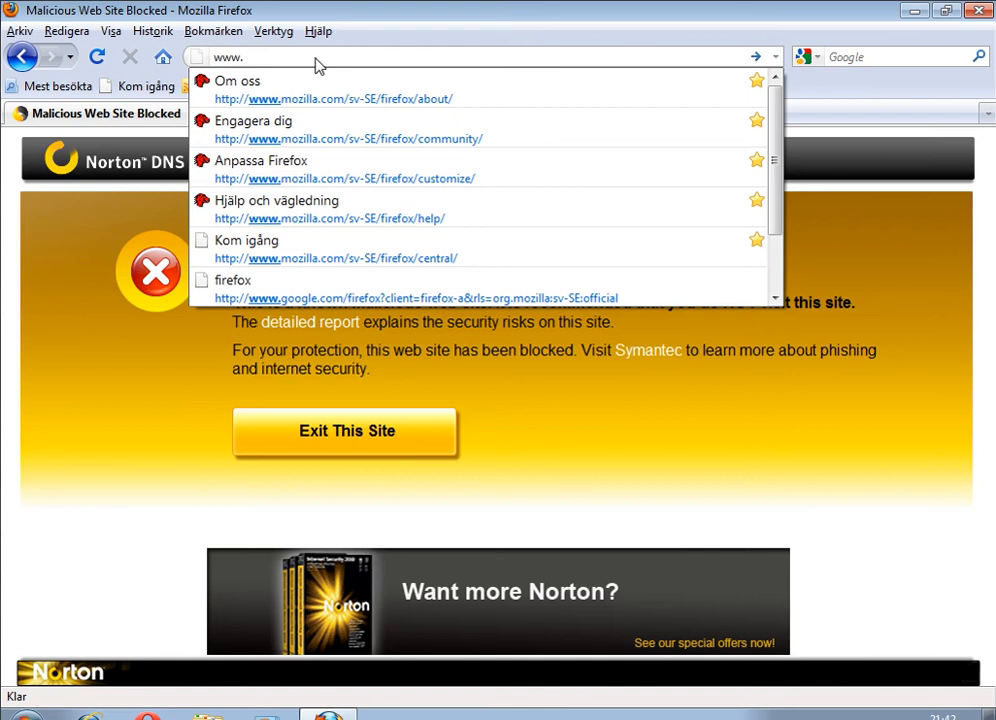
text(nort)
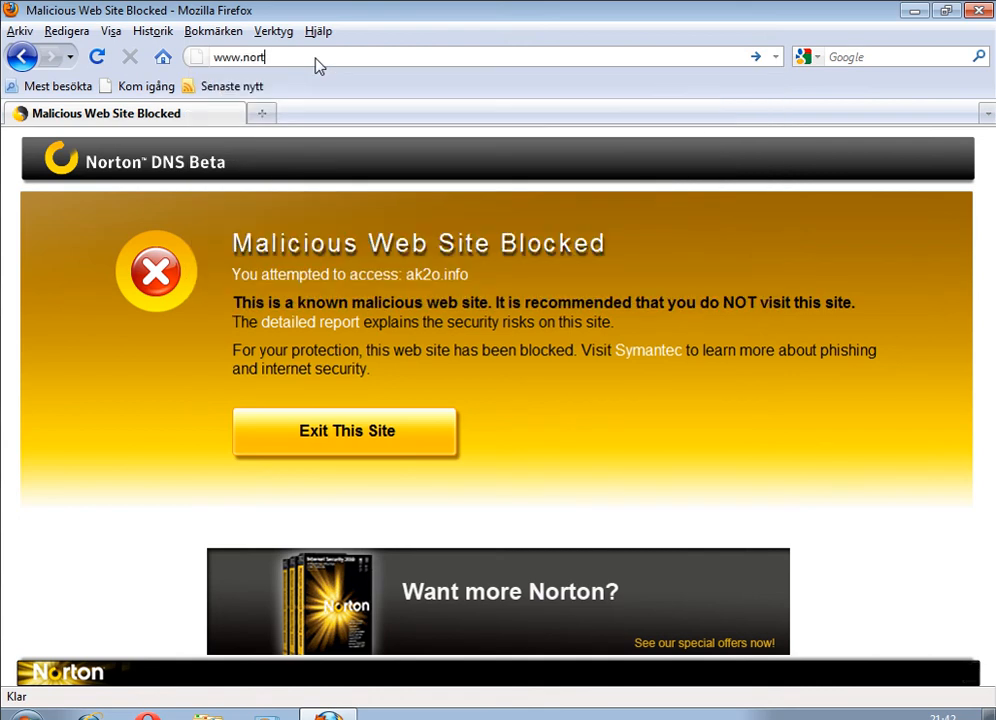
text(ondns.com/)
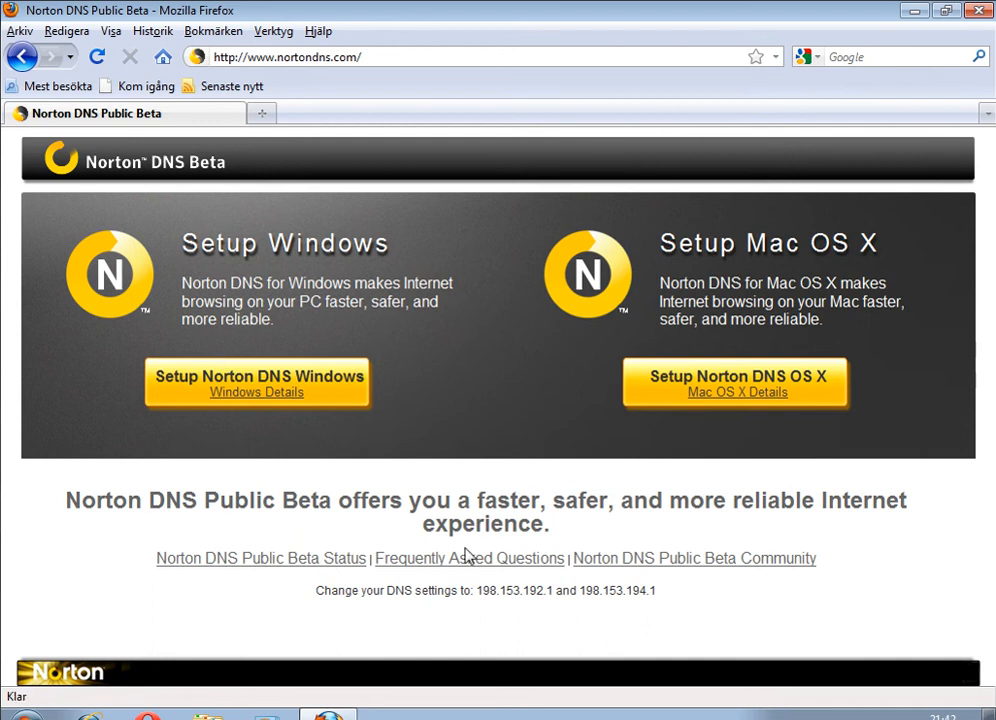
mouse_move(350, 608)
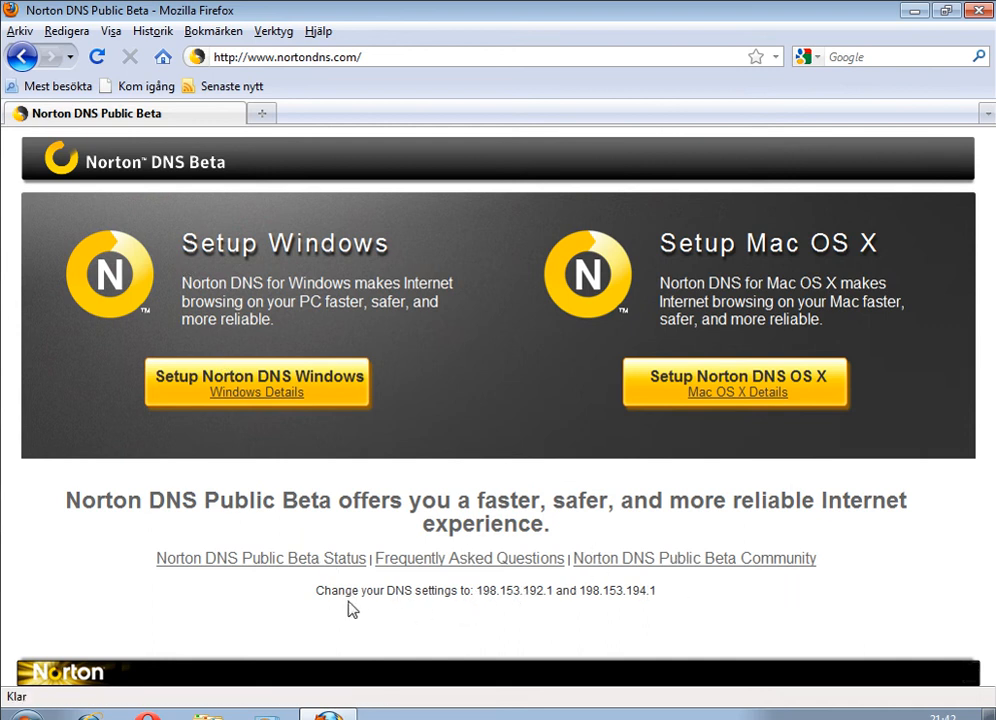
triple_click(485, 590)
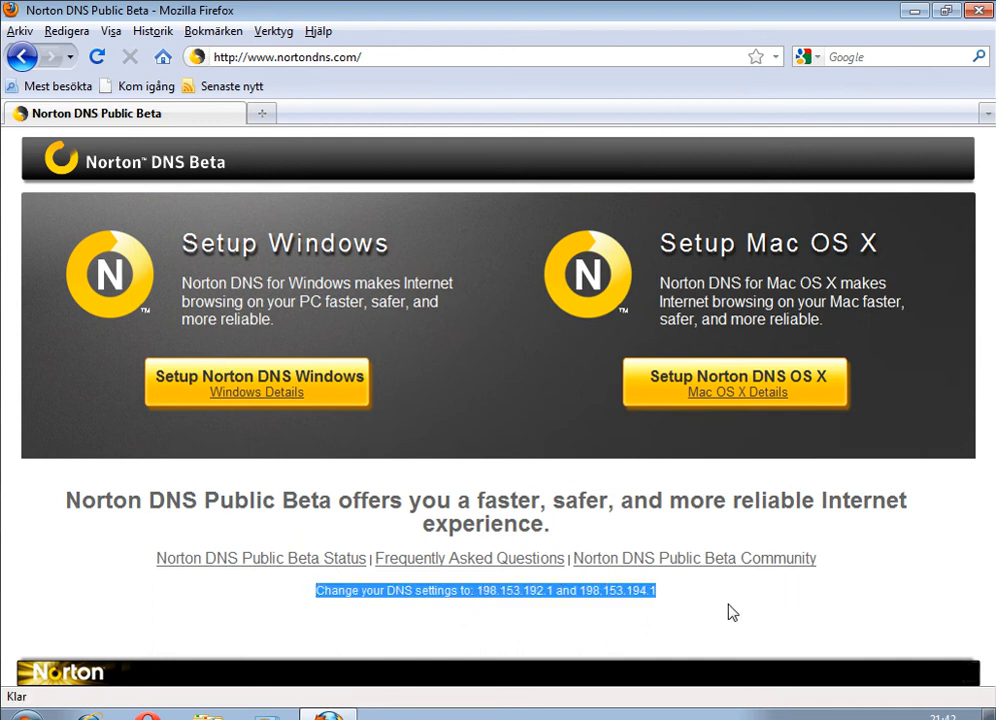
click(343, 315)
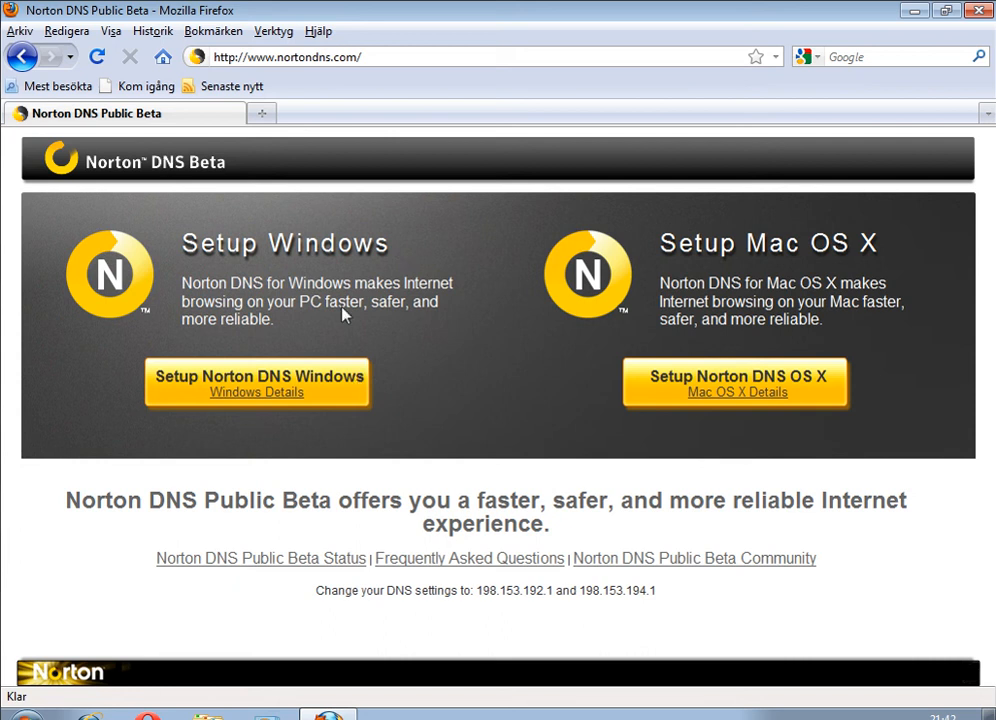
mouse_move(380, 106)
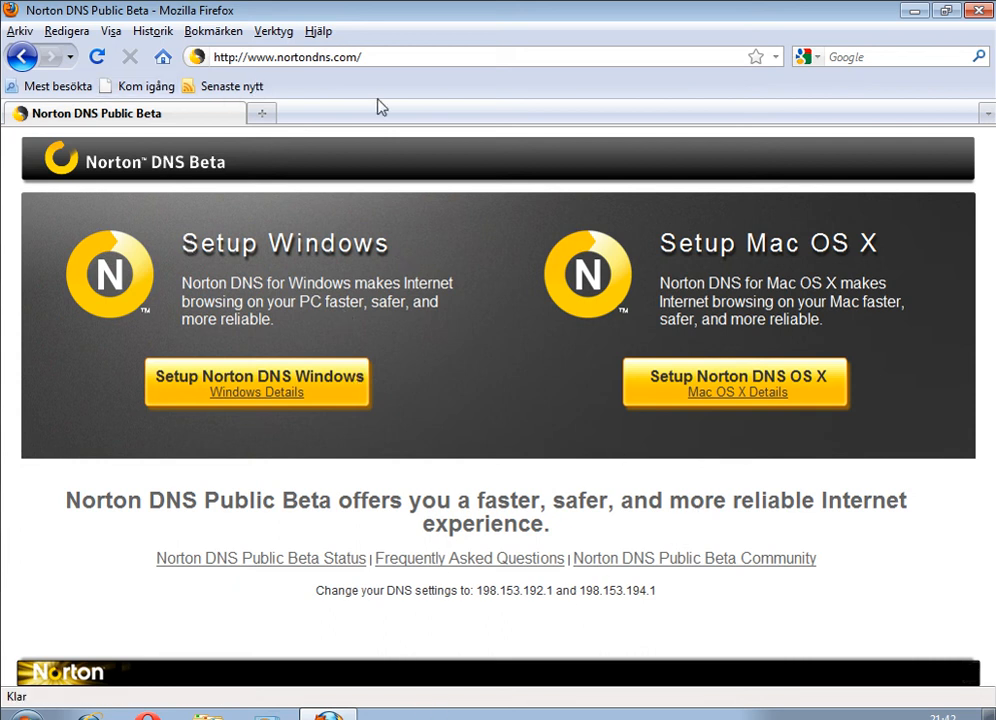
mouse_move(463, 543)
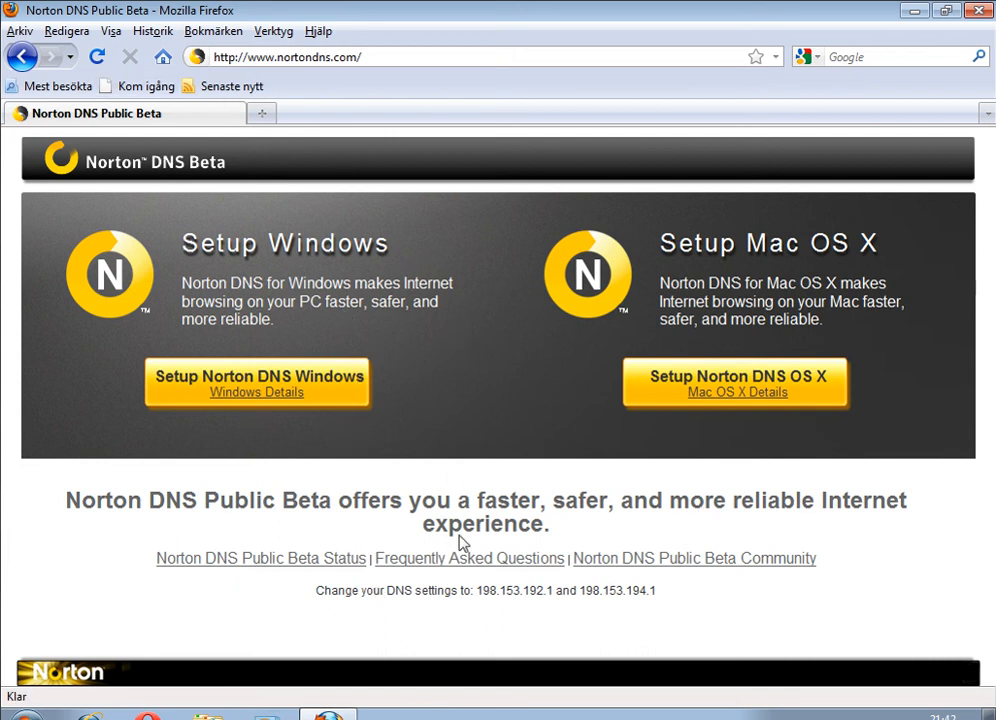
mouse_move(563, 551)
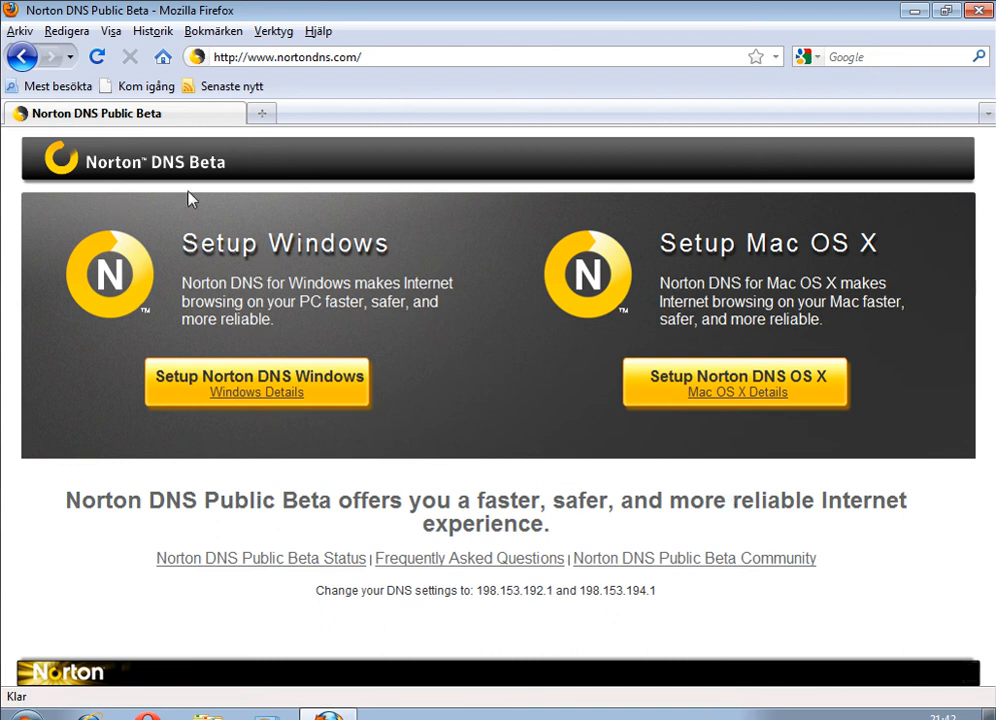
mouse_move(289, 311)
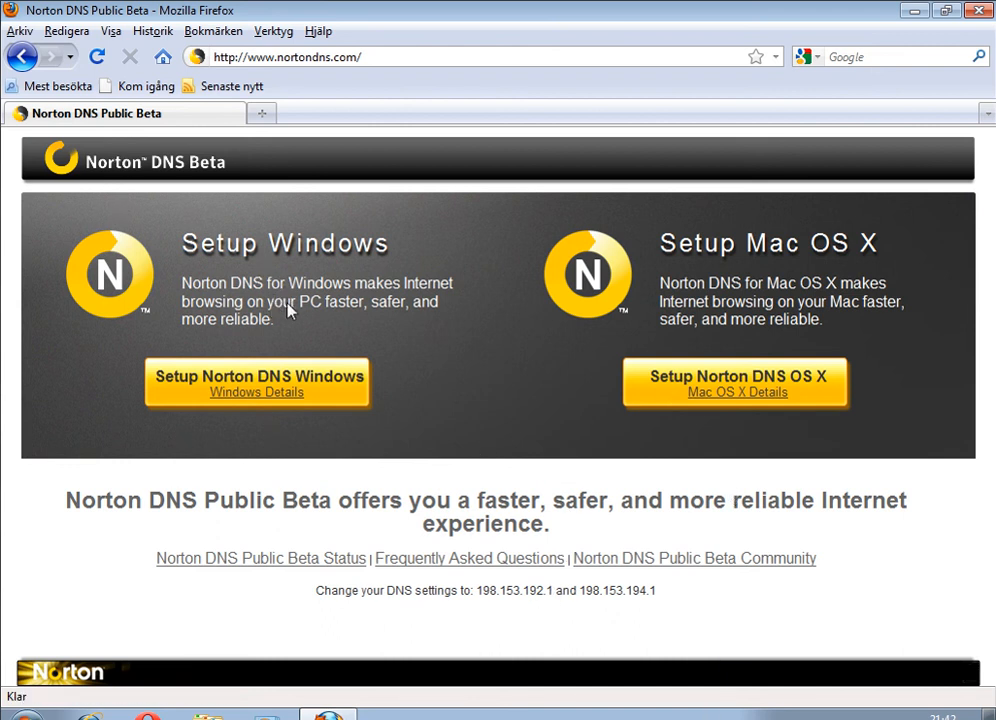
mouse_move(455, 503)
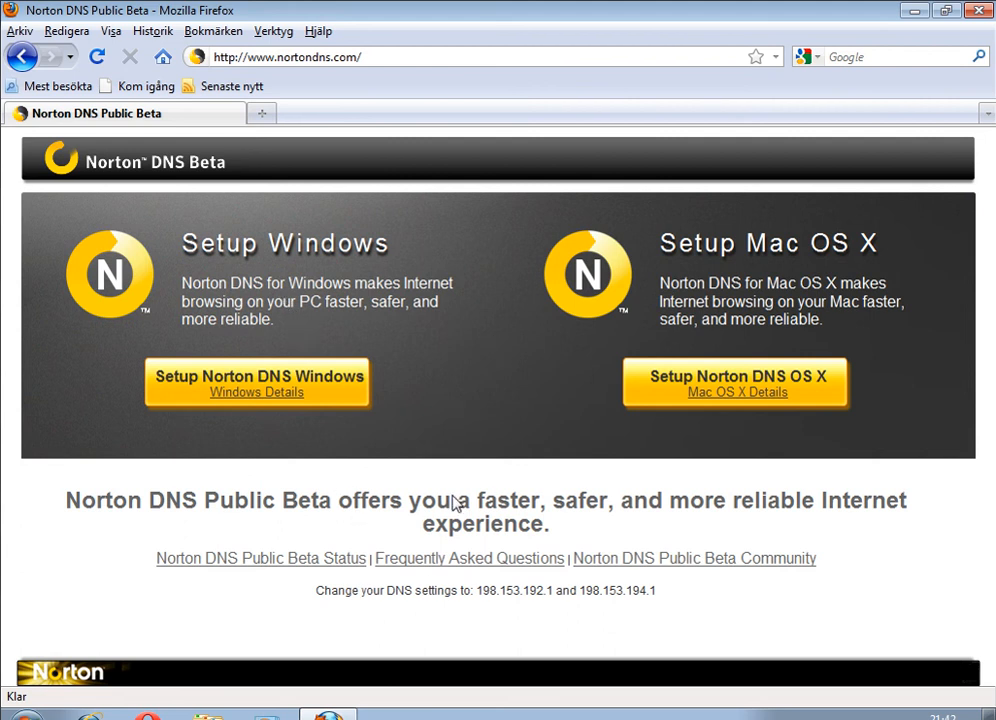
mouse_move(456, 503)
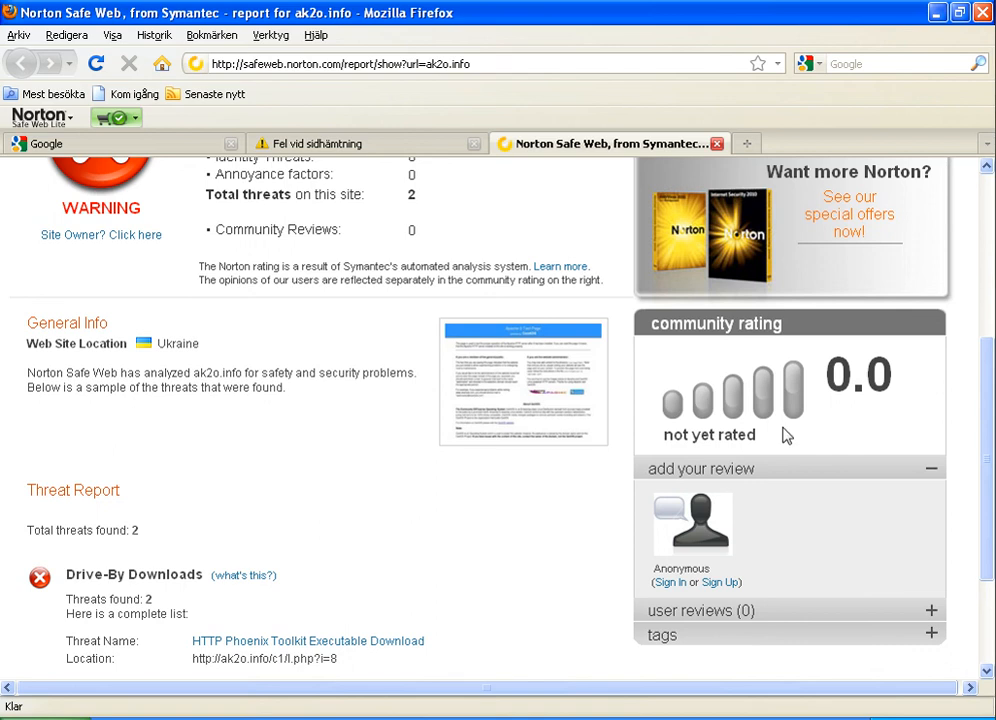
Scroll to the top of the ak2o.info report and follow the Norton Safe Web logo home
scroll(up, 3)
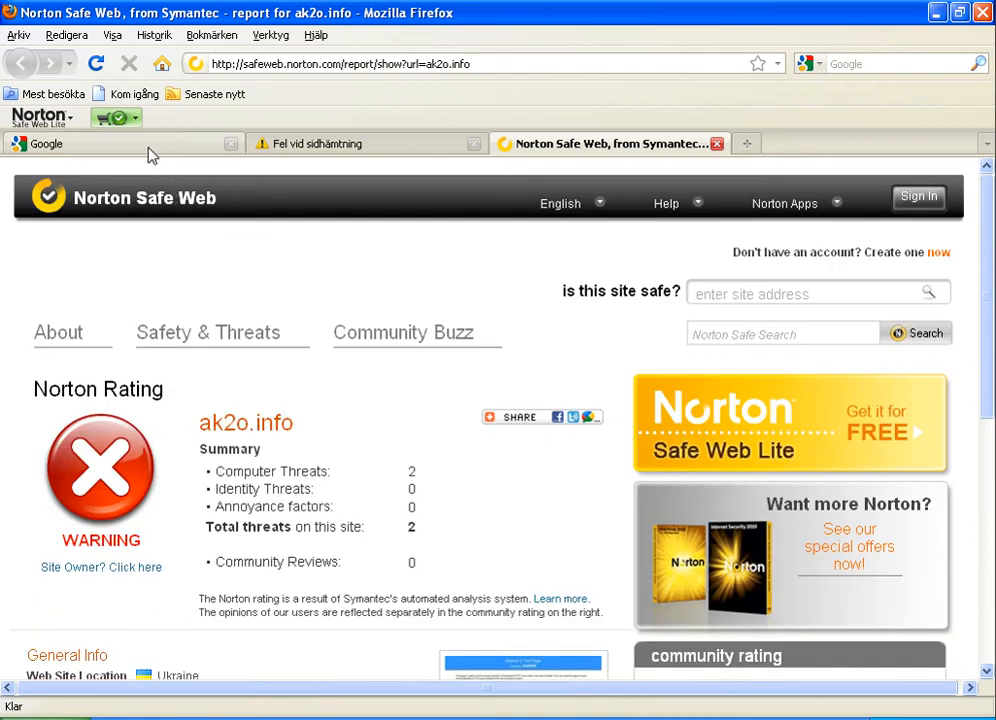
click(340, 63)
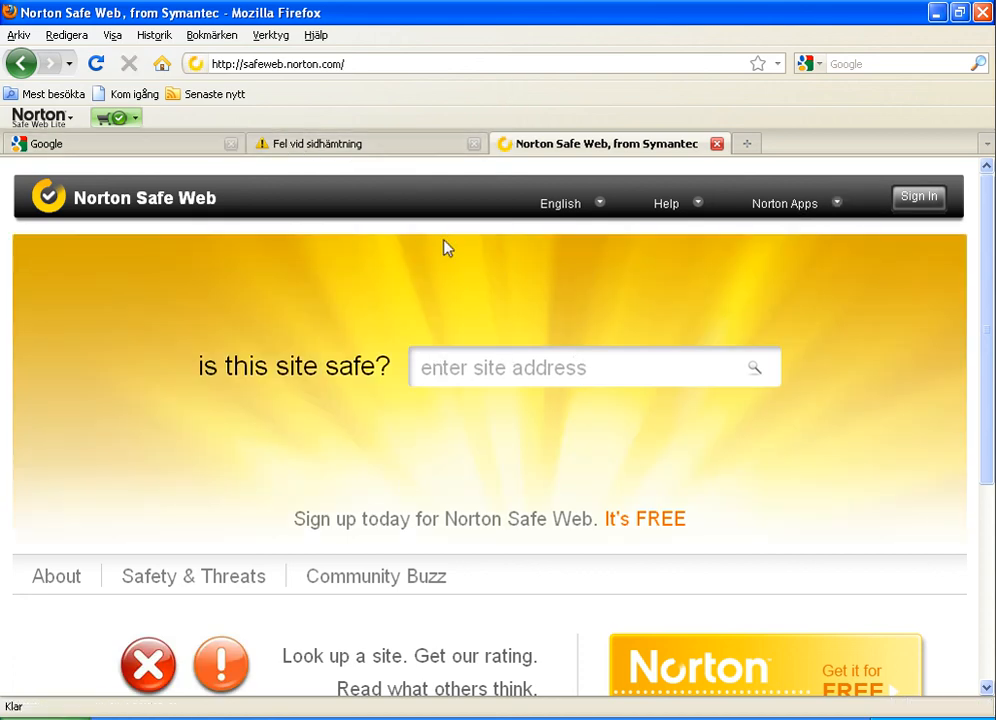
Paste the ak2o.info exe URL and save exe.exe to disk
right_click(280, 63)
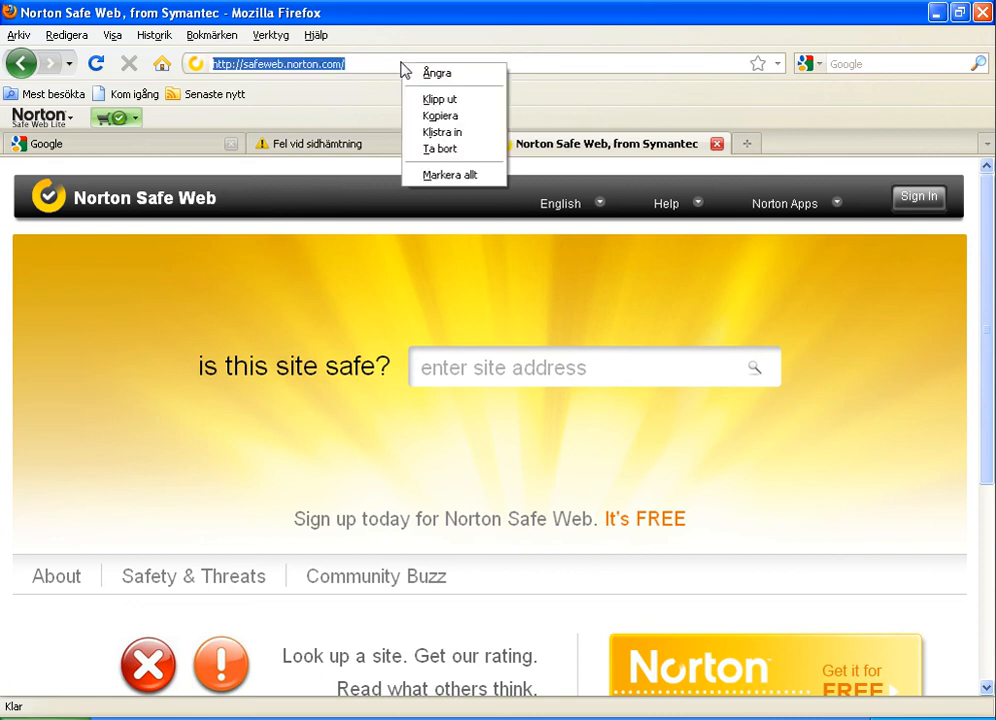
click(442, 132)
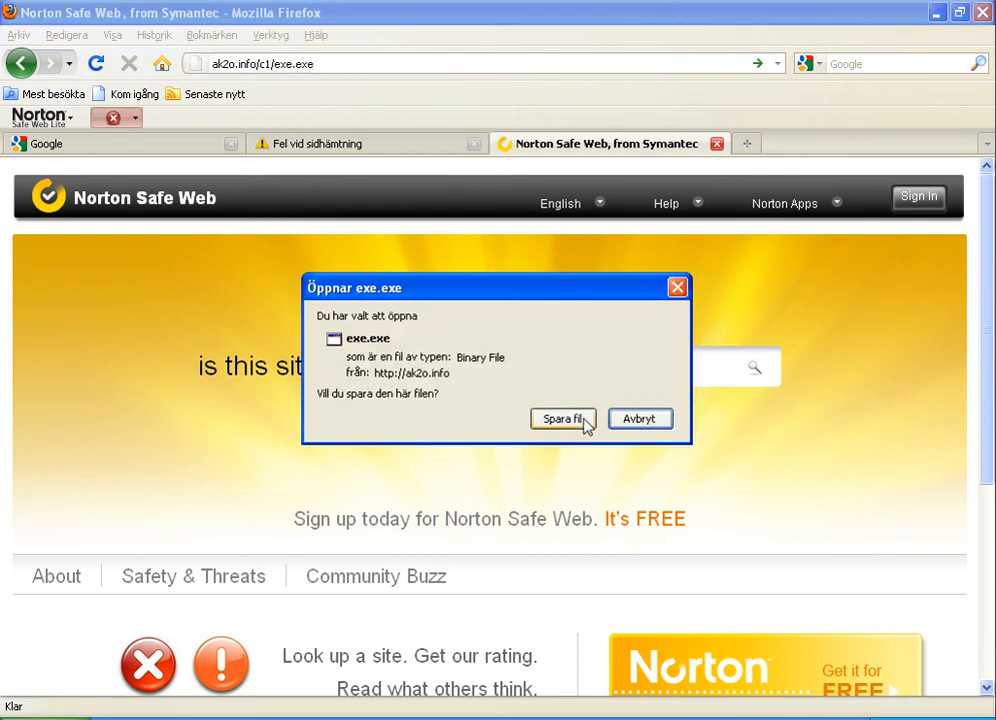
click(562, 418)
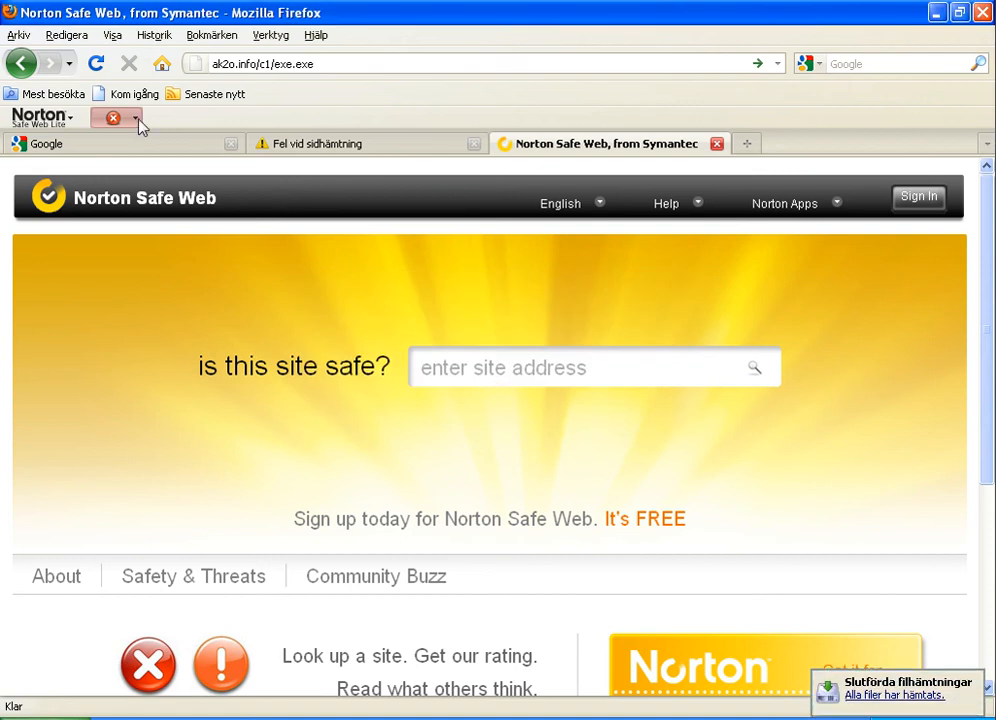
Open Norton's full ak2o.info safety report from the toolbar rating
click(135, 118)
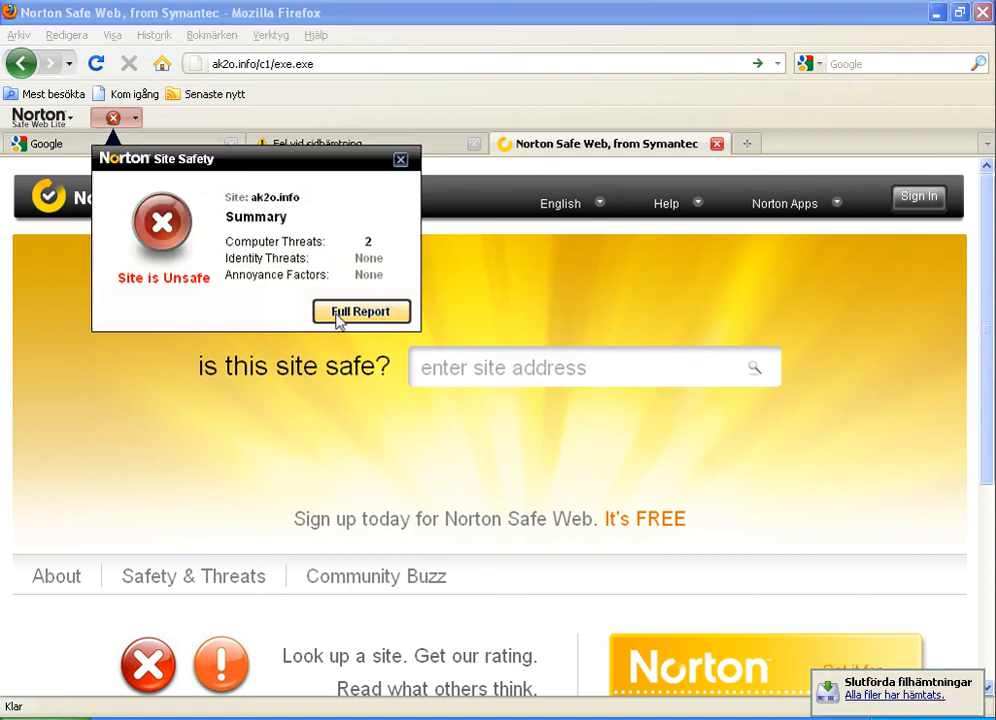
click(360, 311)
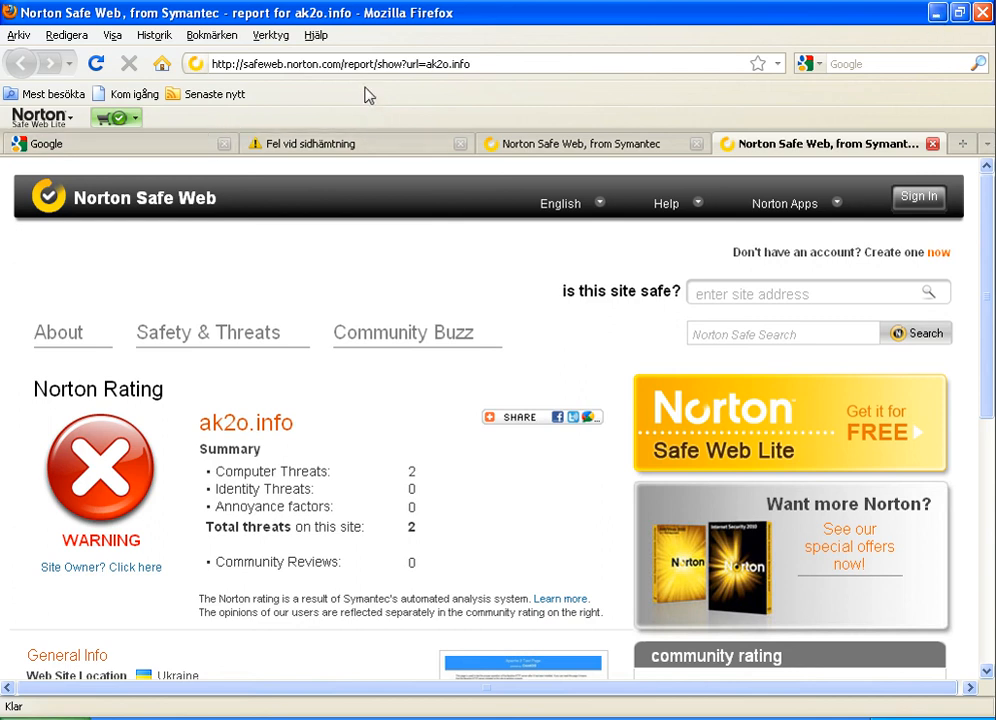
Choose About Norton Safe Web Lite from the Norton toolbar menu
click(350, 63)
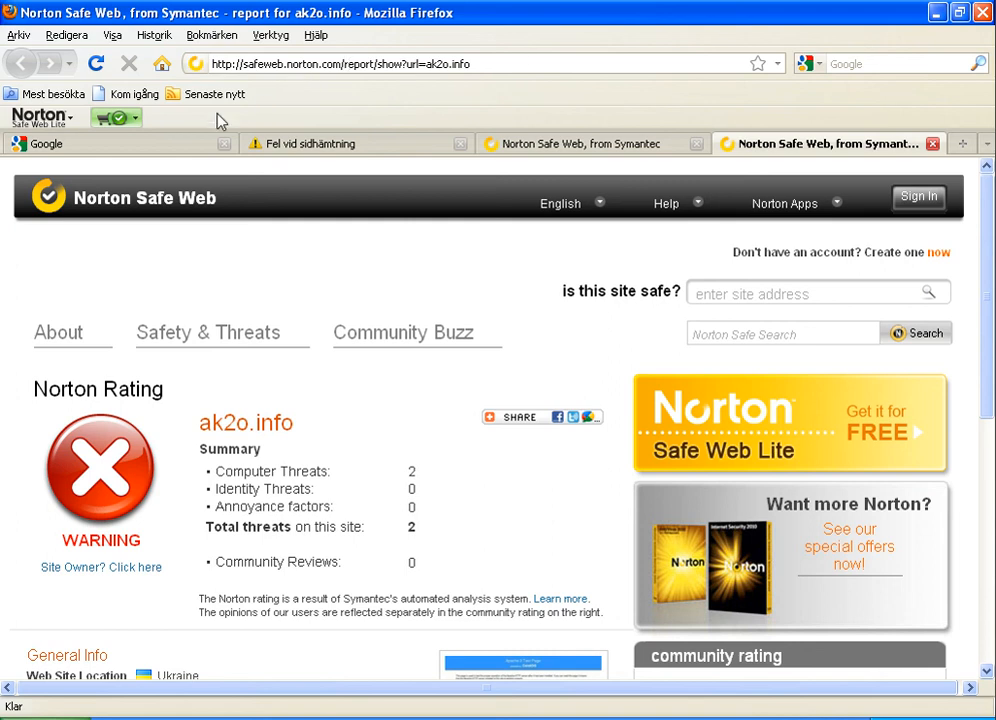
click(40, 116)
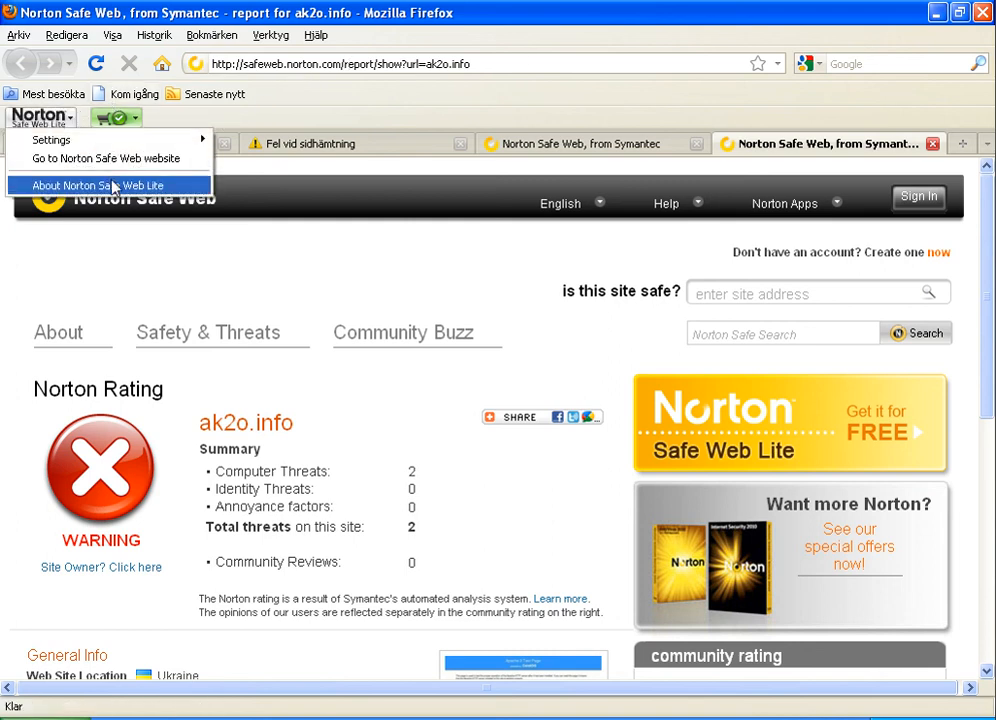
click(95, 185)
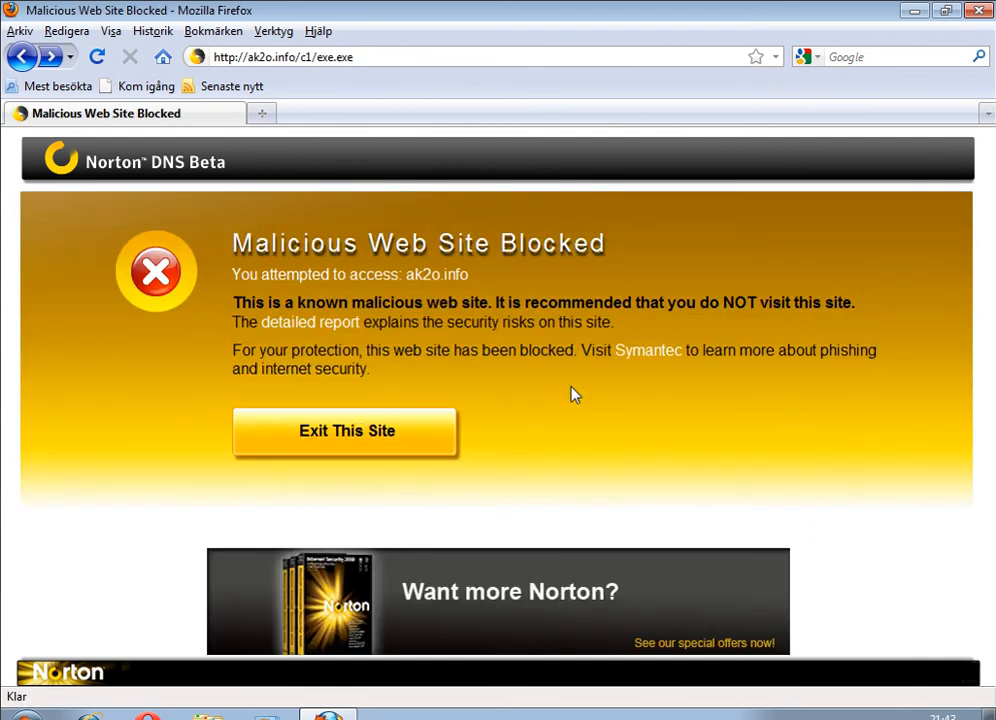
mouse_move(750, 572)
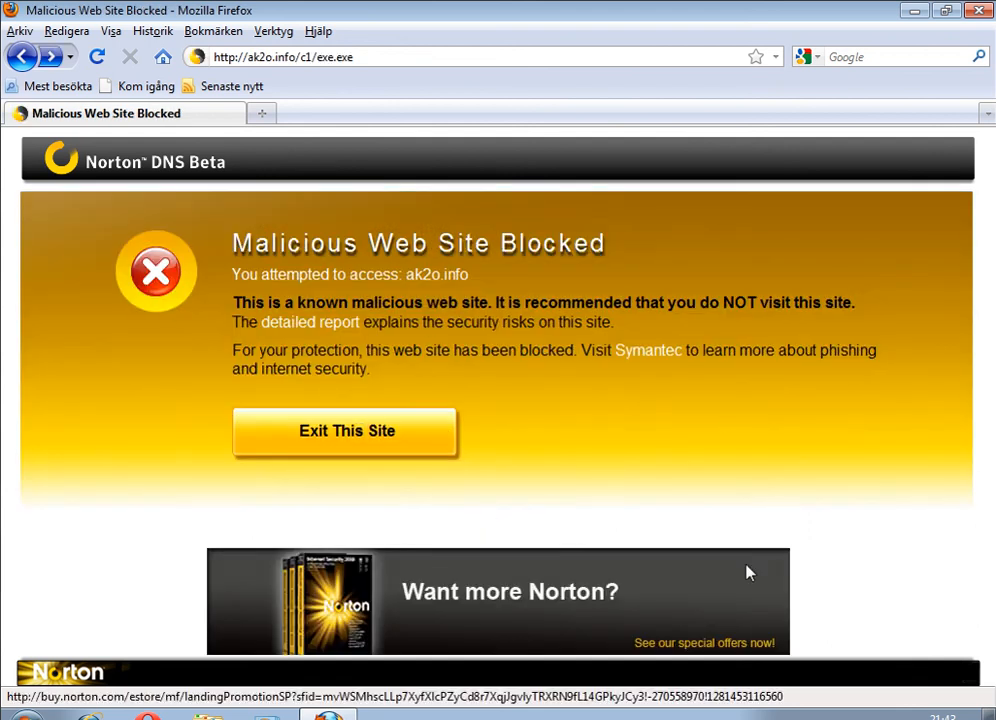